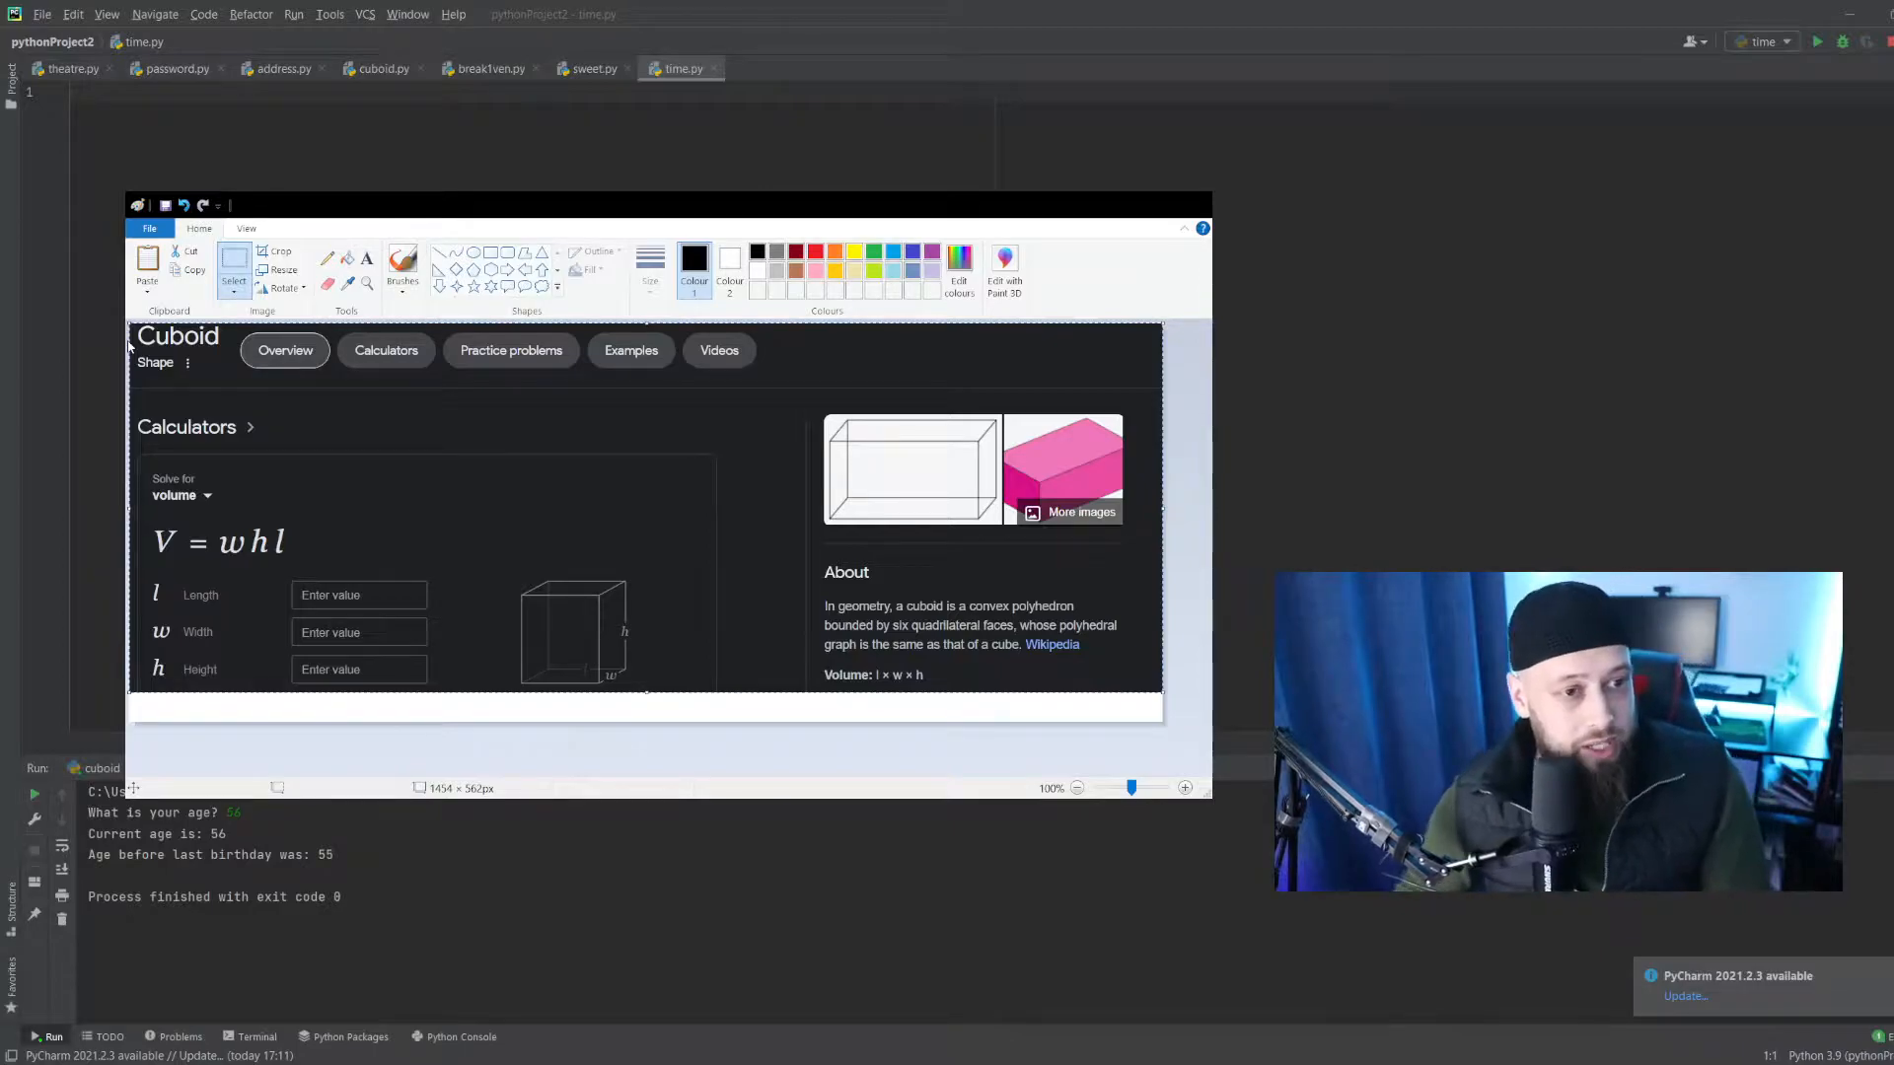
mouse_move(641, 449)
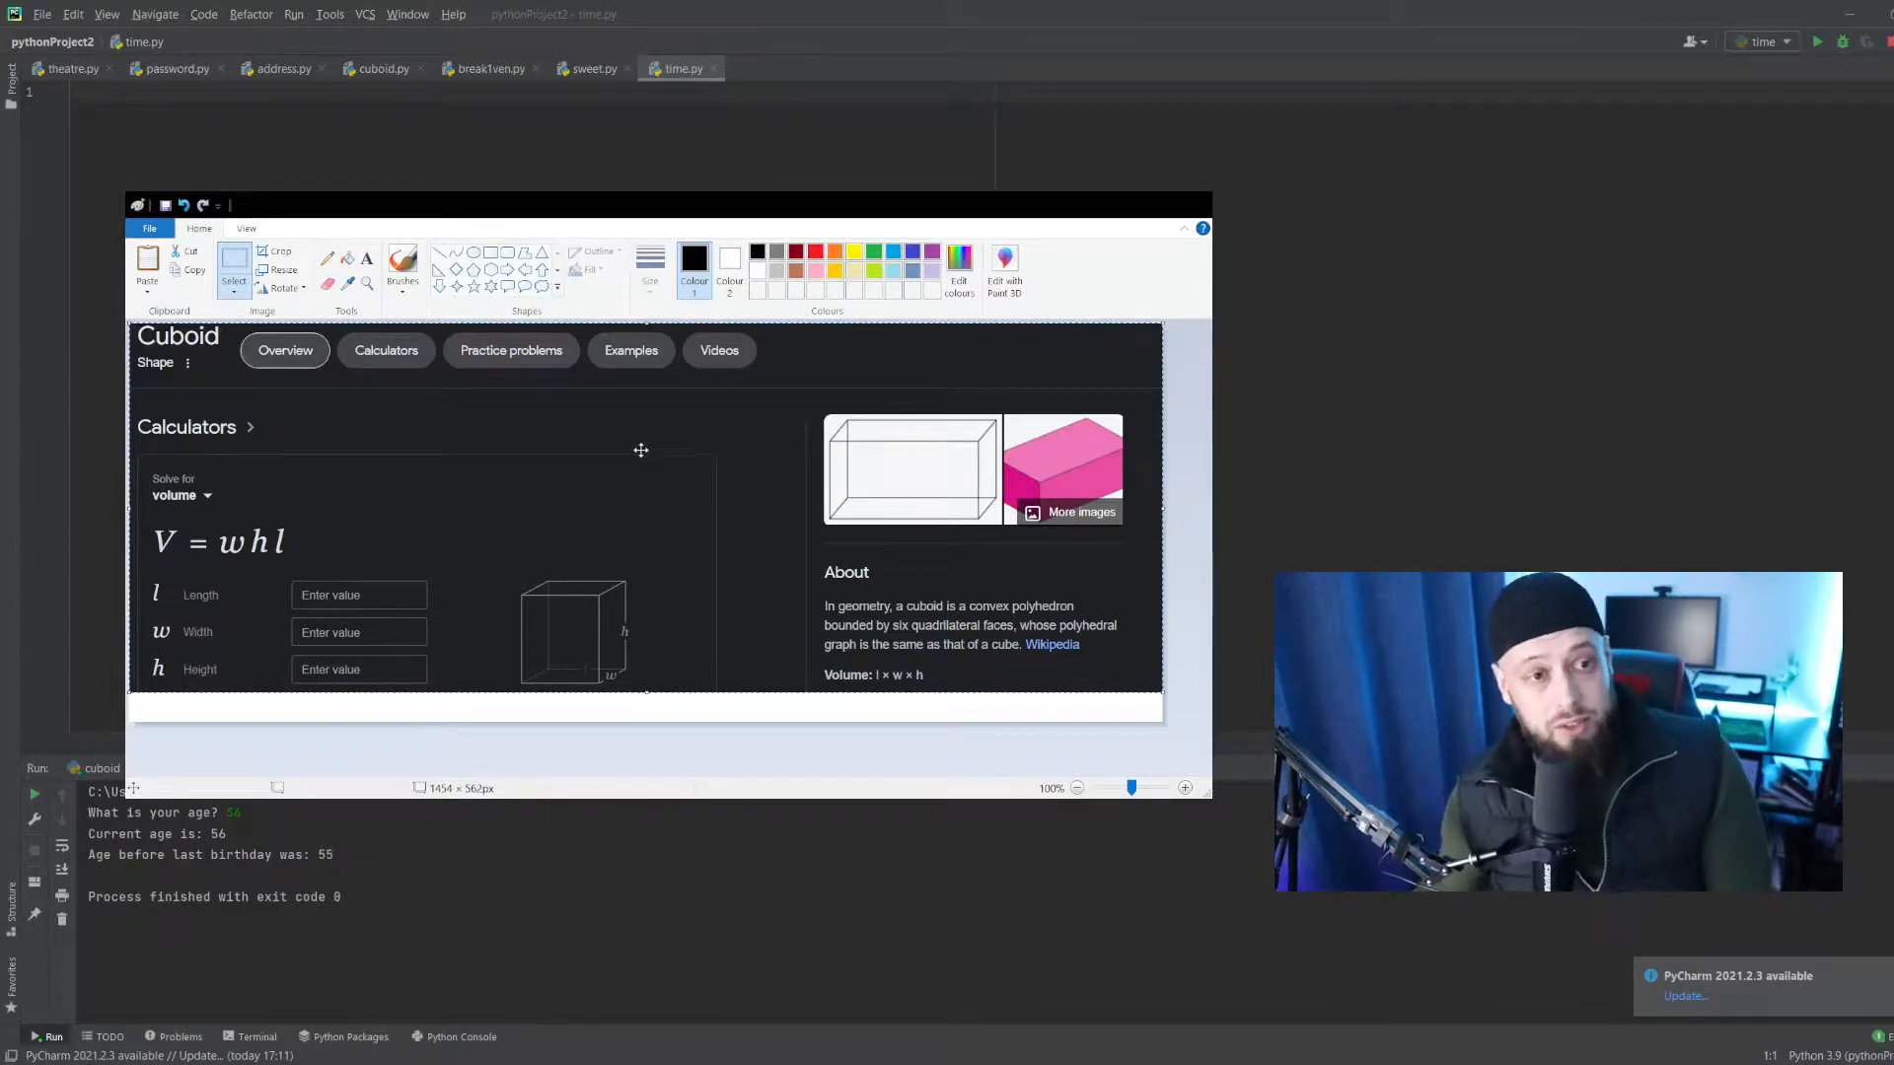
mouse_move(597, 426)
type("input('")
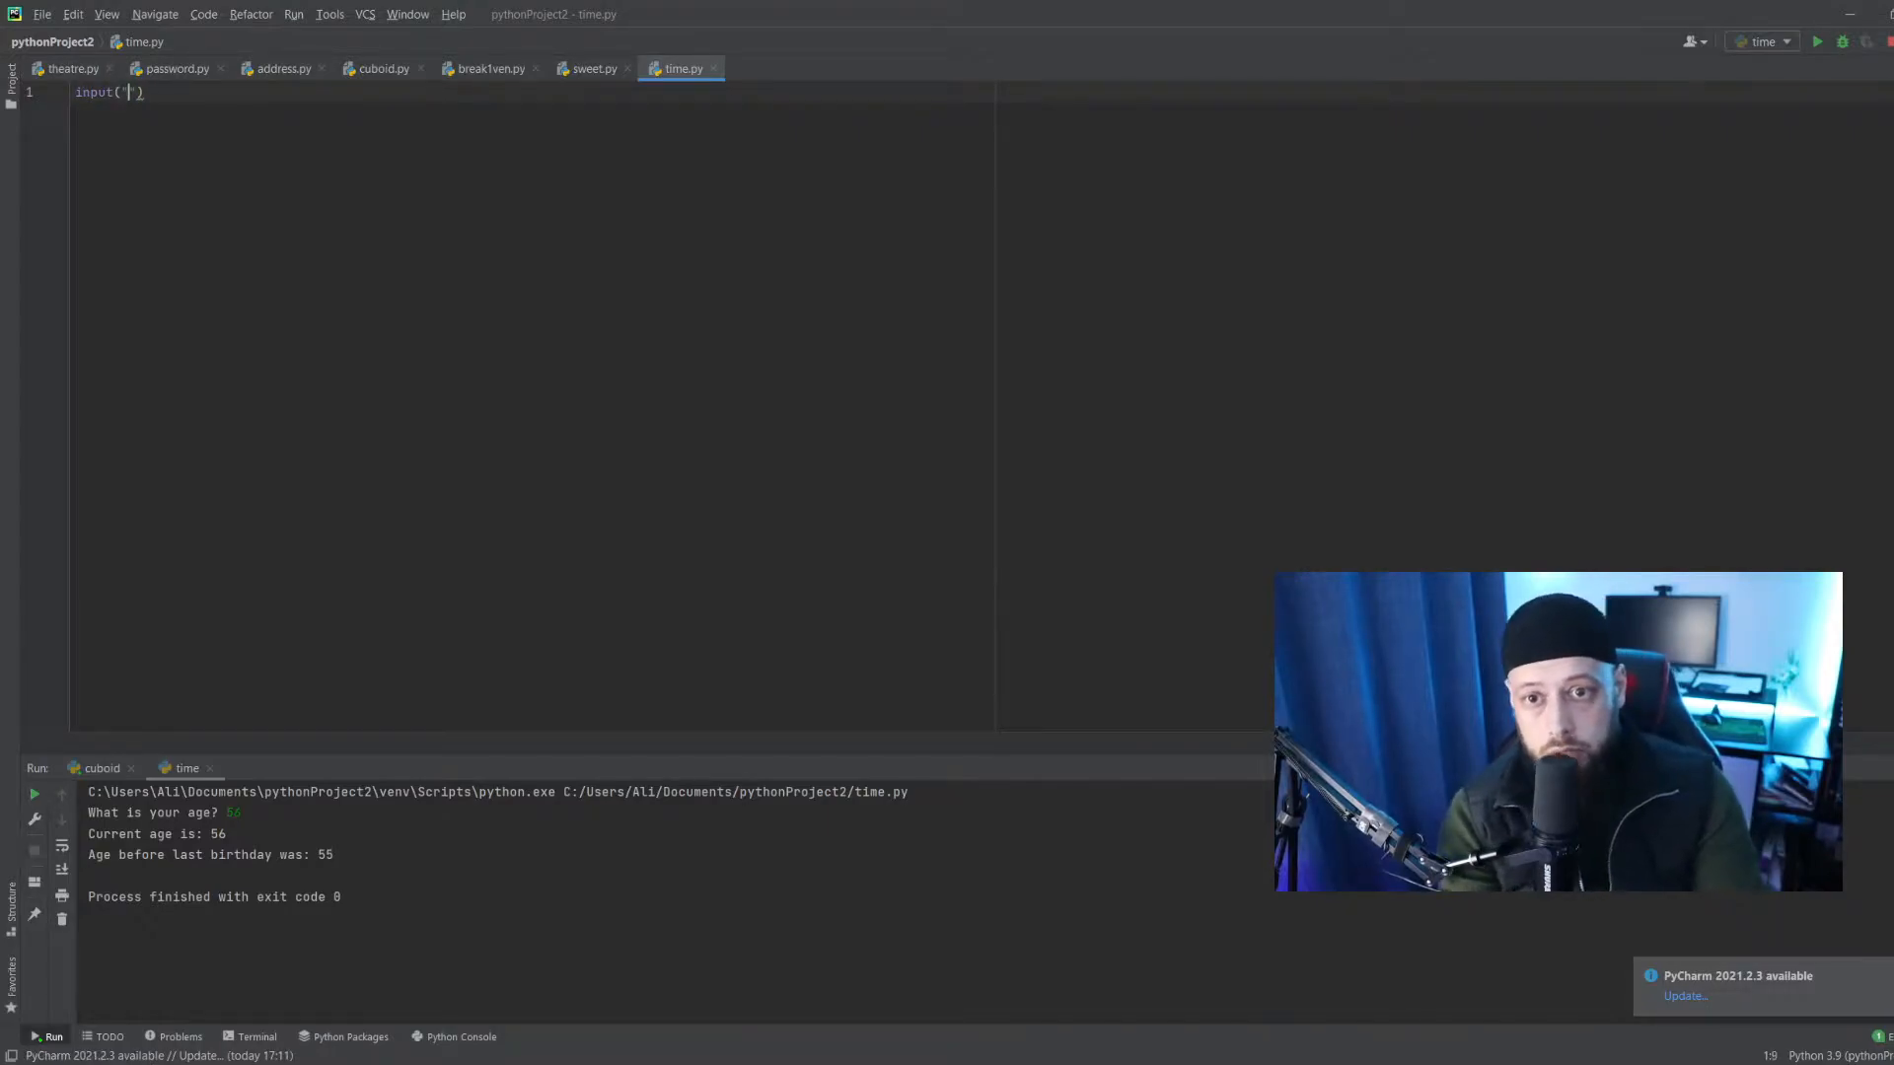
Write three input() calls prompting 'Cuboid width?', 'Cuboid height?' and 'Cuboid lenght?'.
type("Cuboid width?")
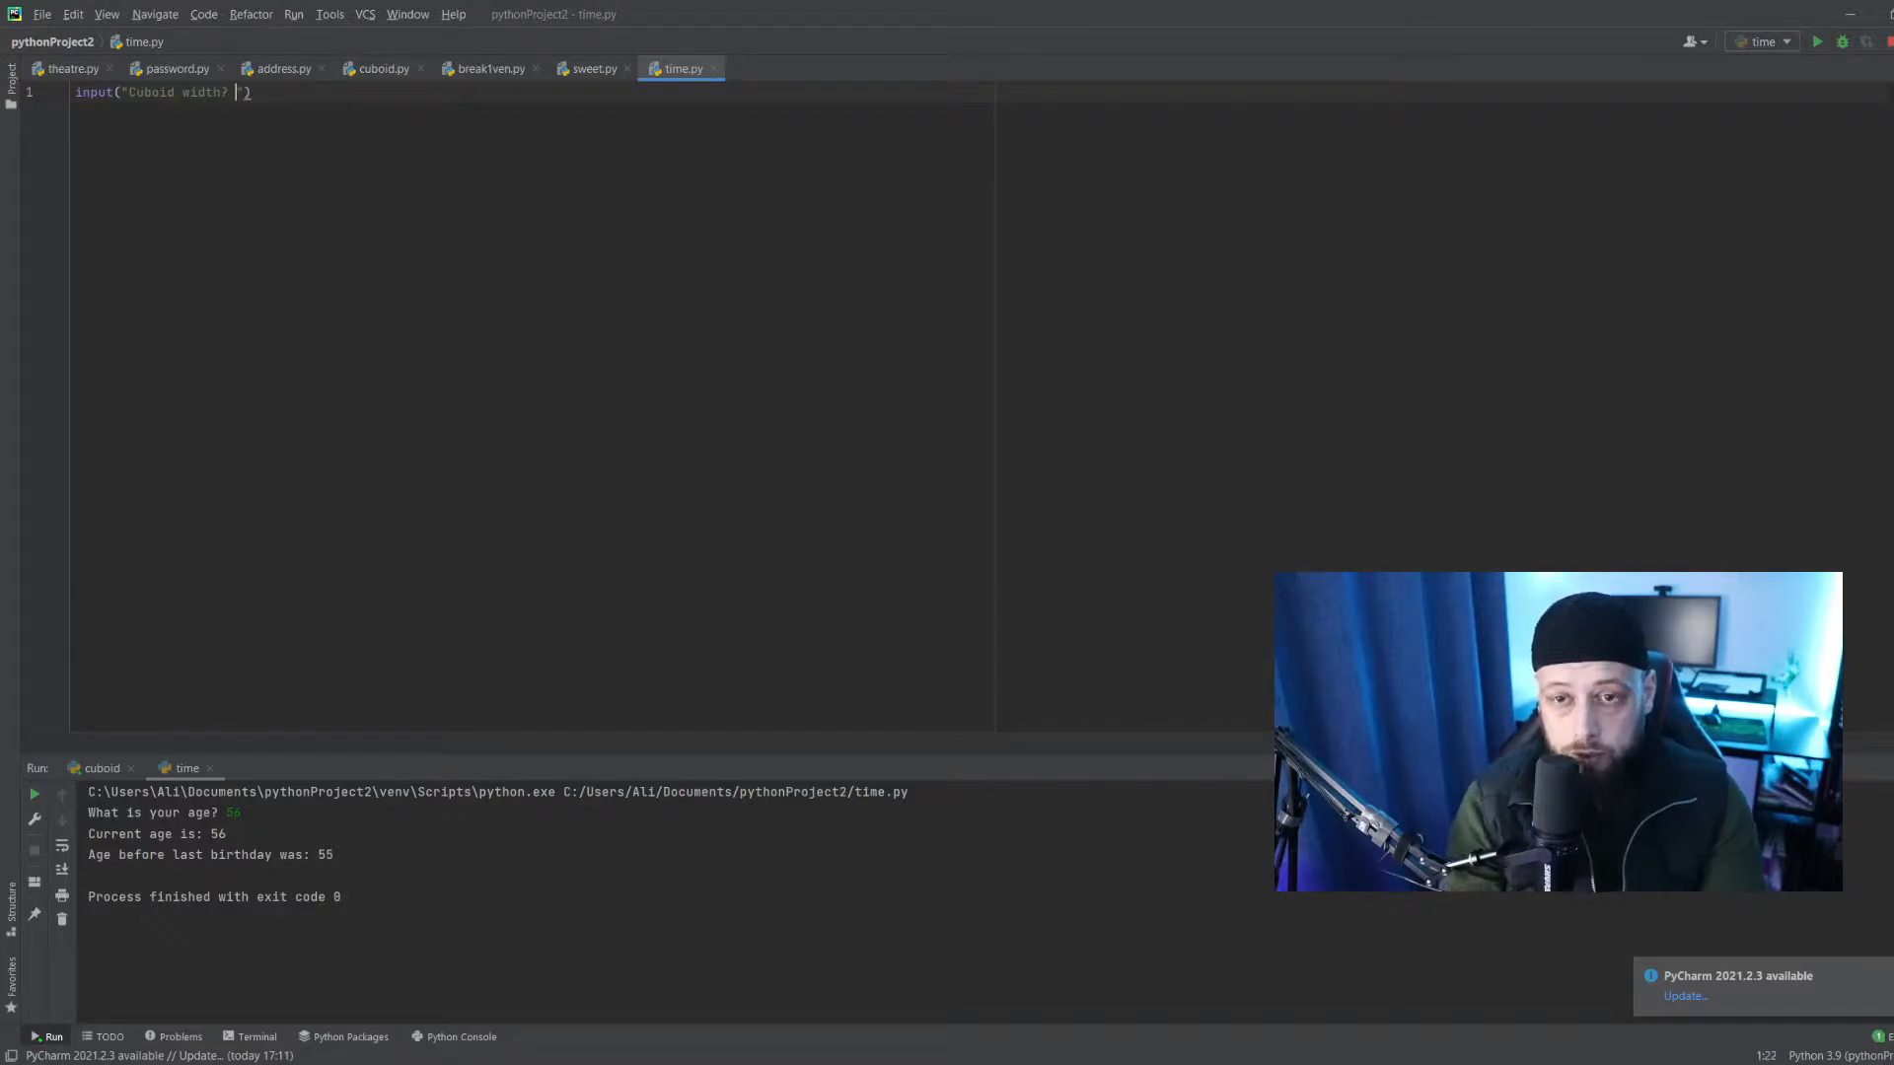
type("input")
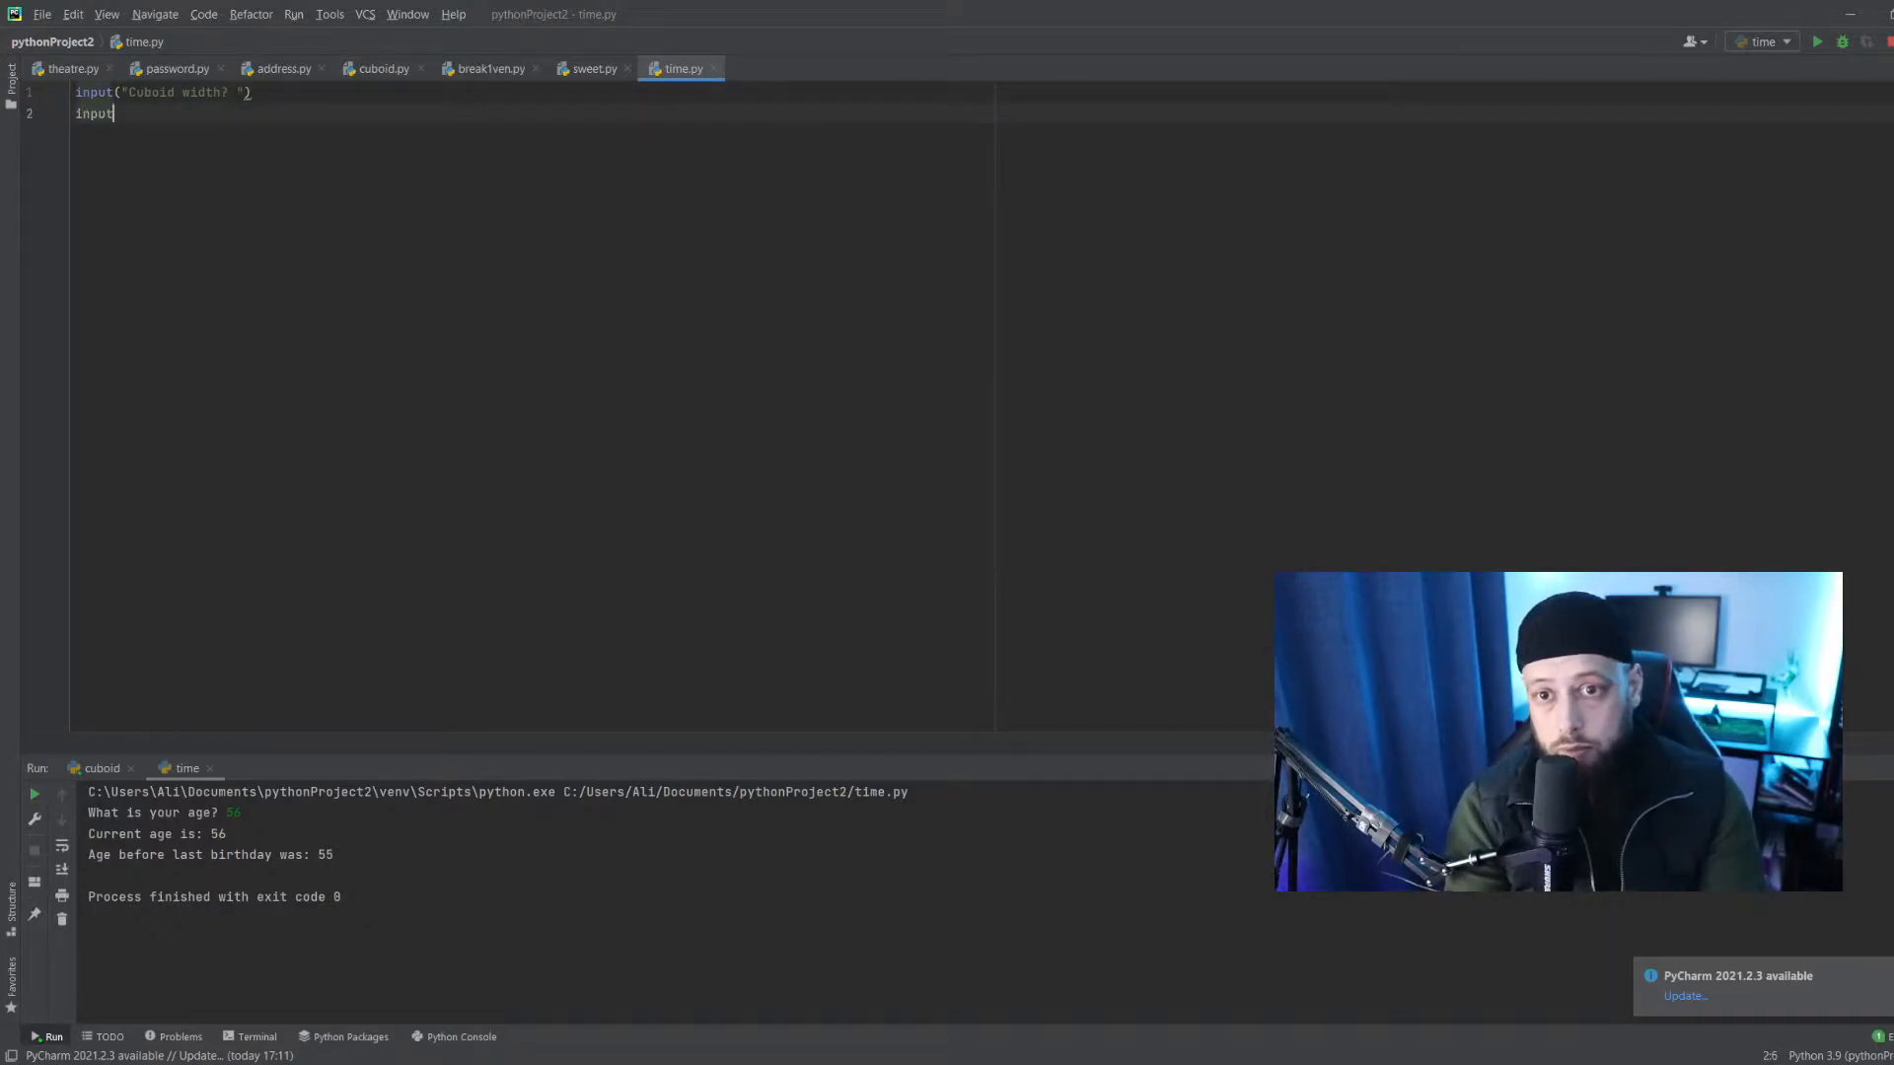
type("(\"\")")
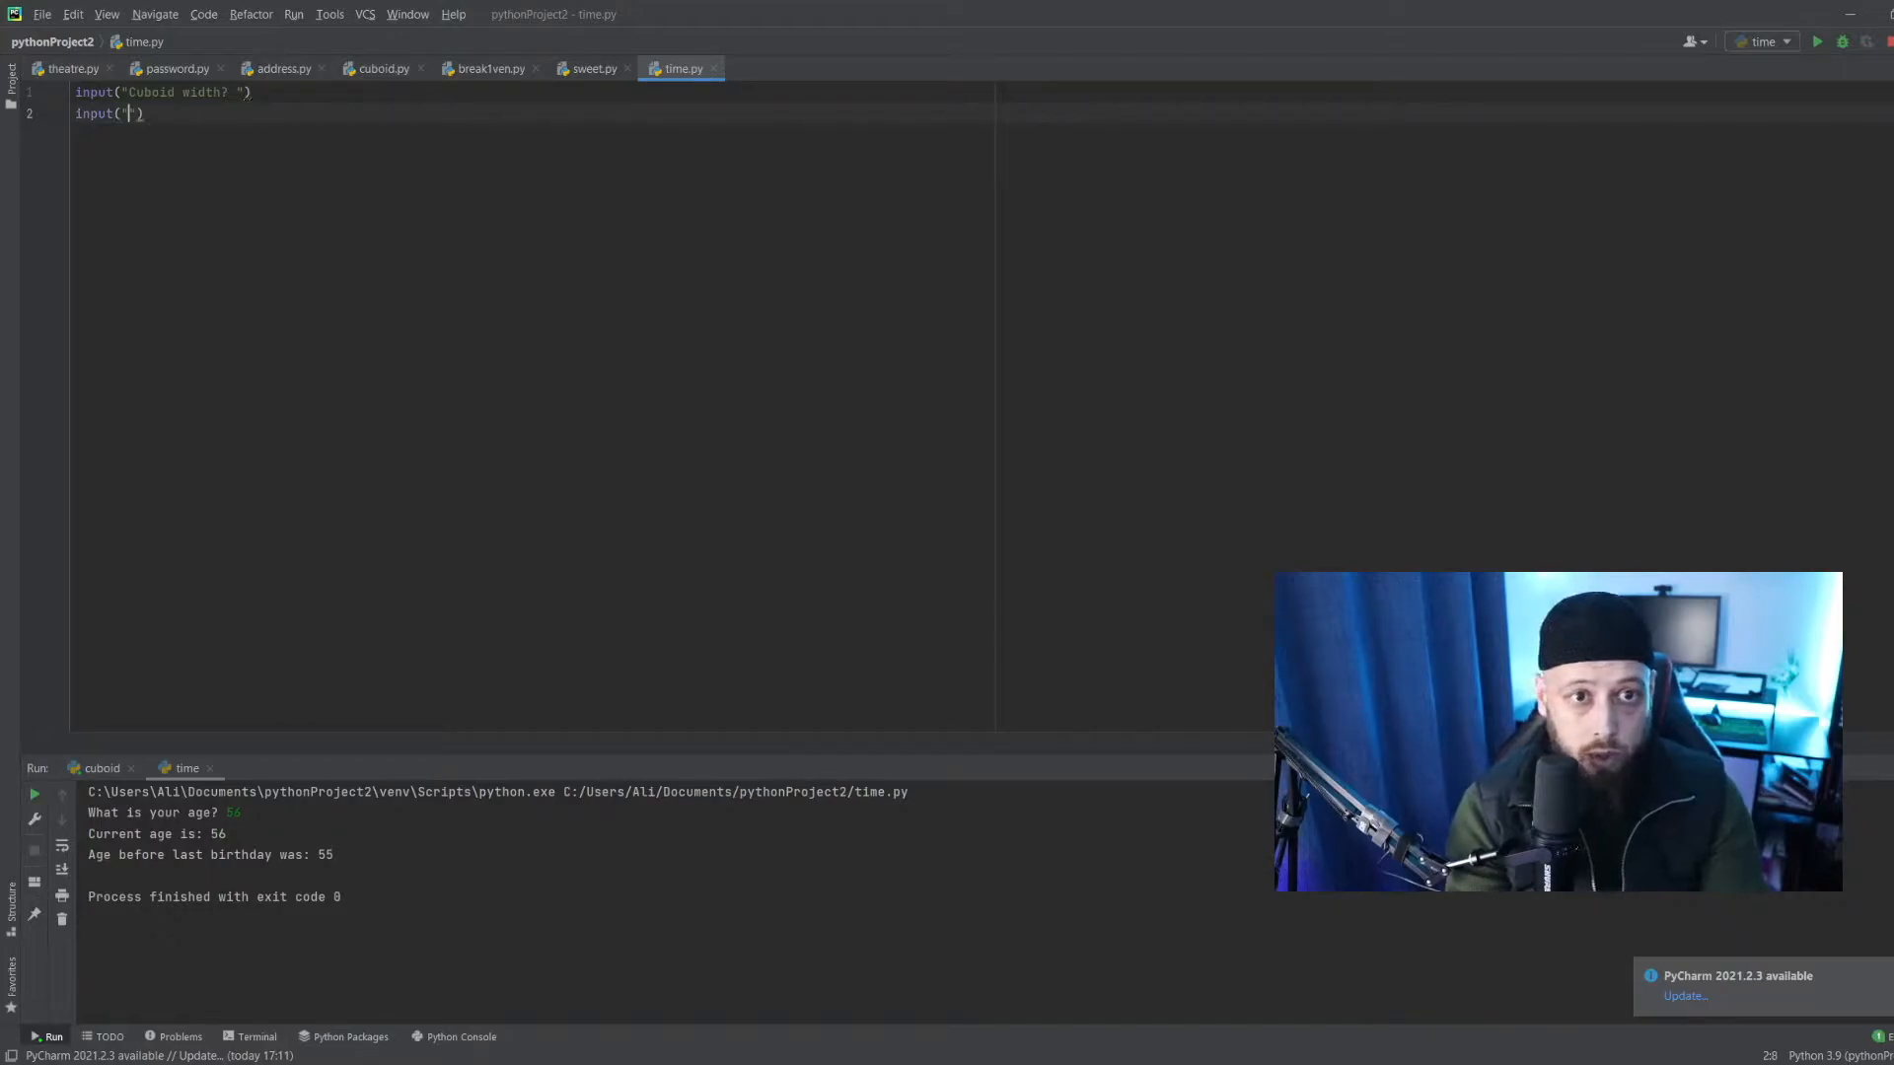
type("Cuboid height?")
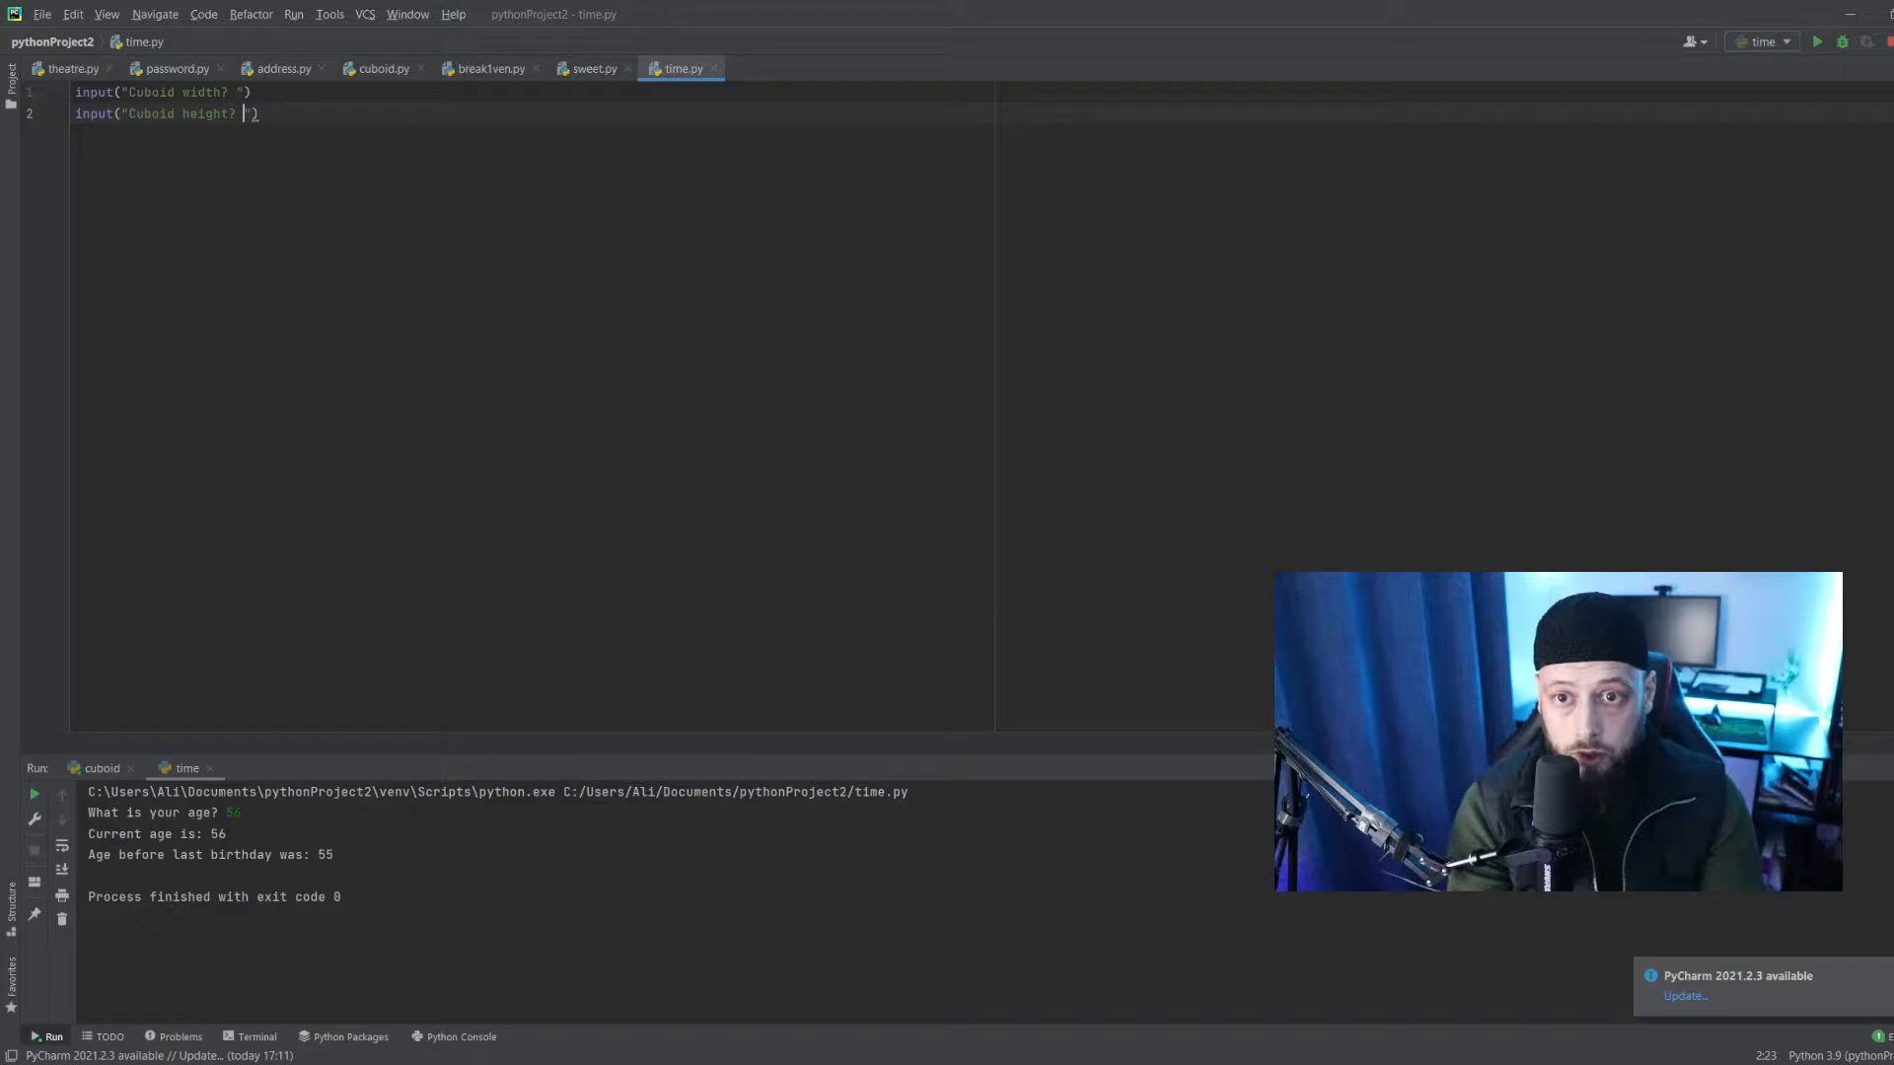
type("input(\"\")")
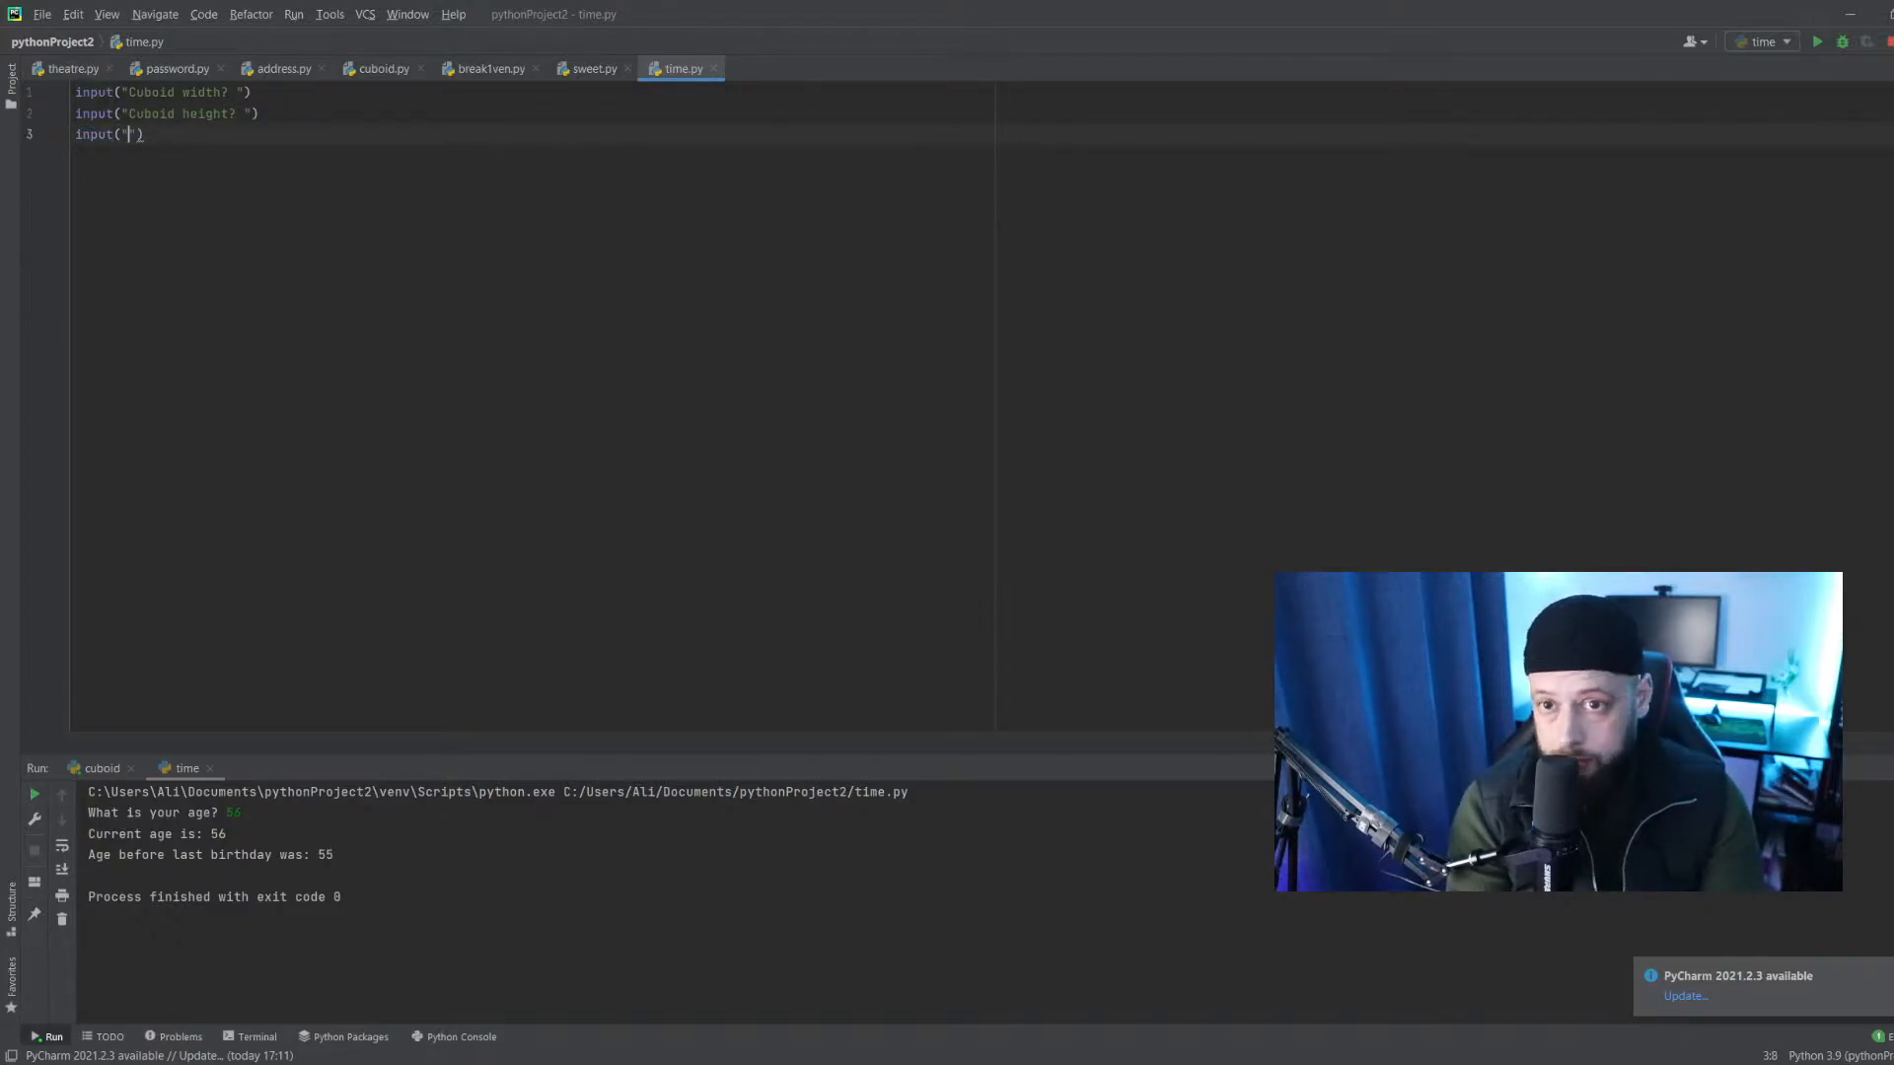
type("Cuboid lenght?")
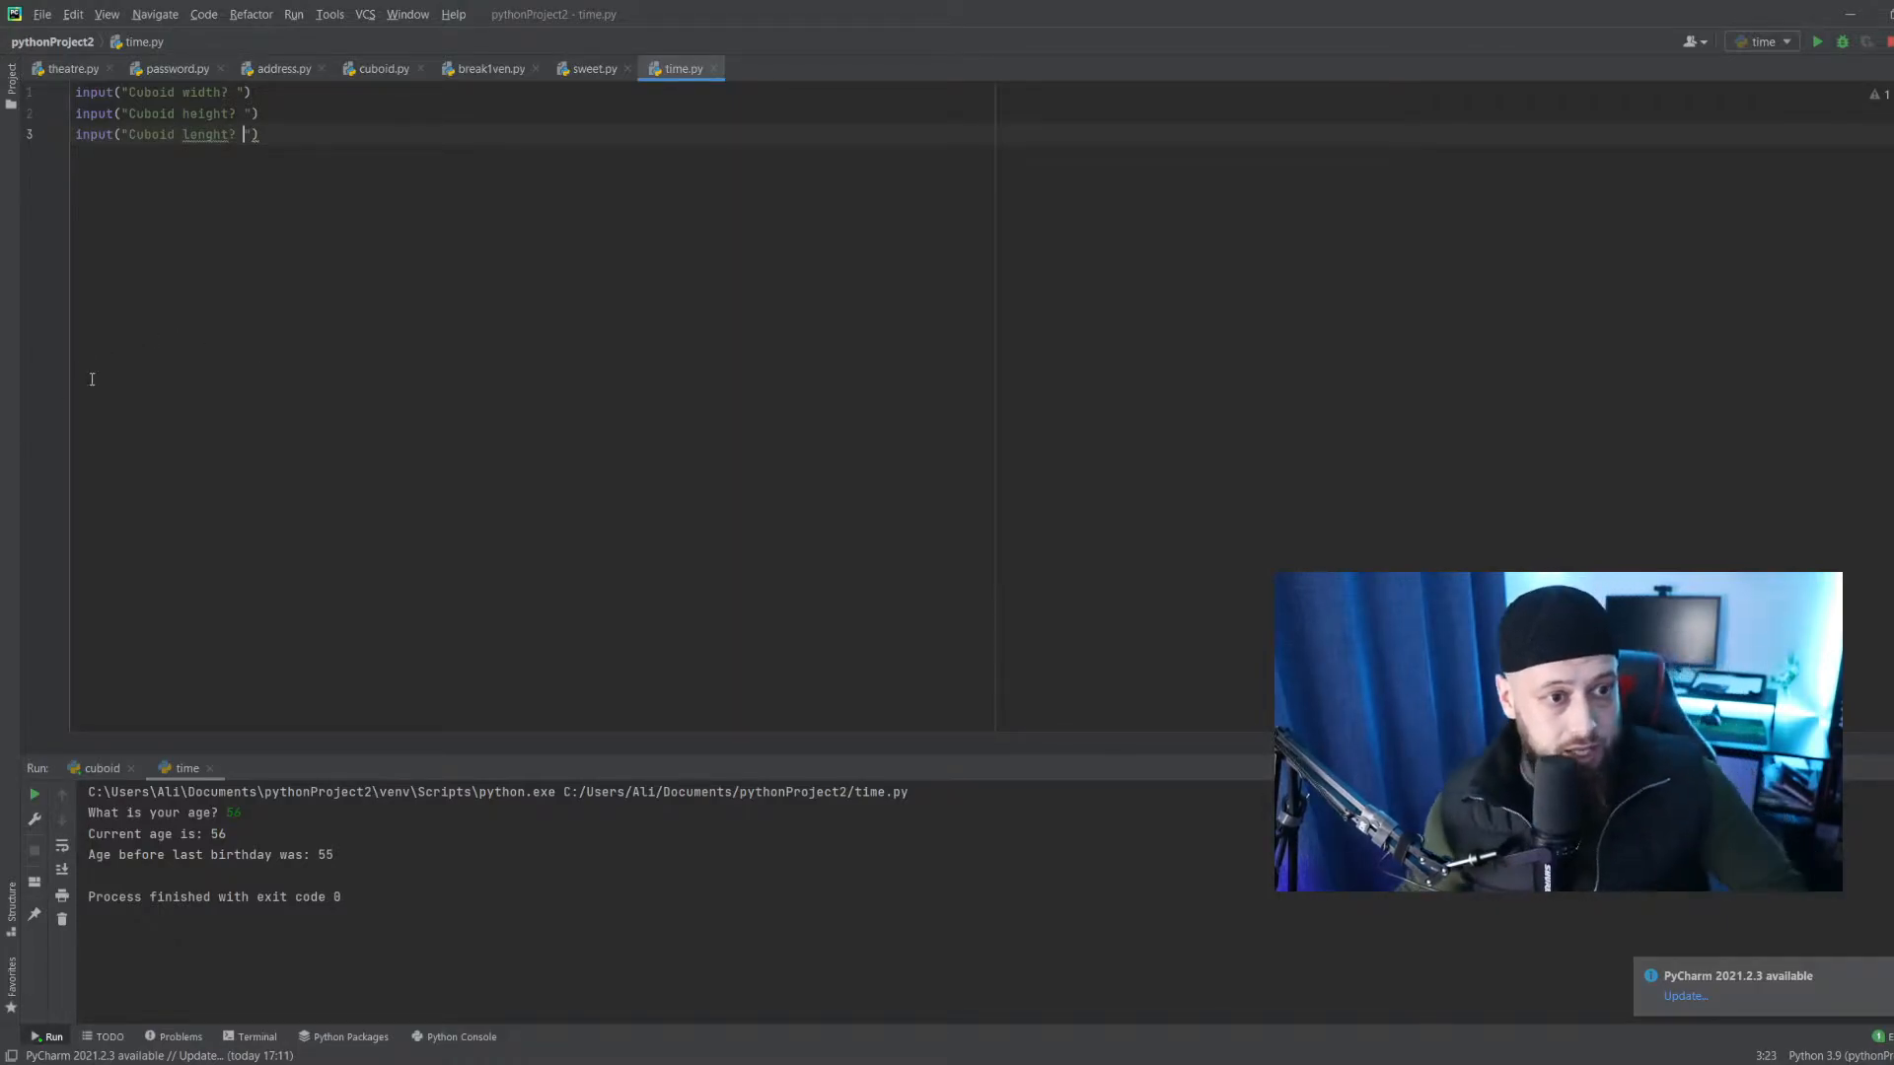
mouse_move(189, 243)
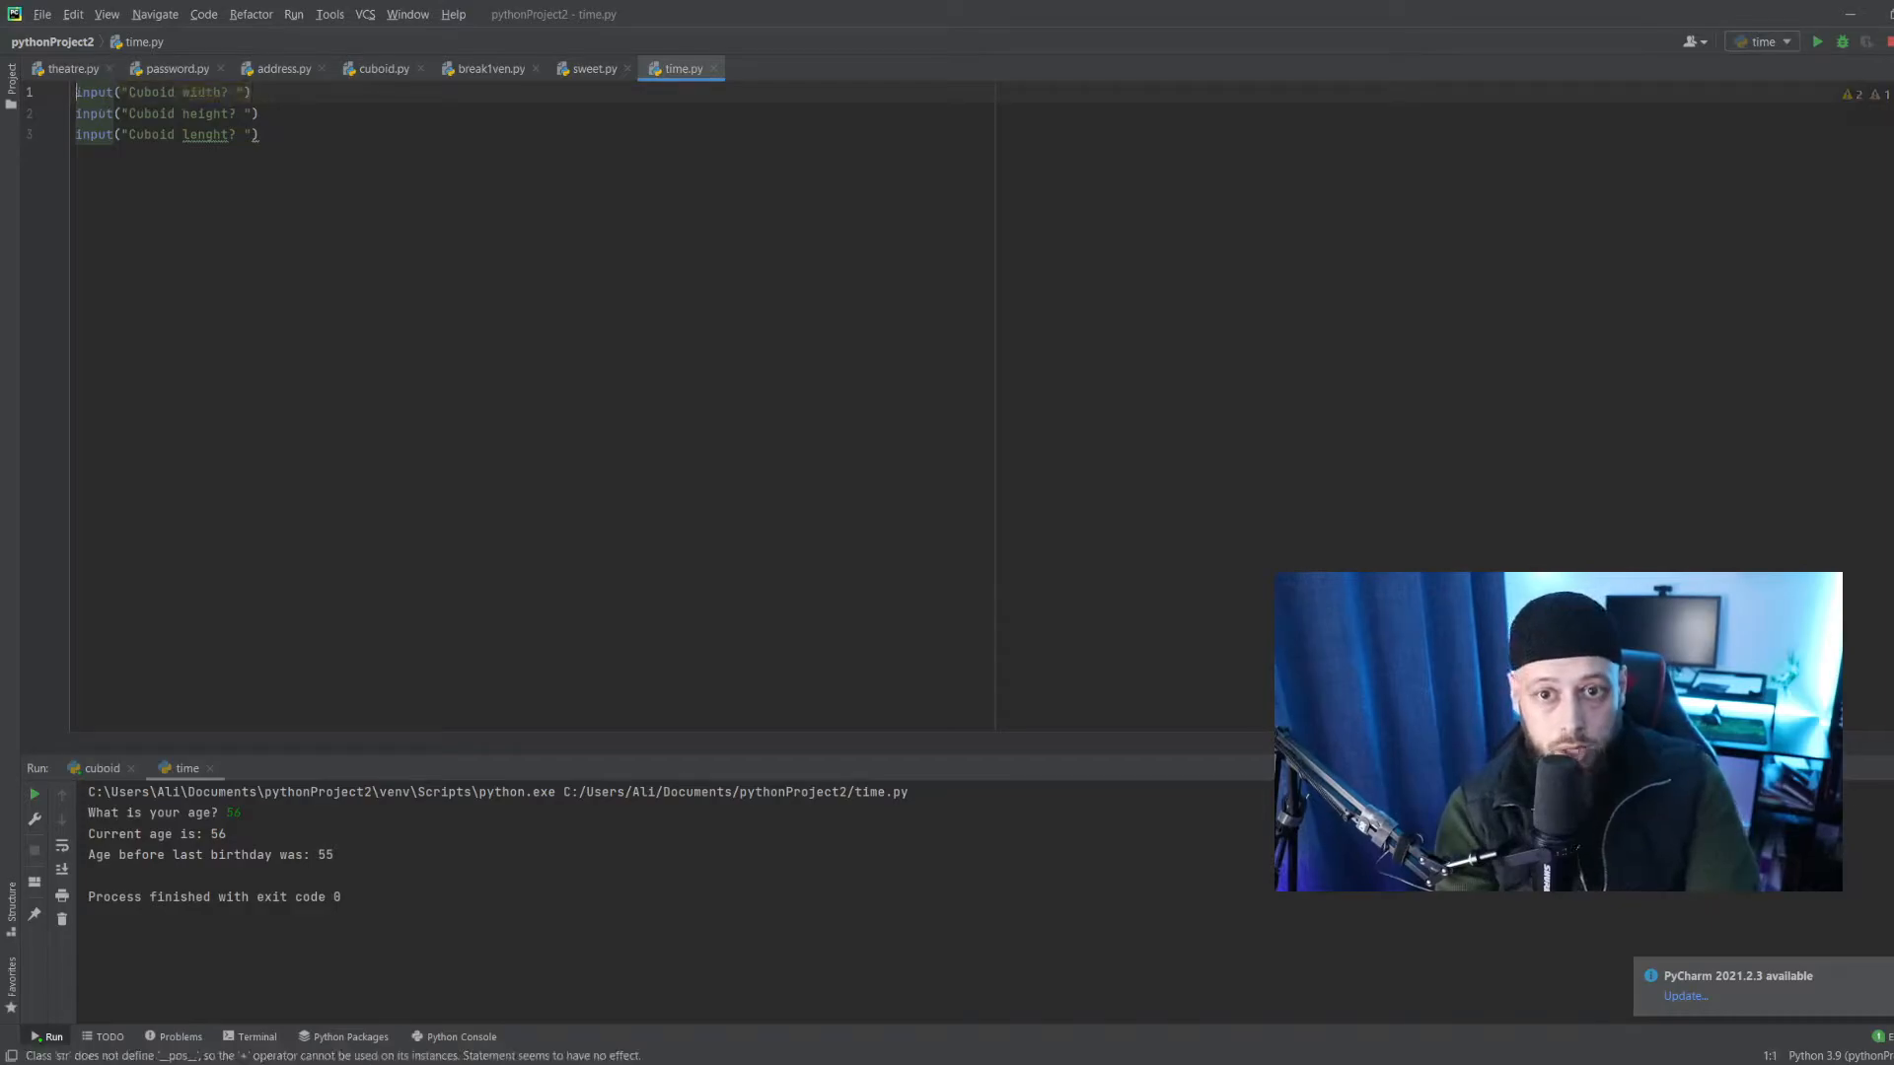
Assign each prompt to widht, height and lenght, wrapping the input() calls in float().
type("widht=")
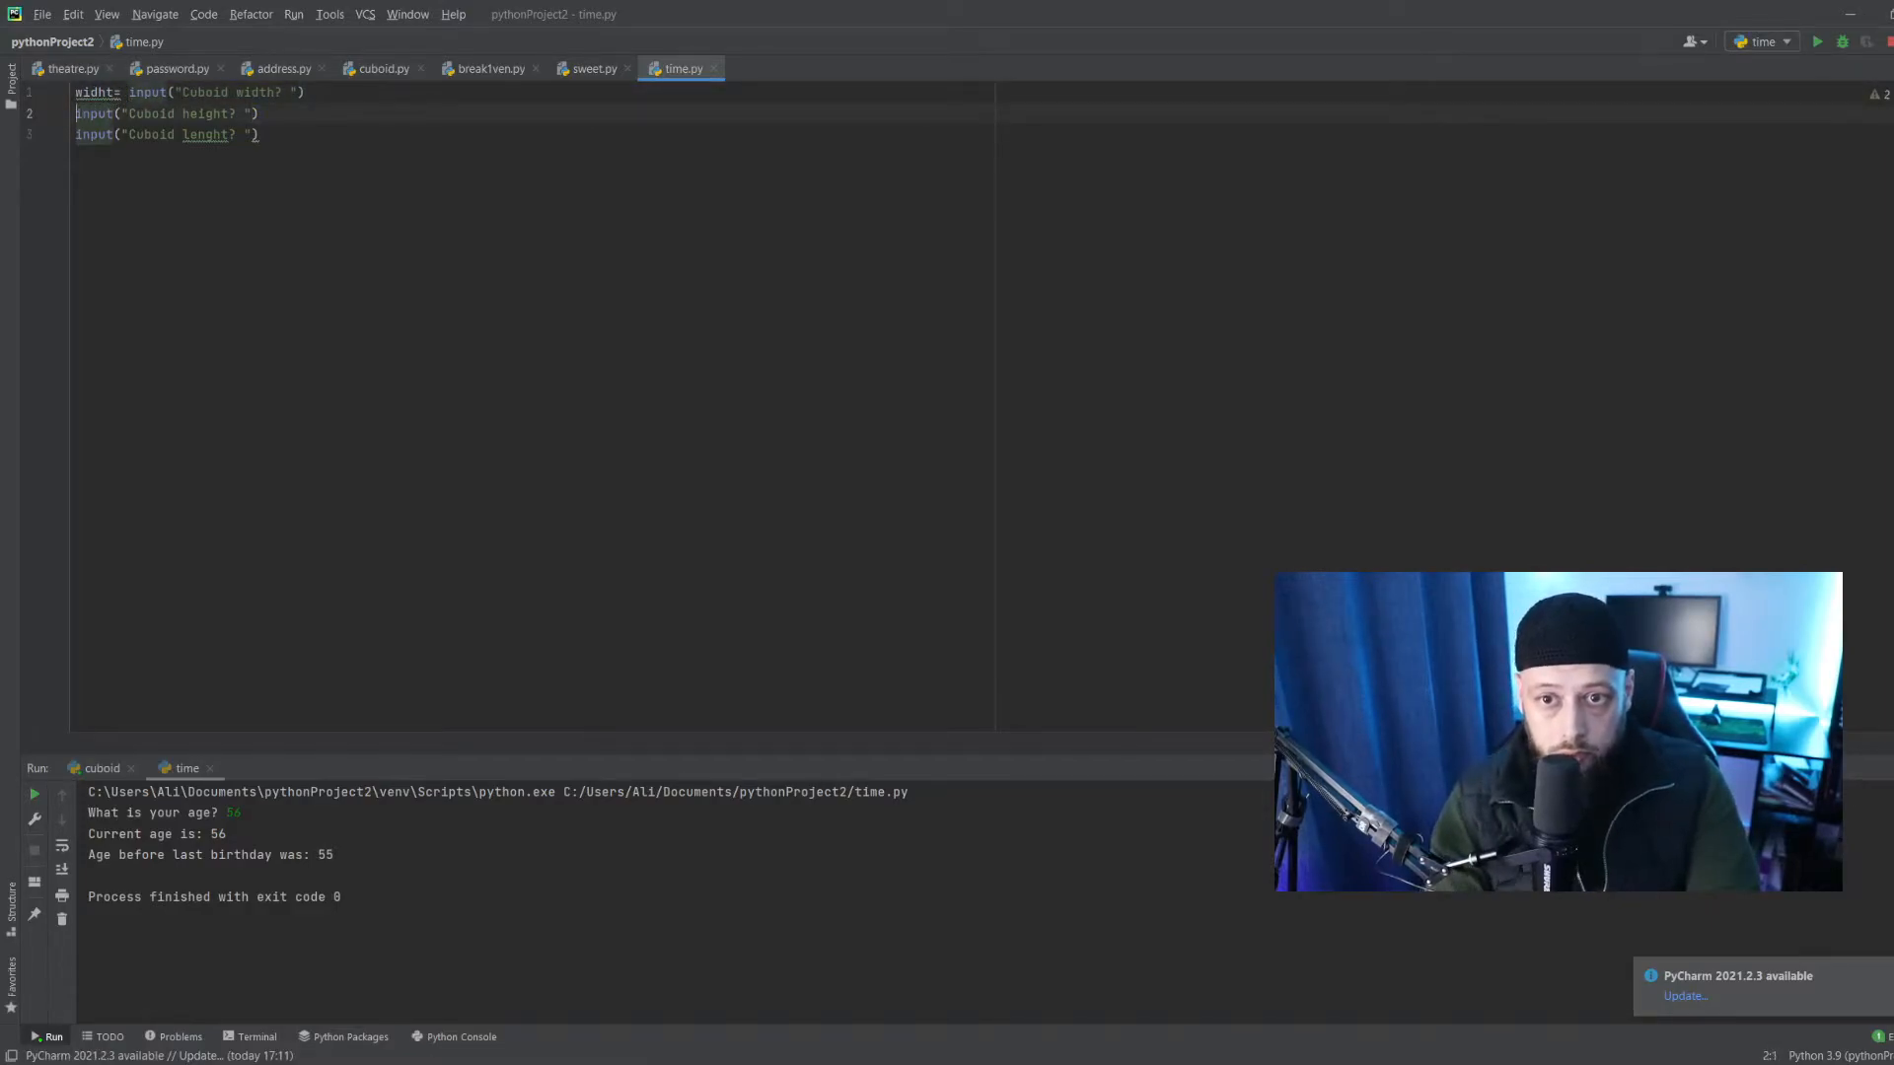
type("height=")
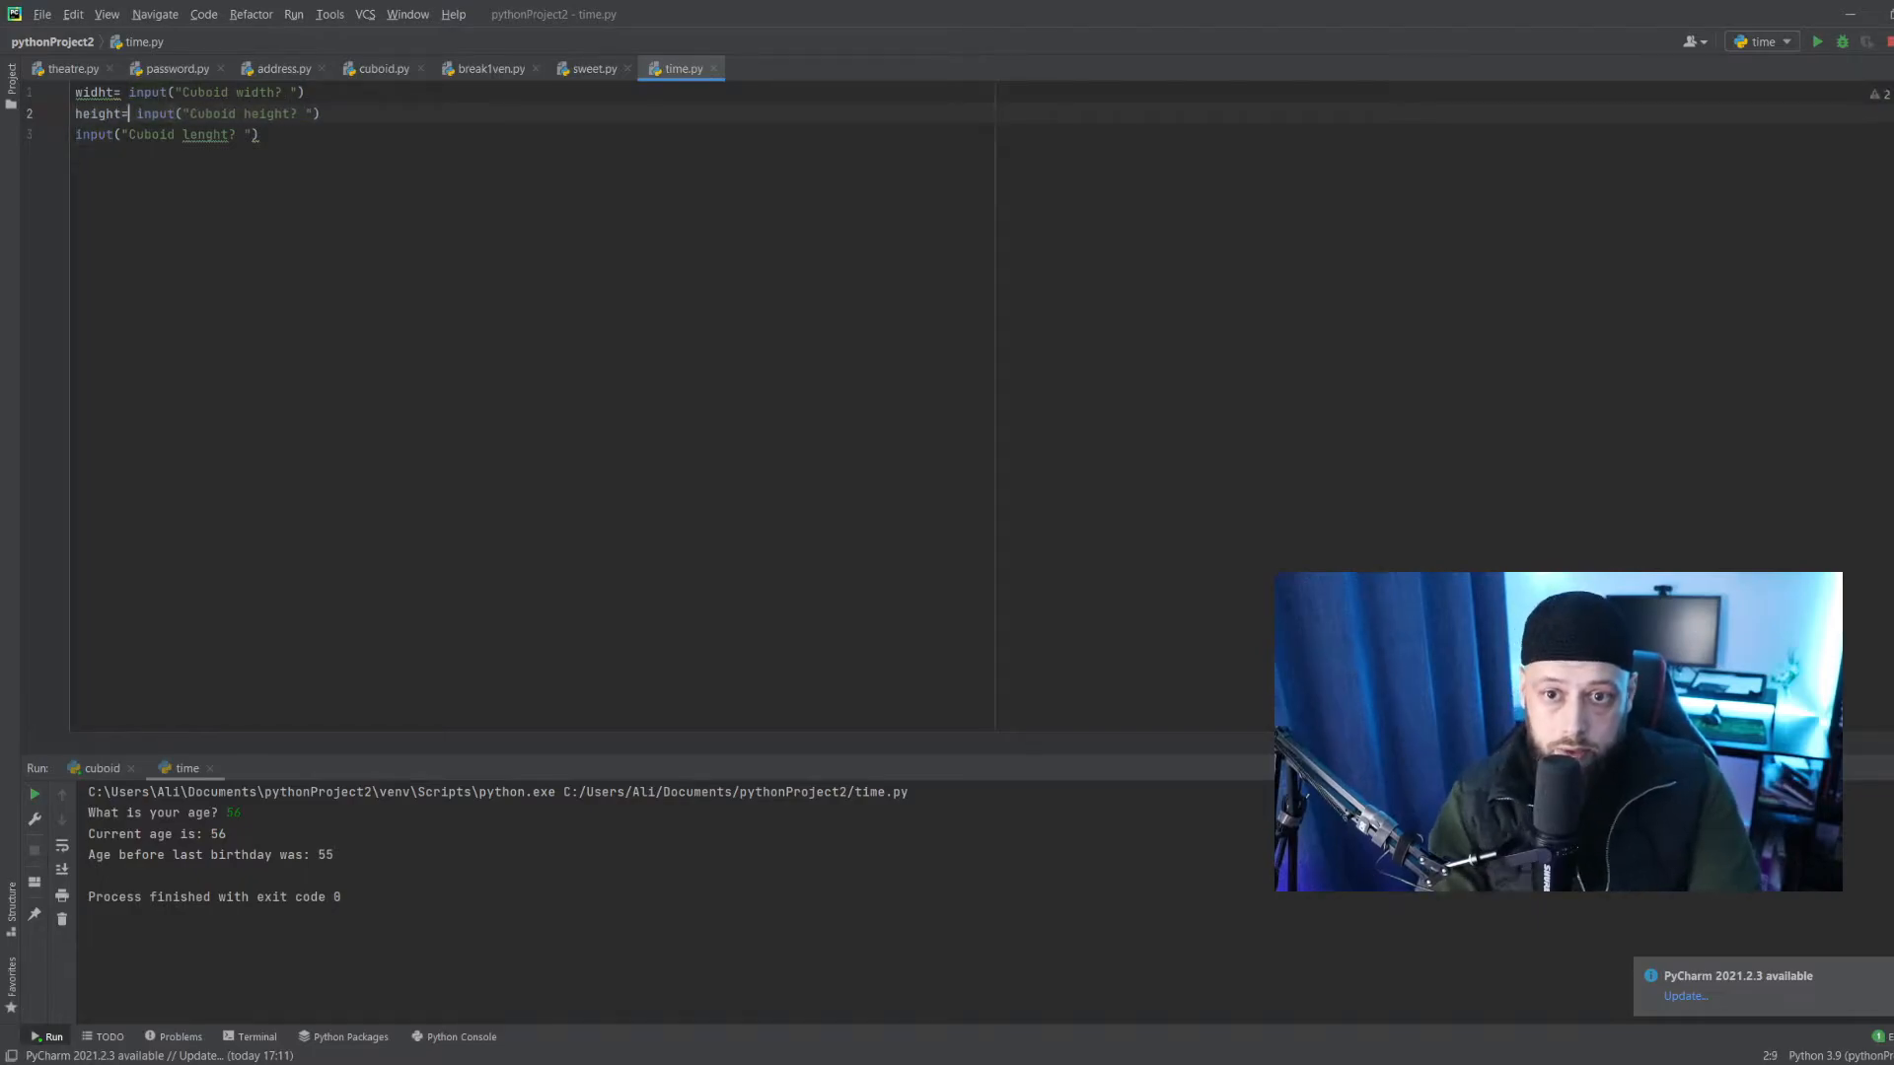
type("lenght=")
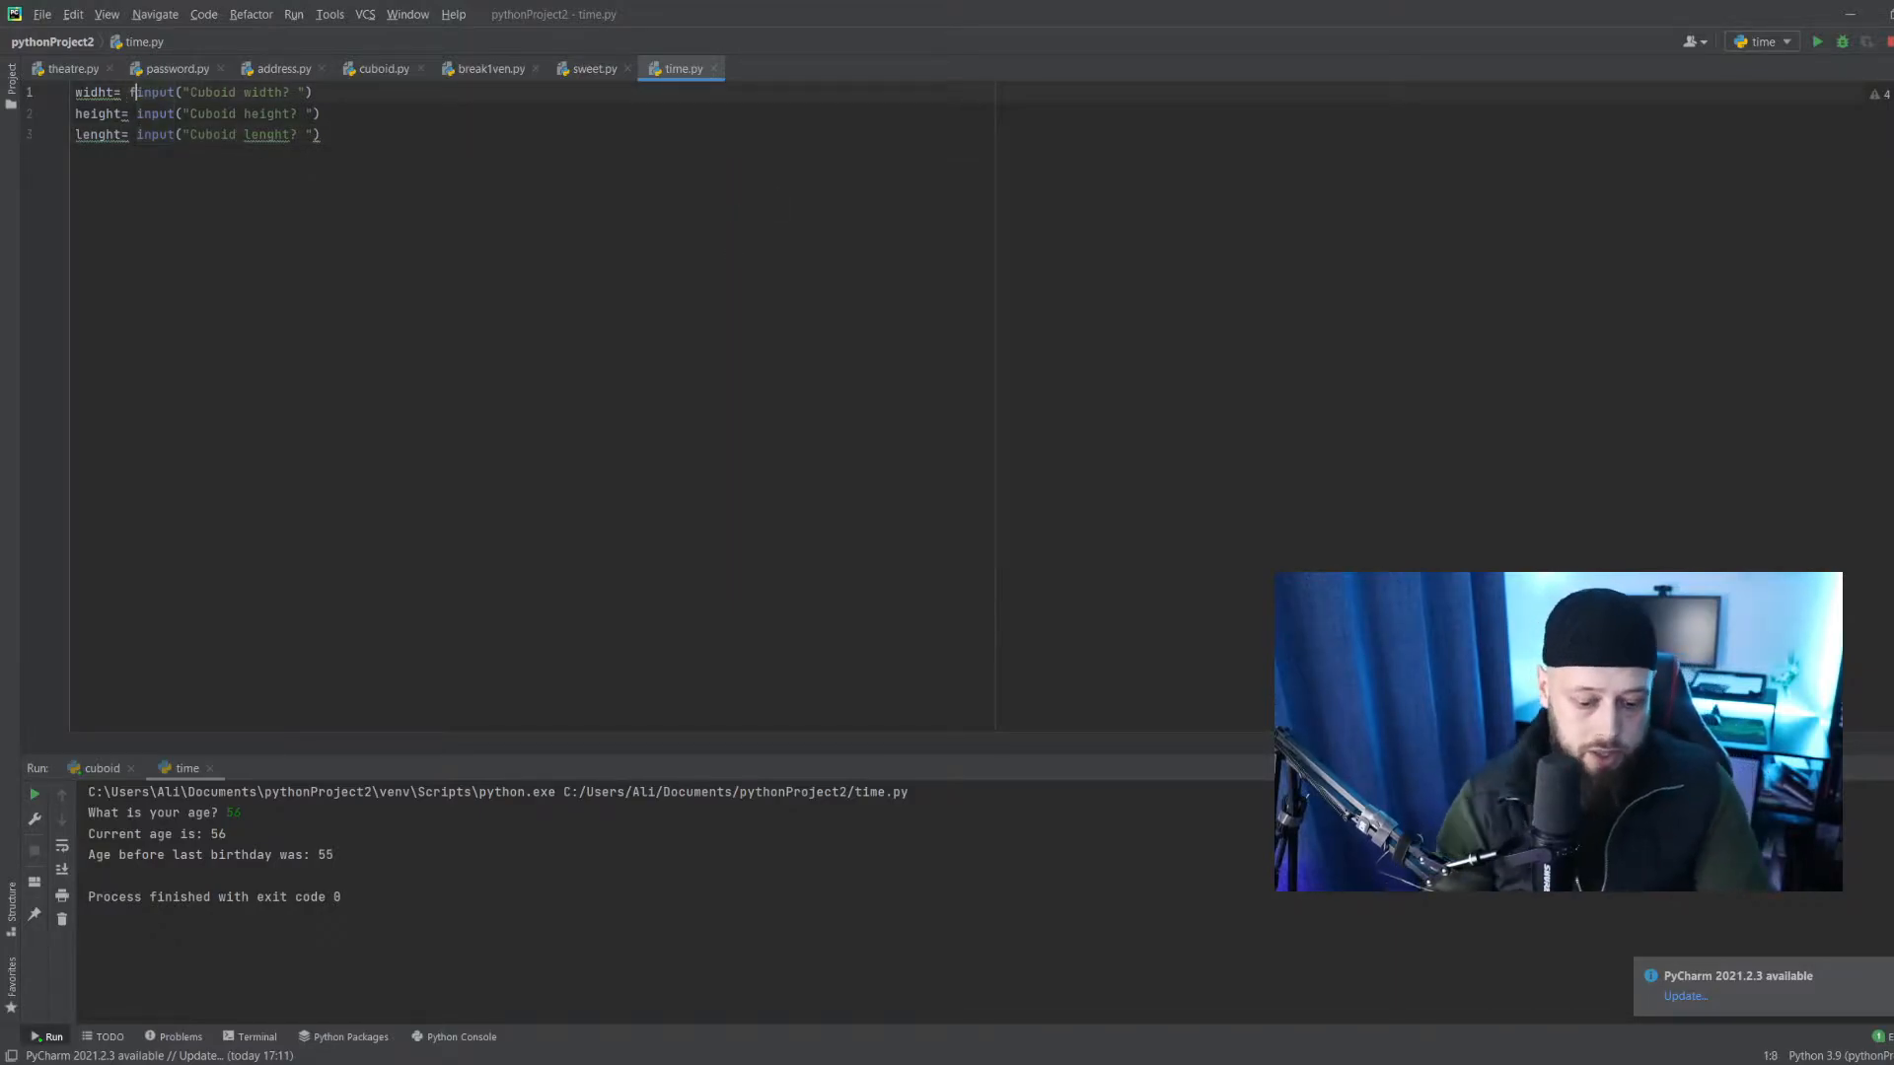
type("float(")
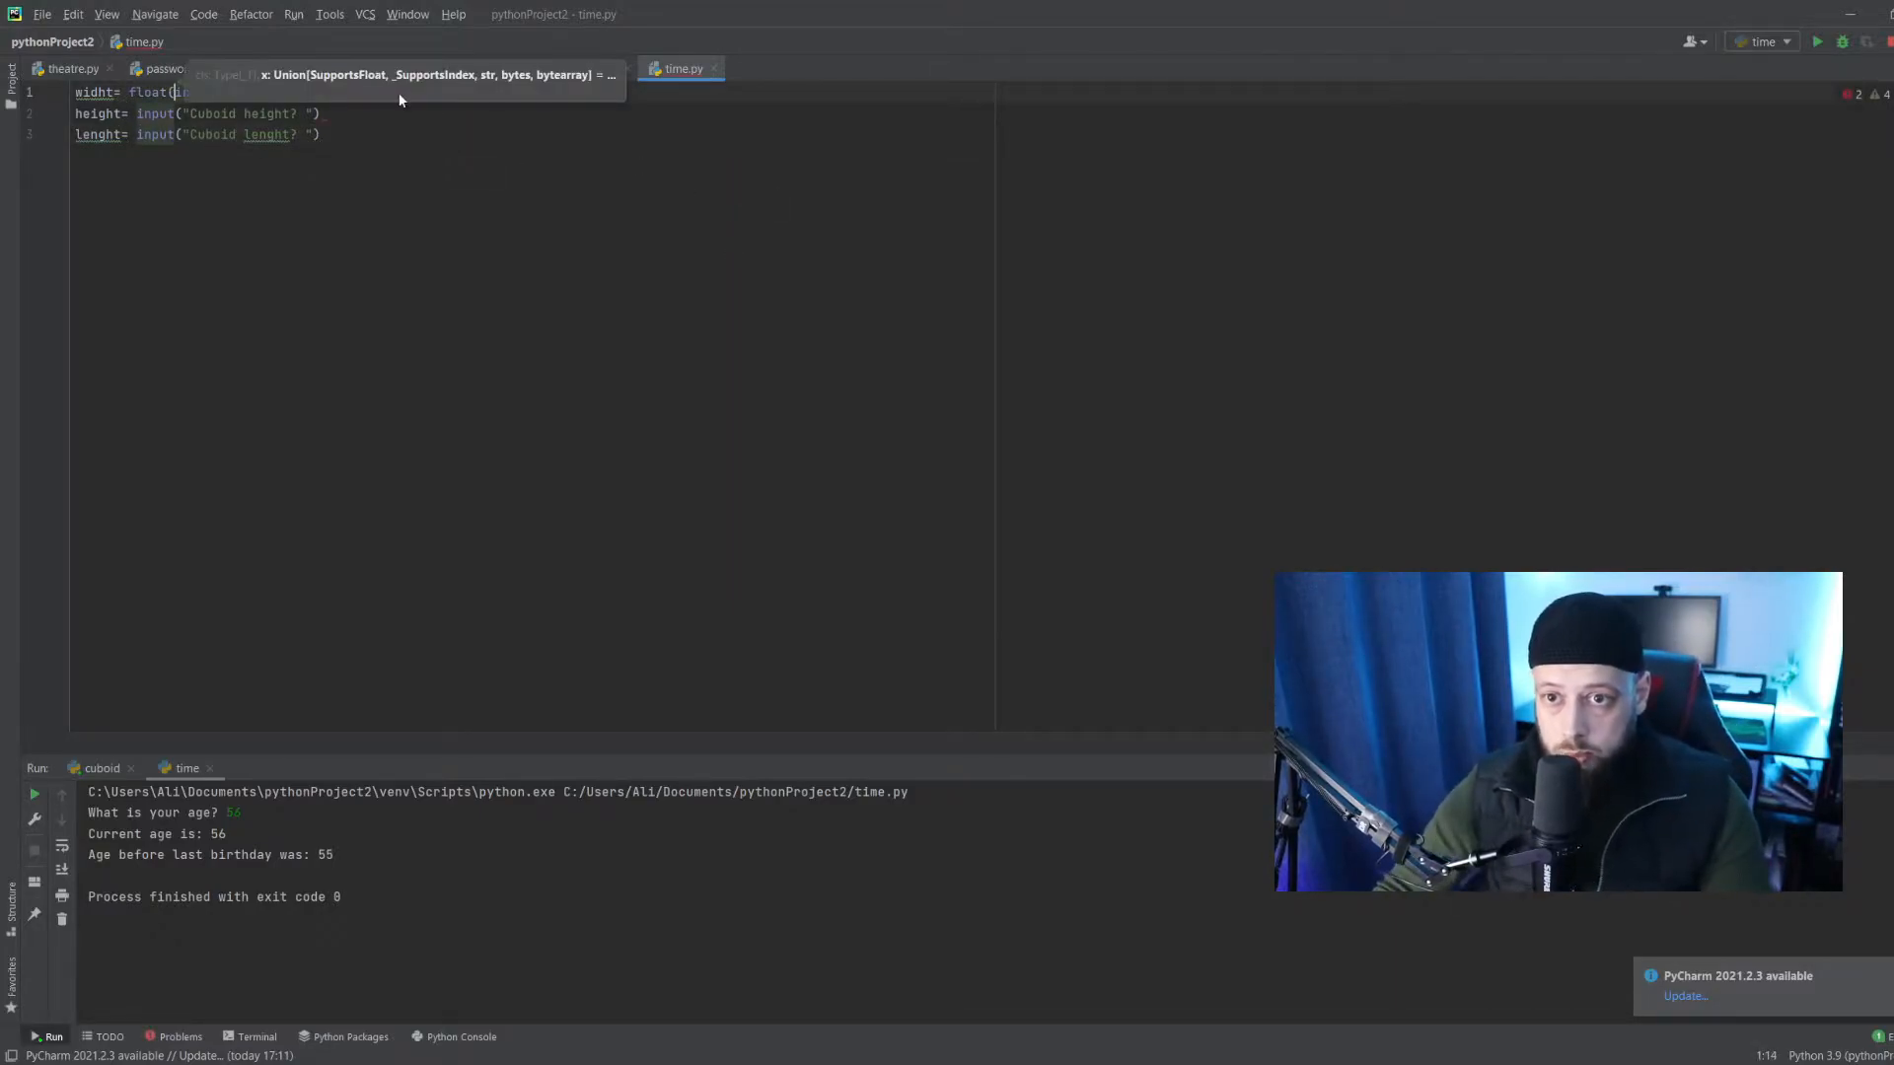
type("input(\"Cuboid width? \"))")
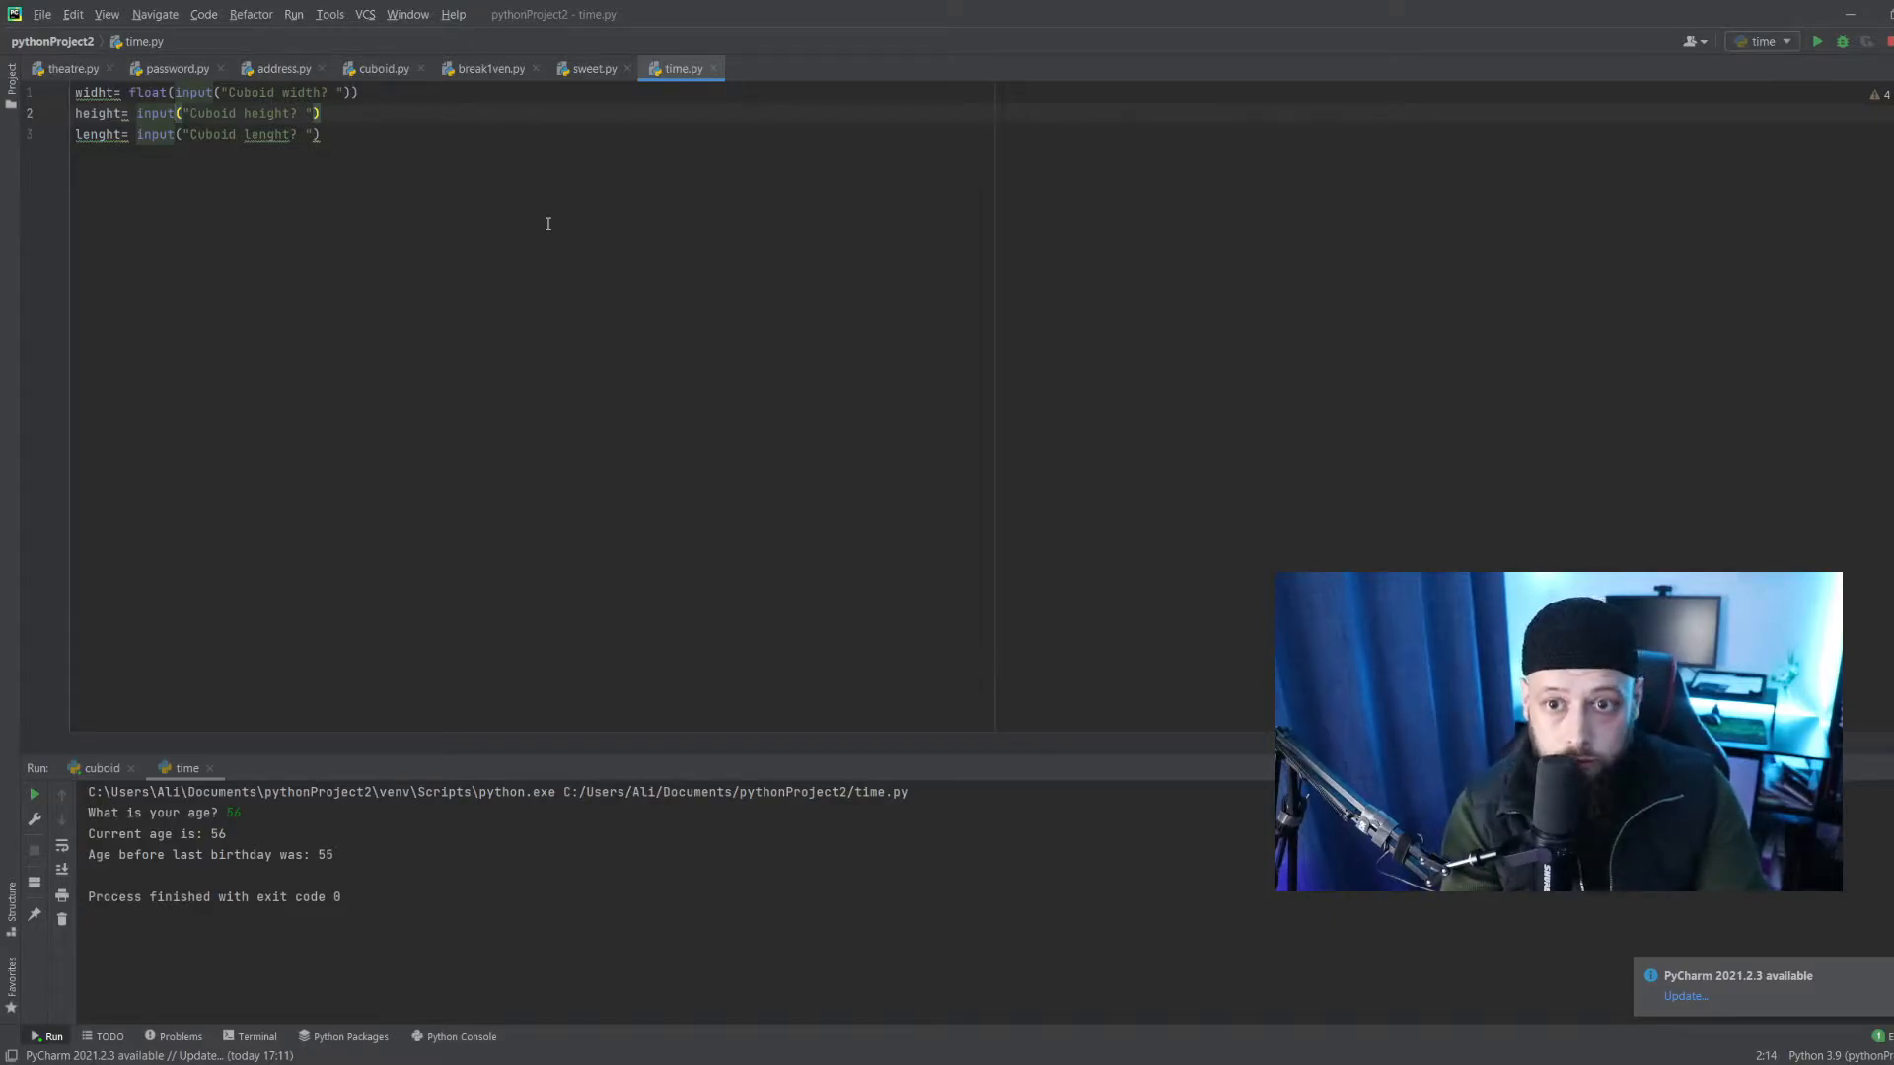
type("float(")
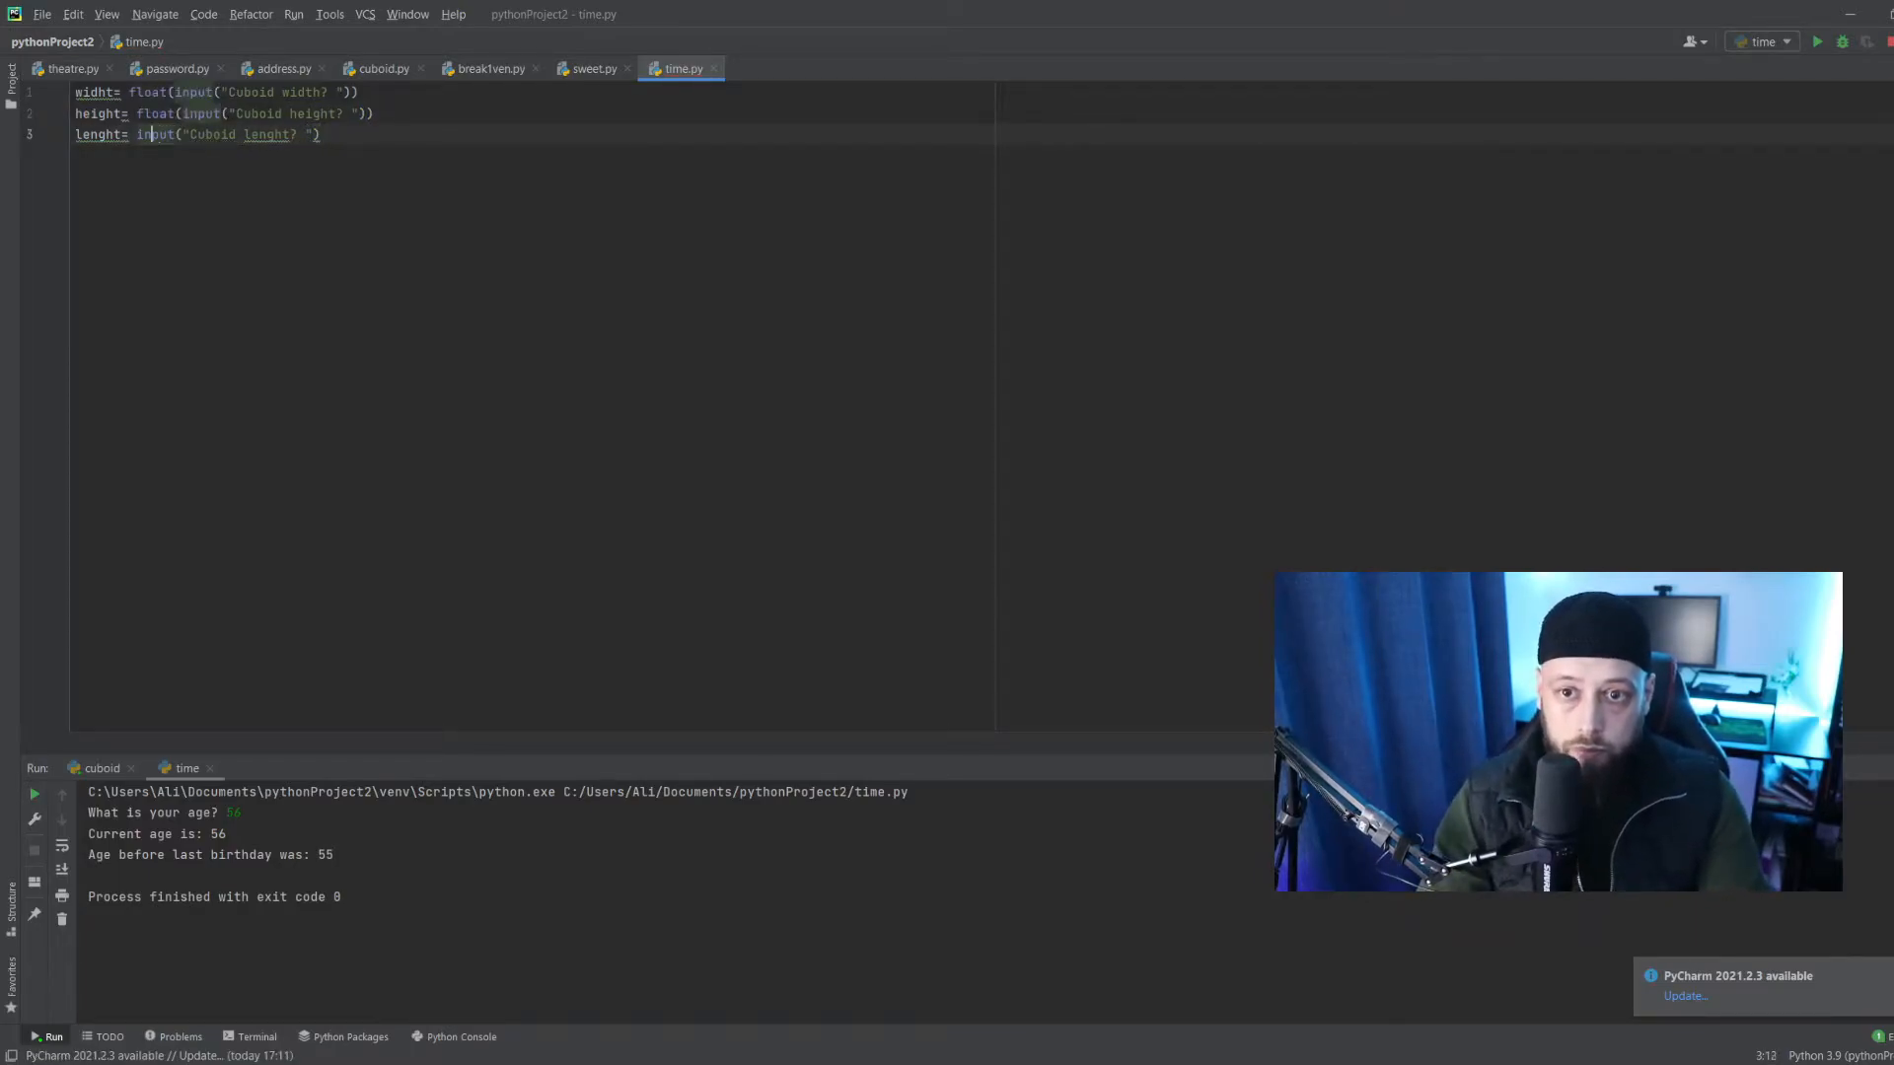
type("float(")
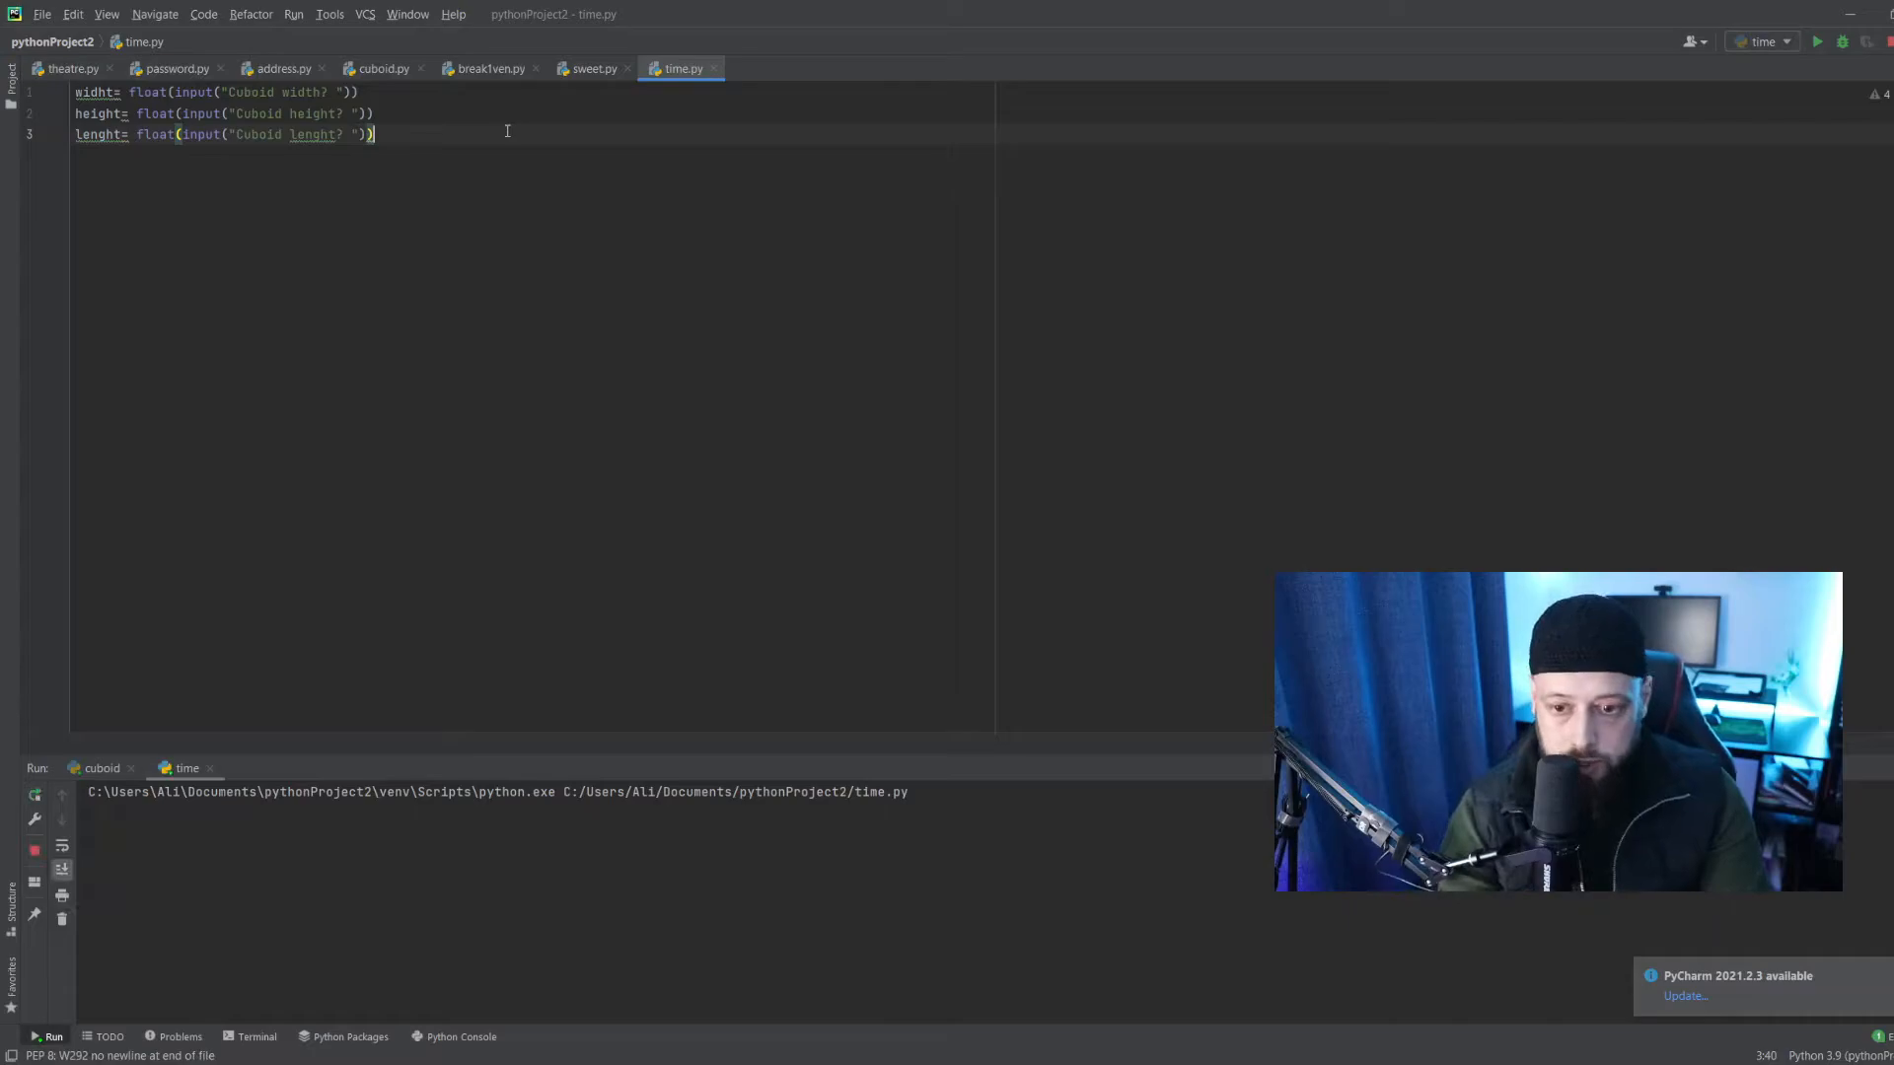
Add cubvol = (widht * height * lenght) to compute the cuboid's volume.
left_click(1816, 41)
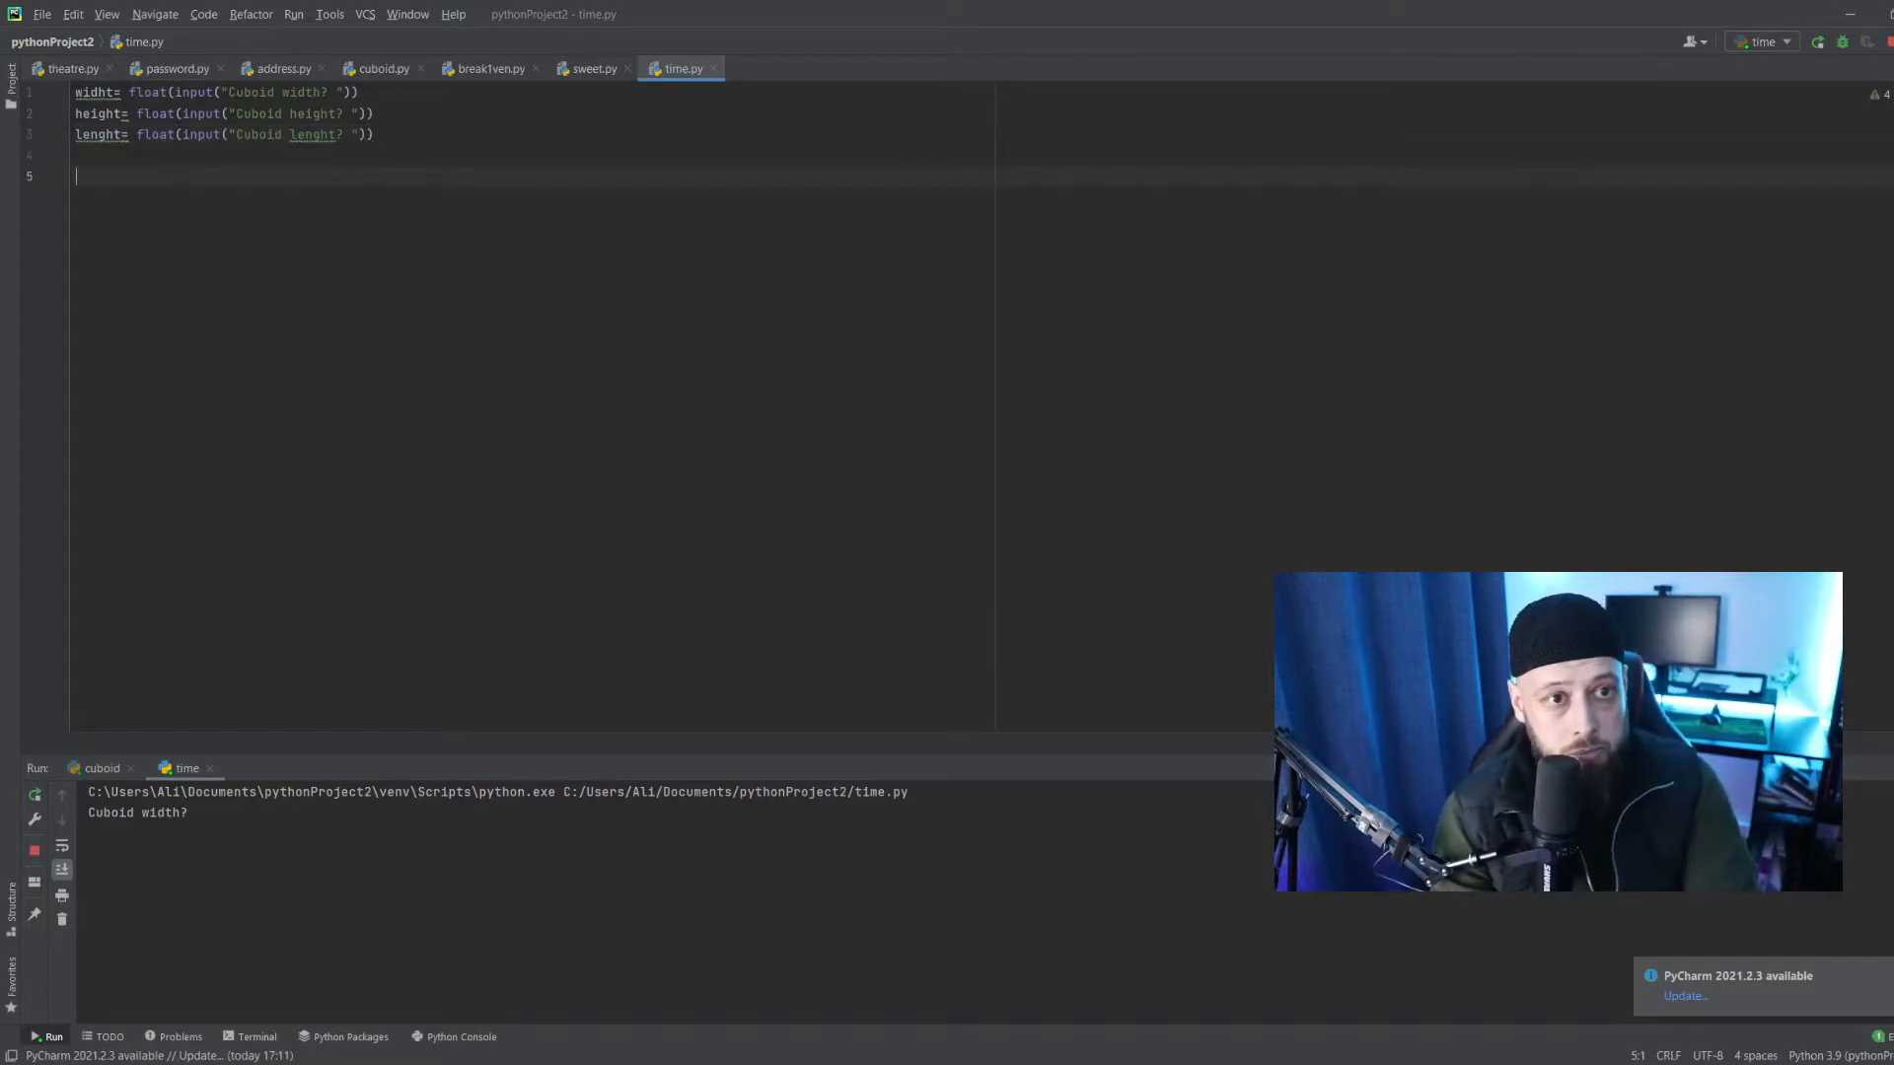
type("cab")
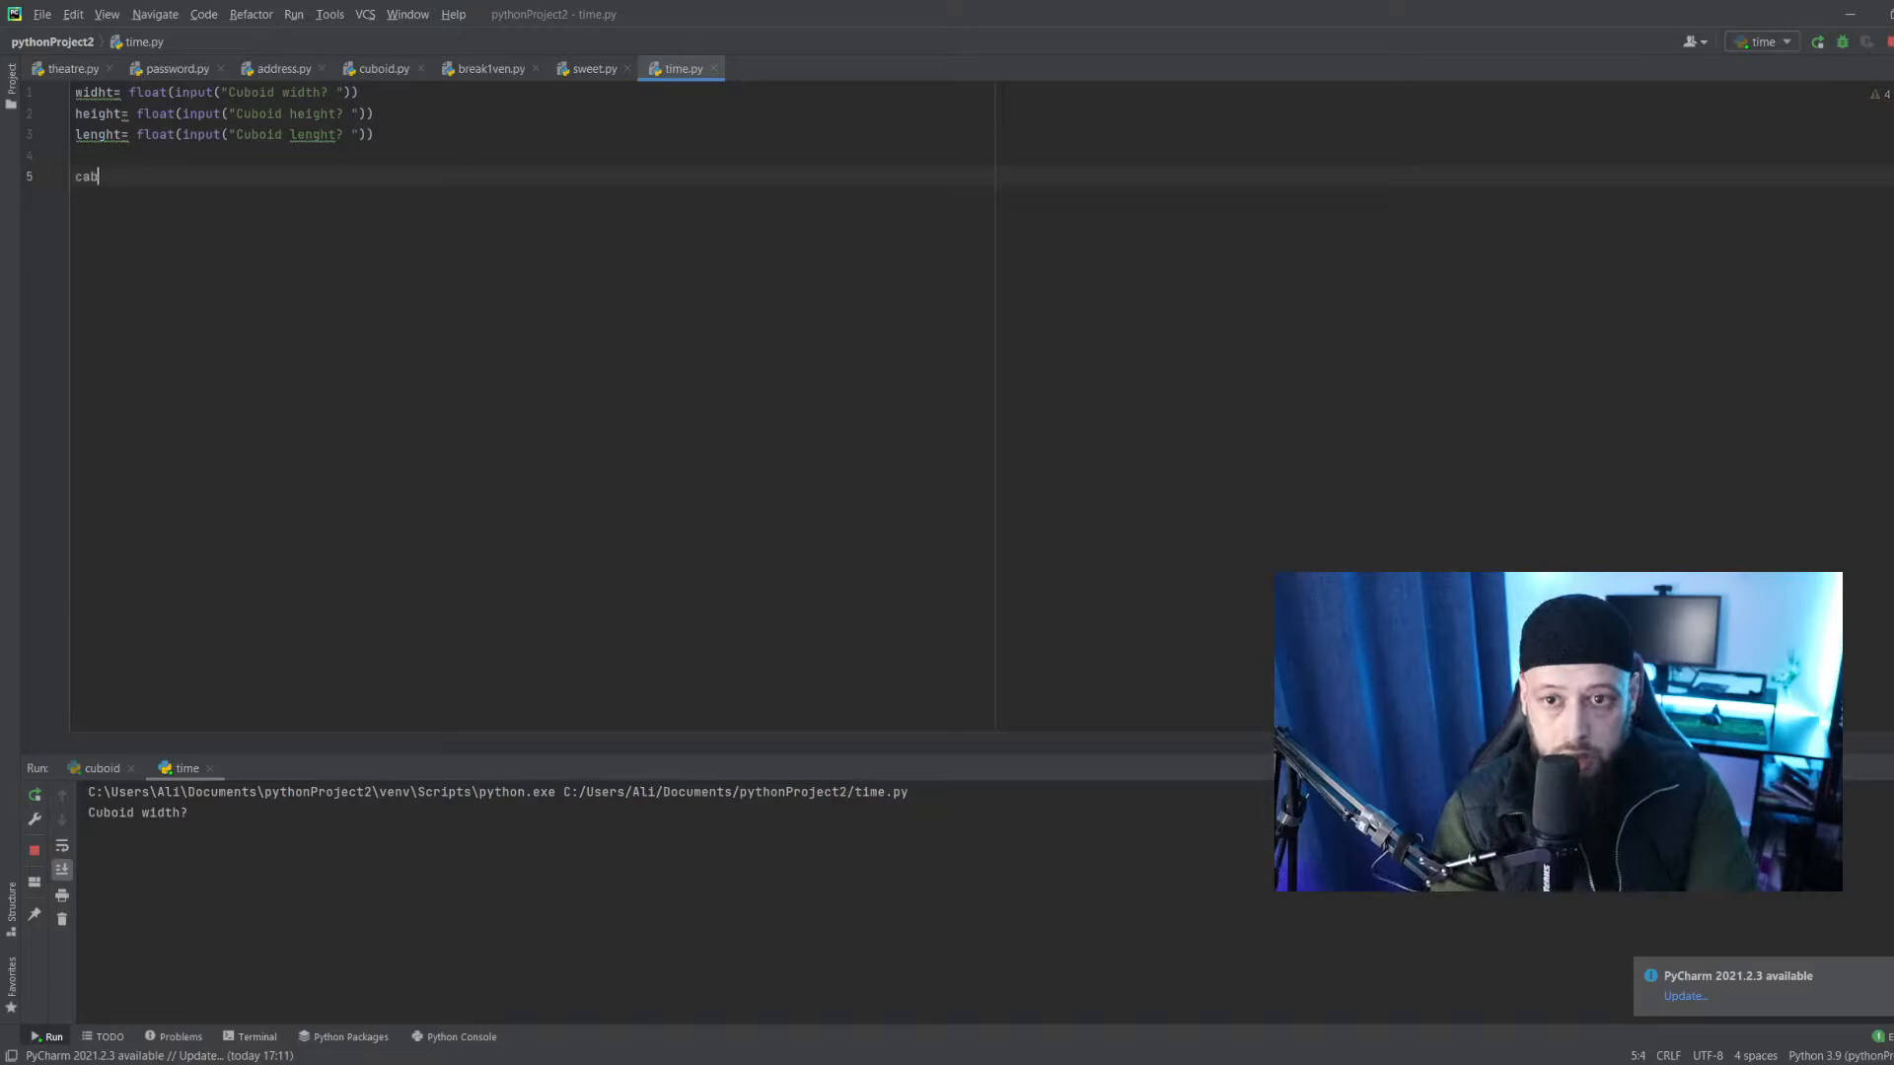
key("BackSpace")
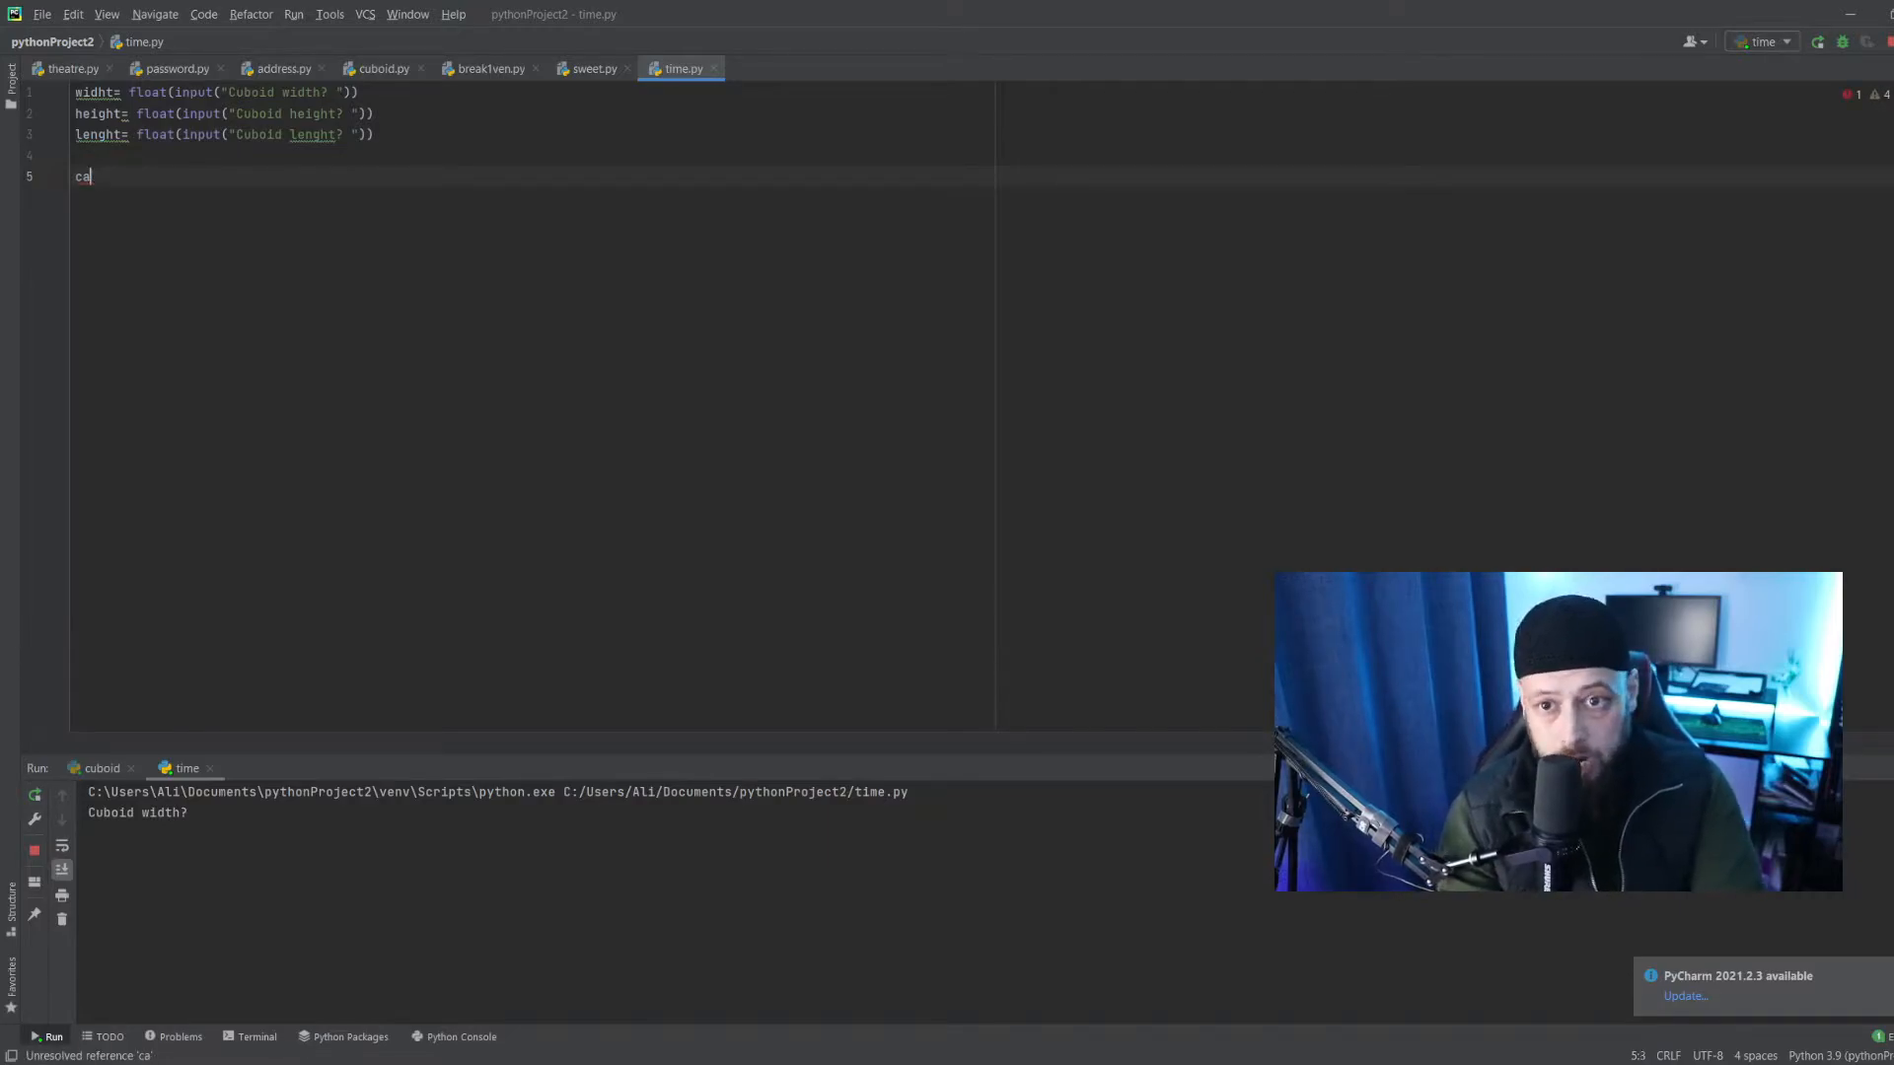
type("ubvol")
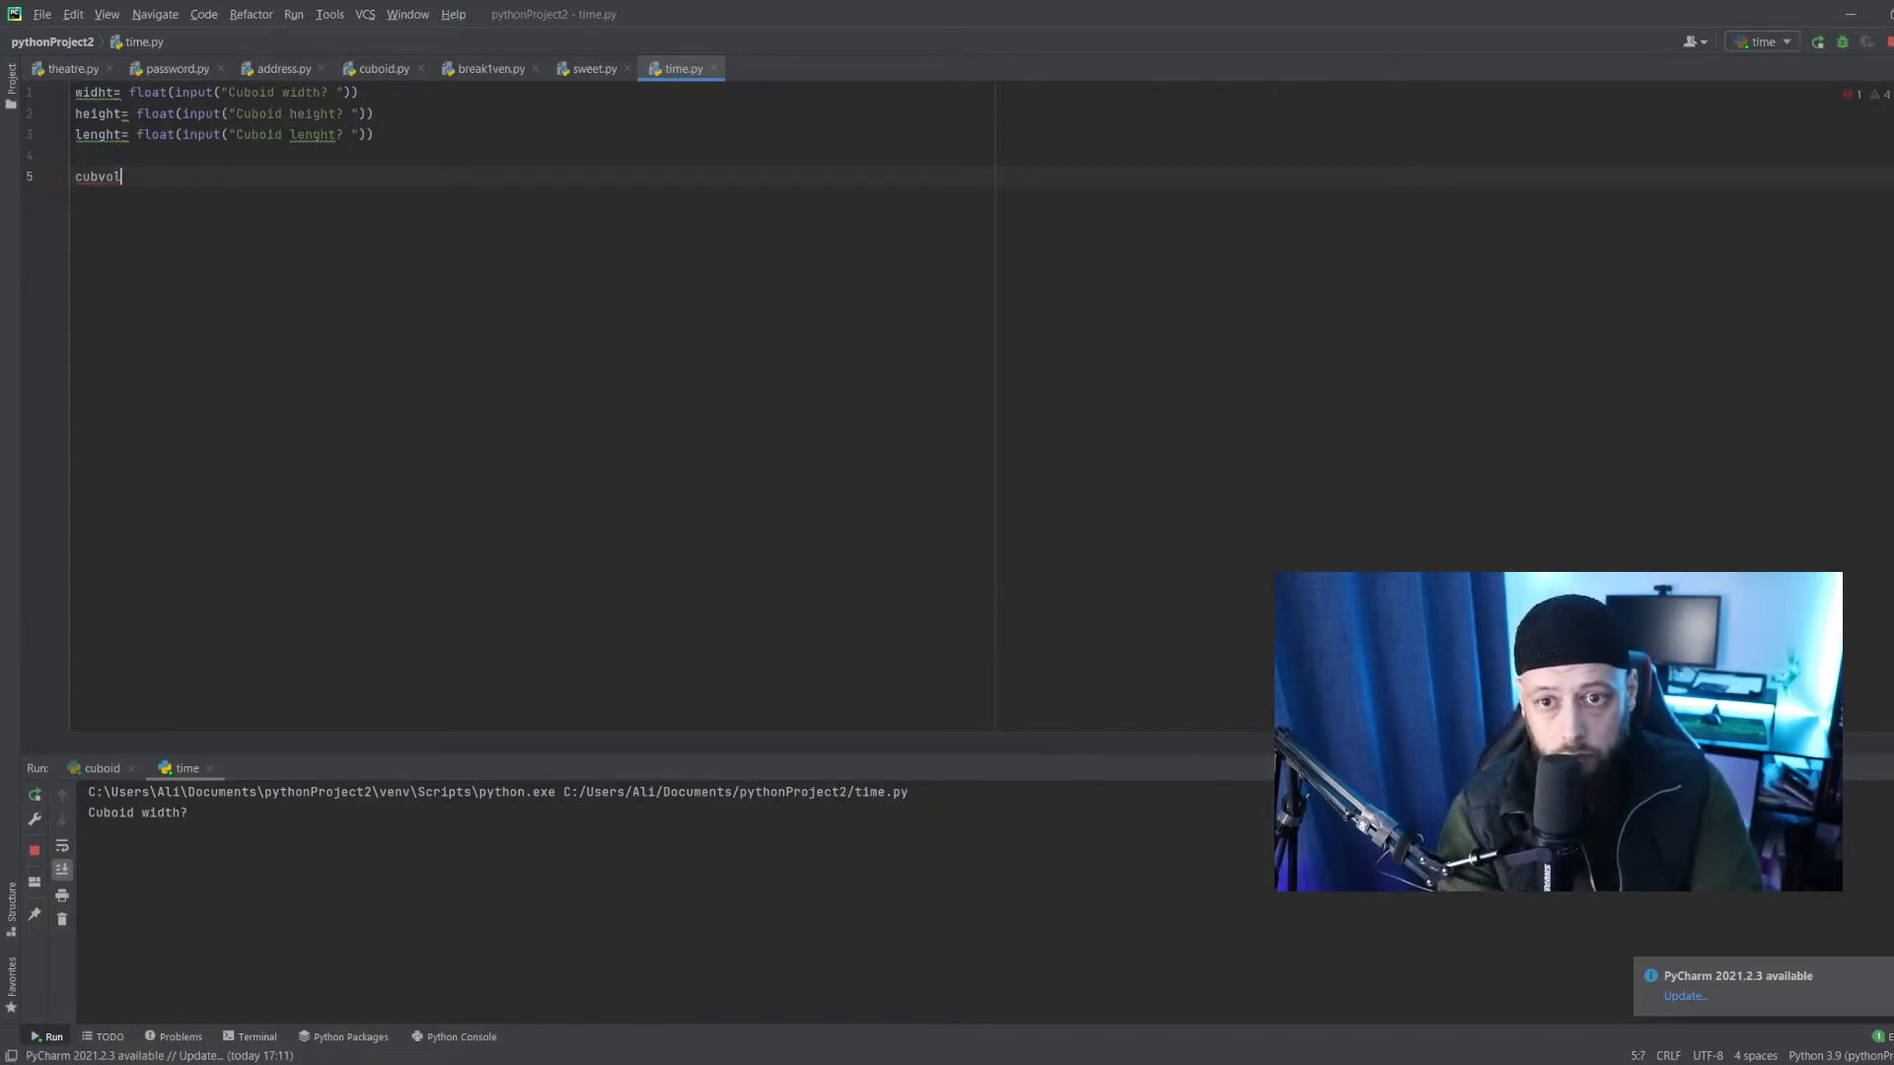
type("=")
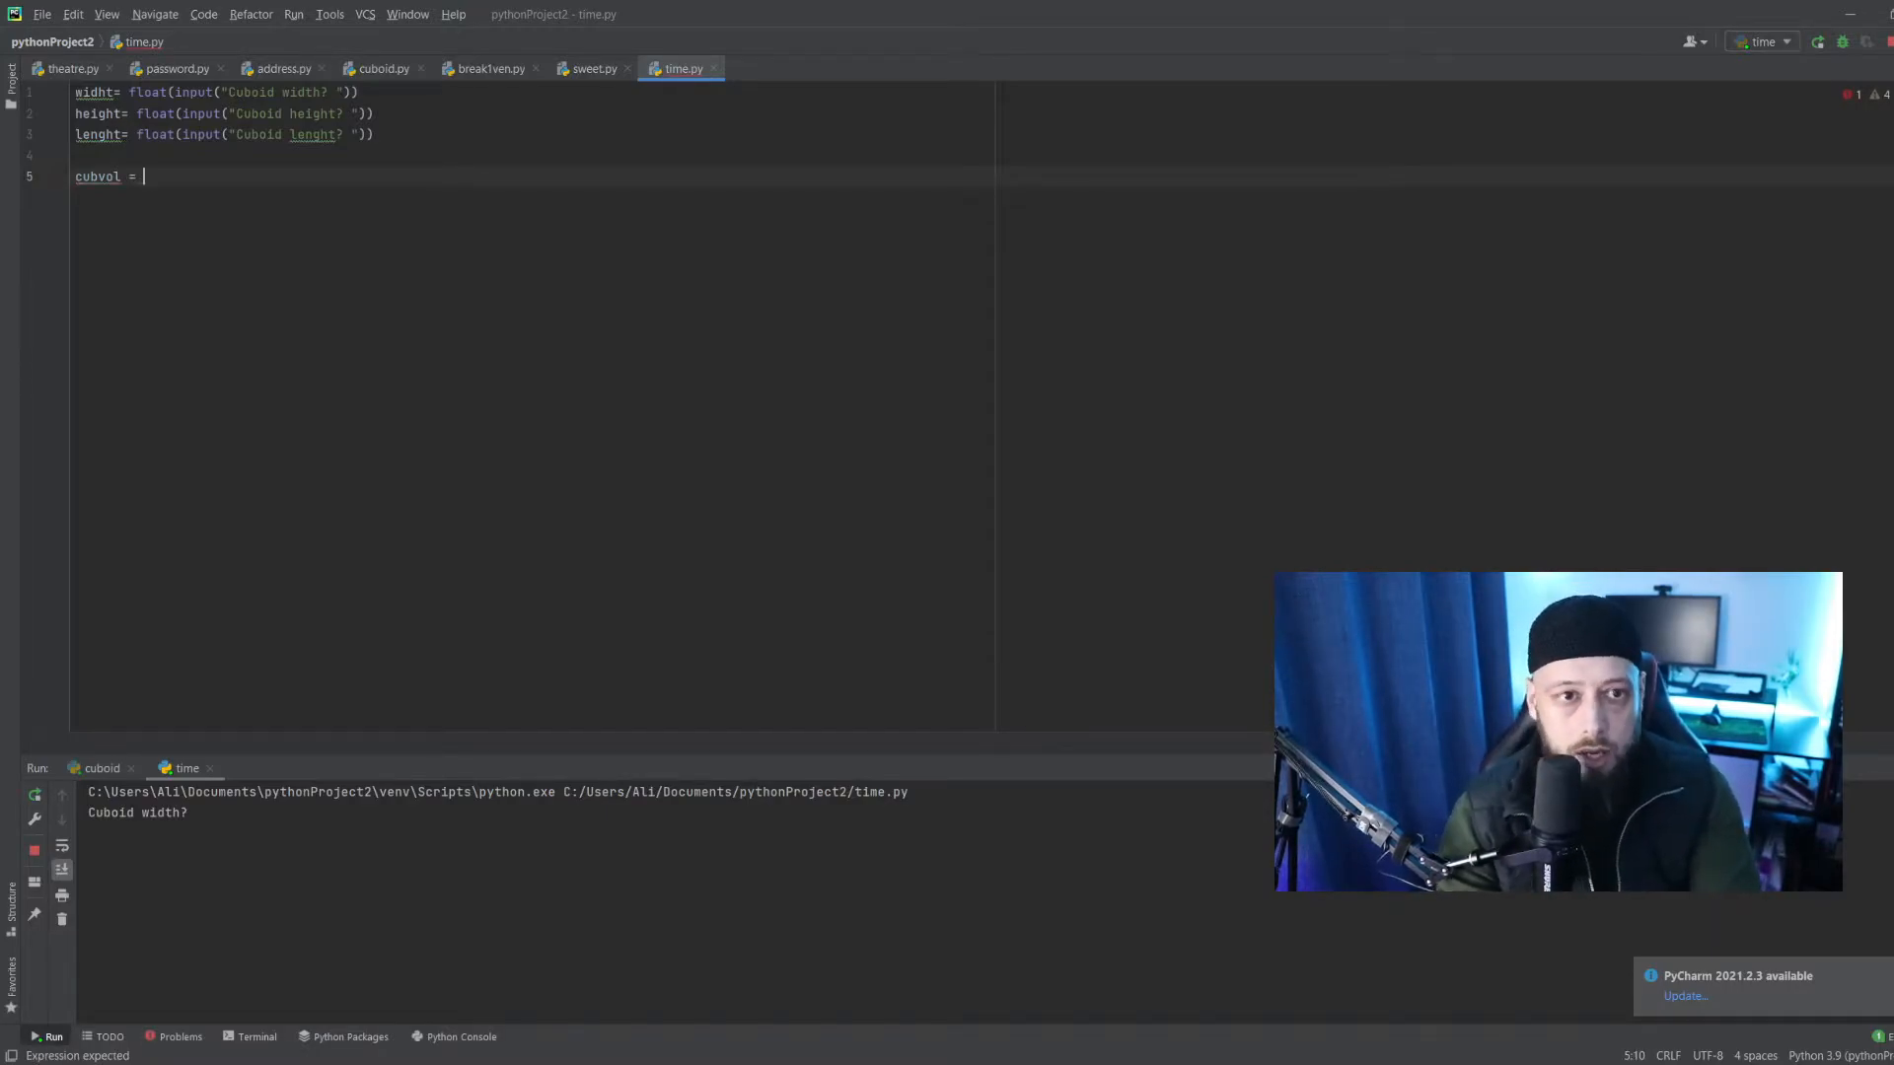
type("()")
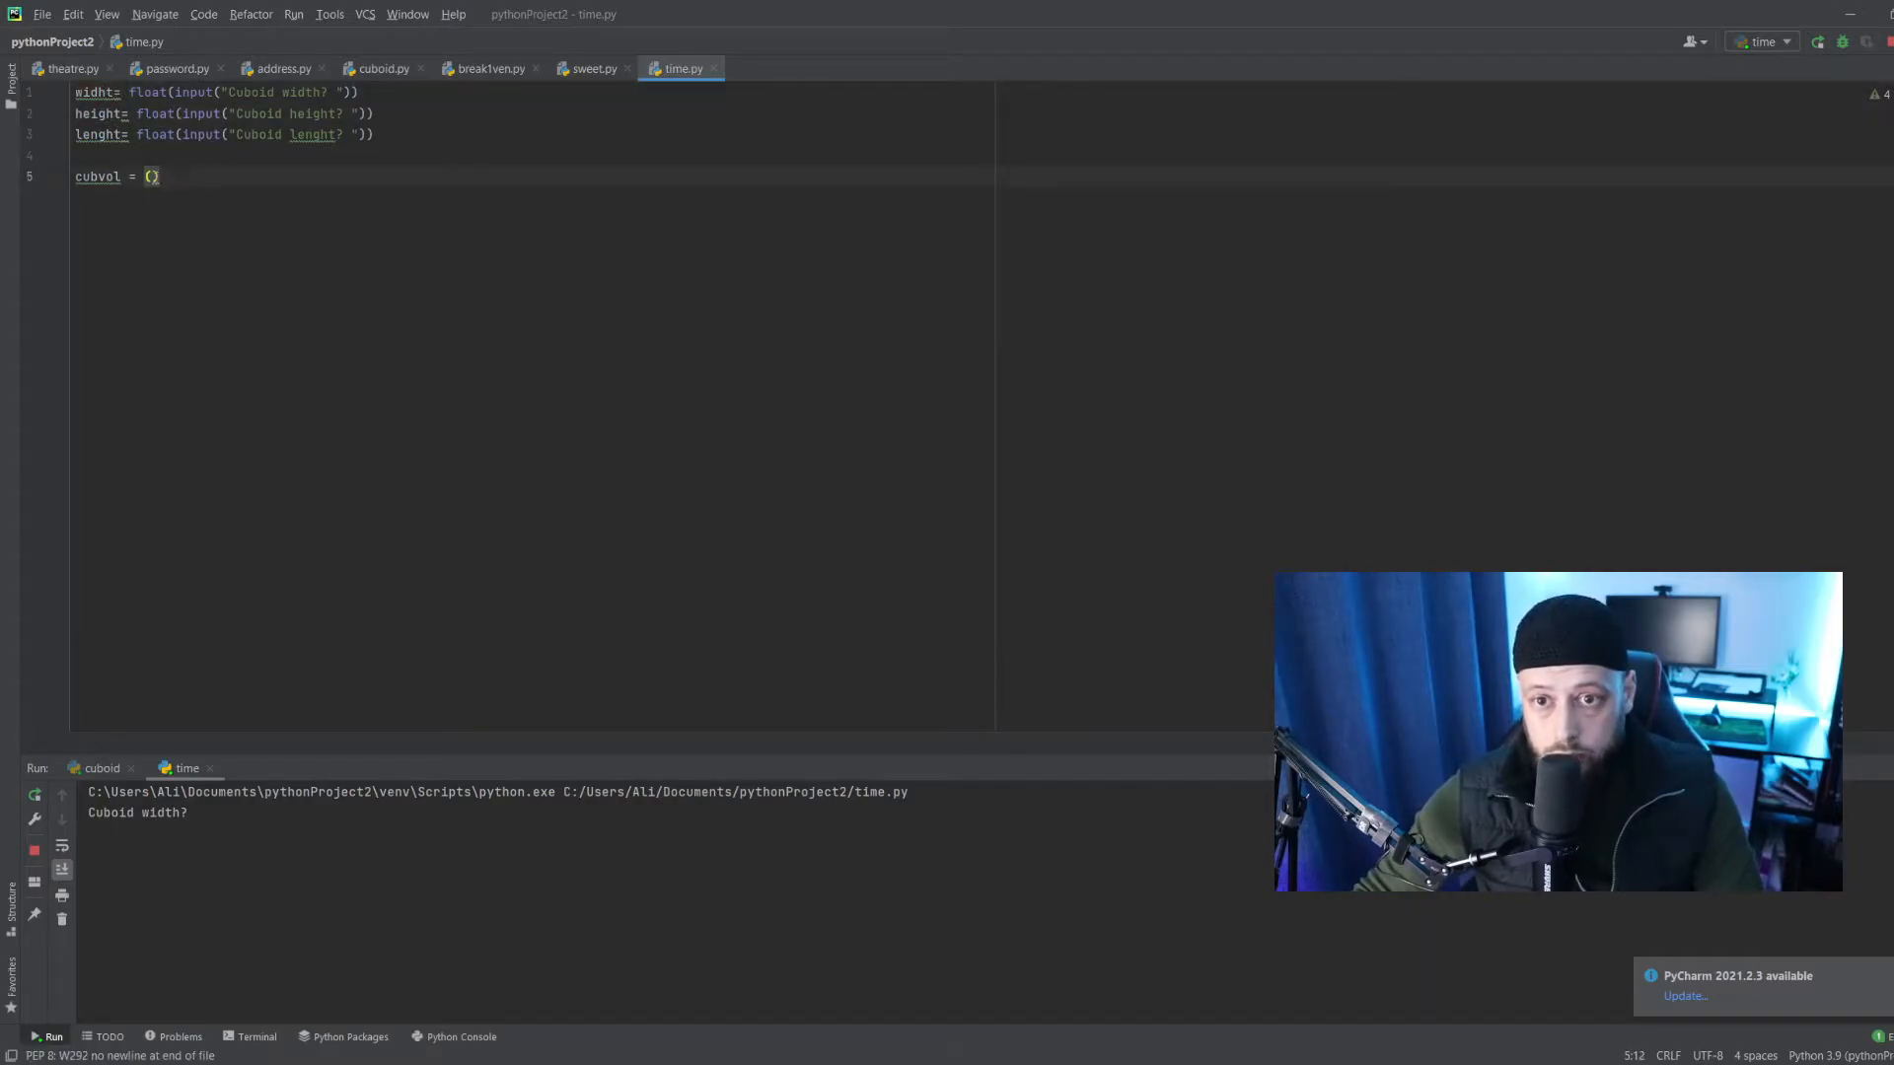
type("widht")
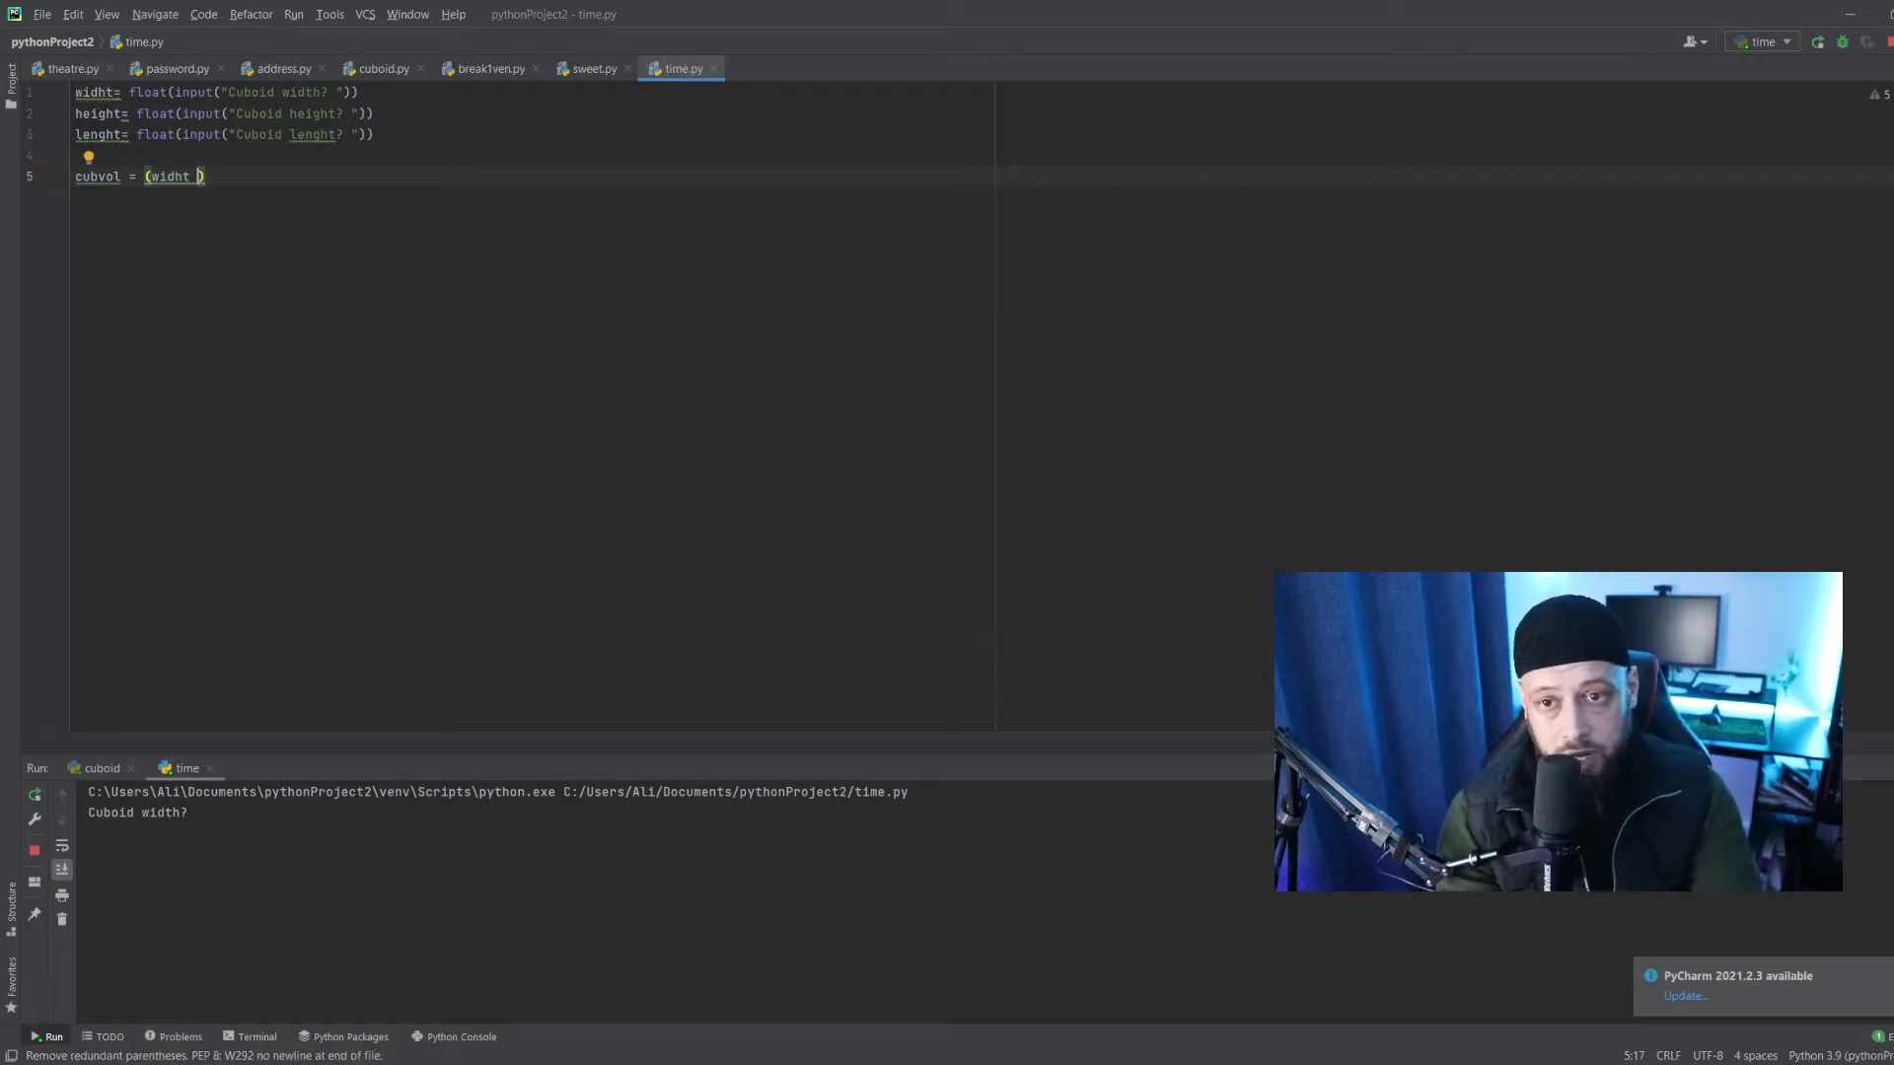
type("*")
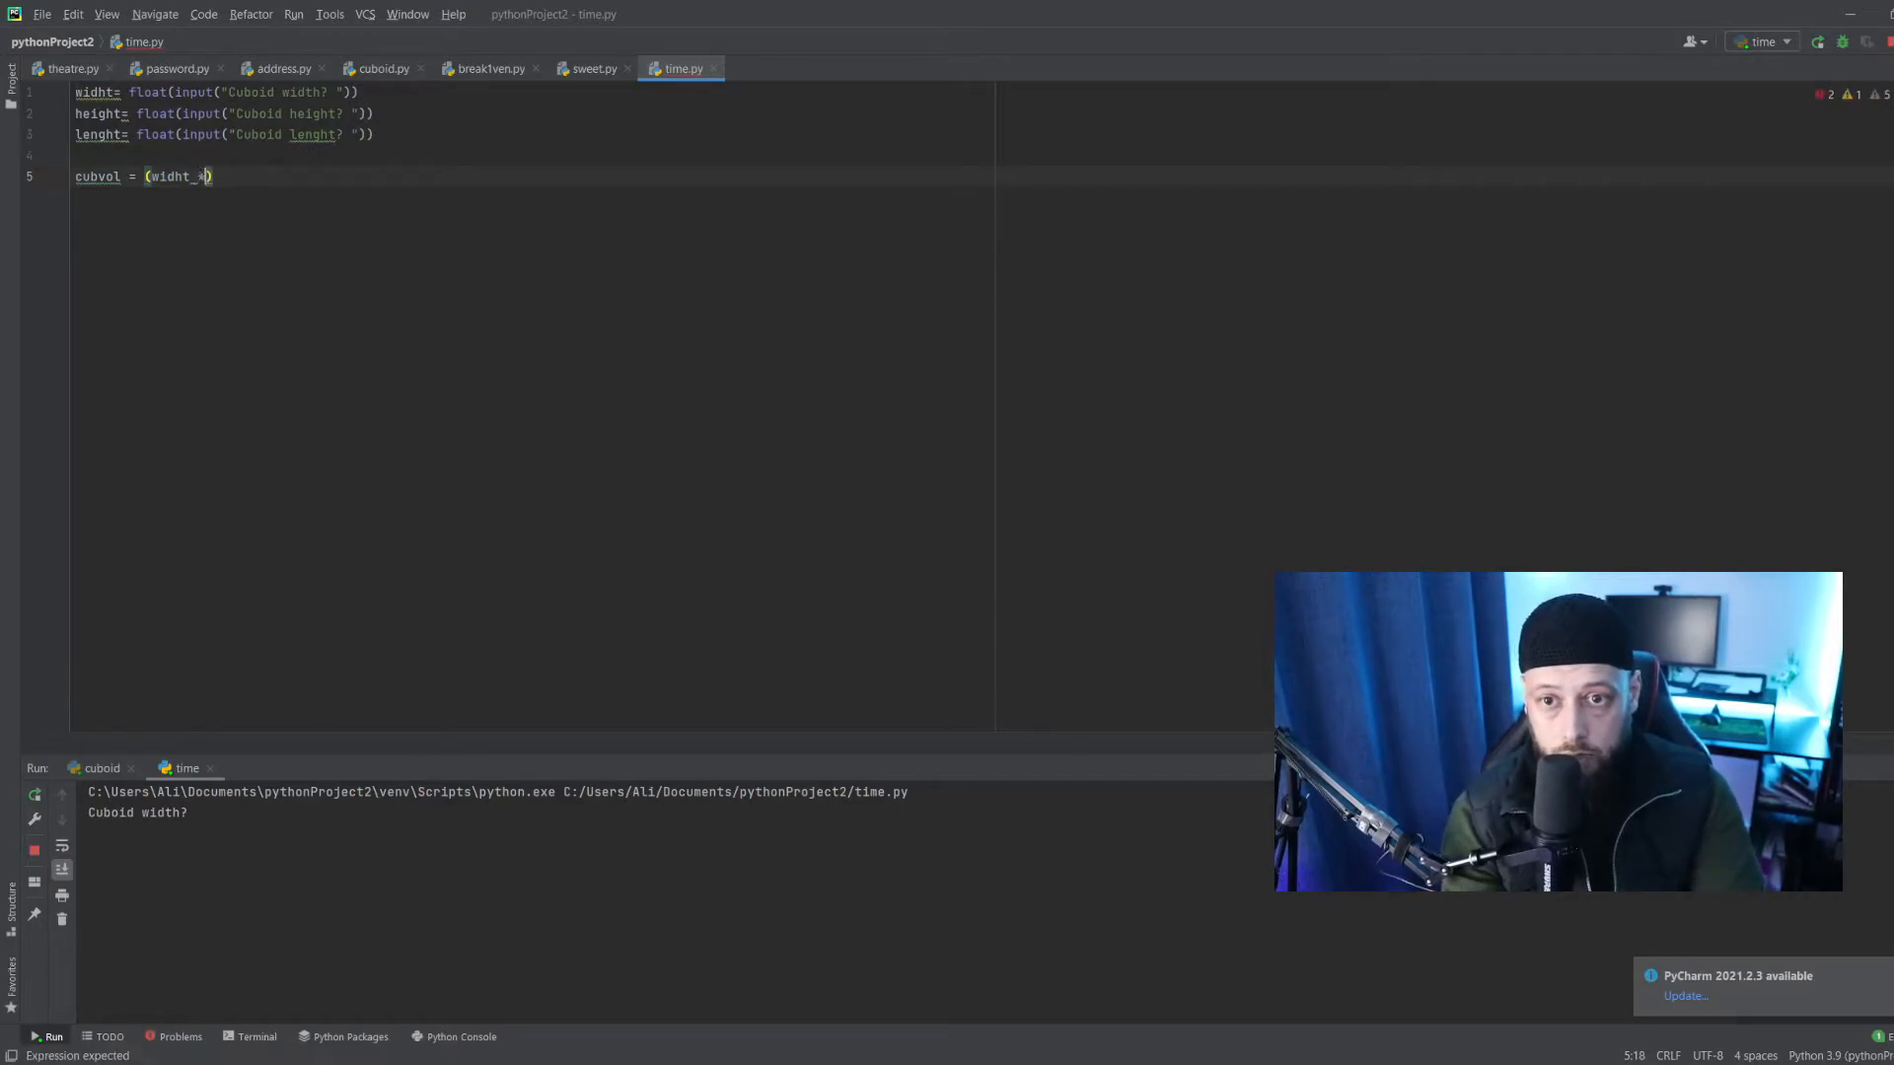
type("* height * lenght")
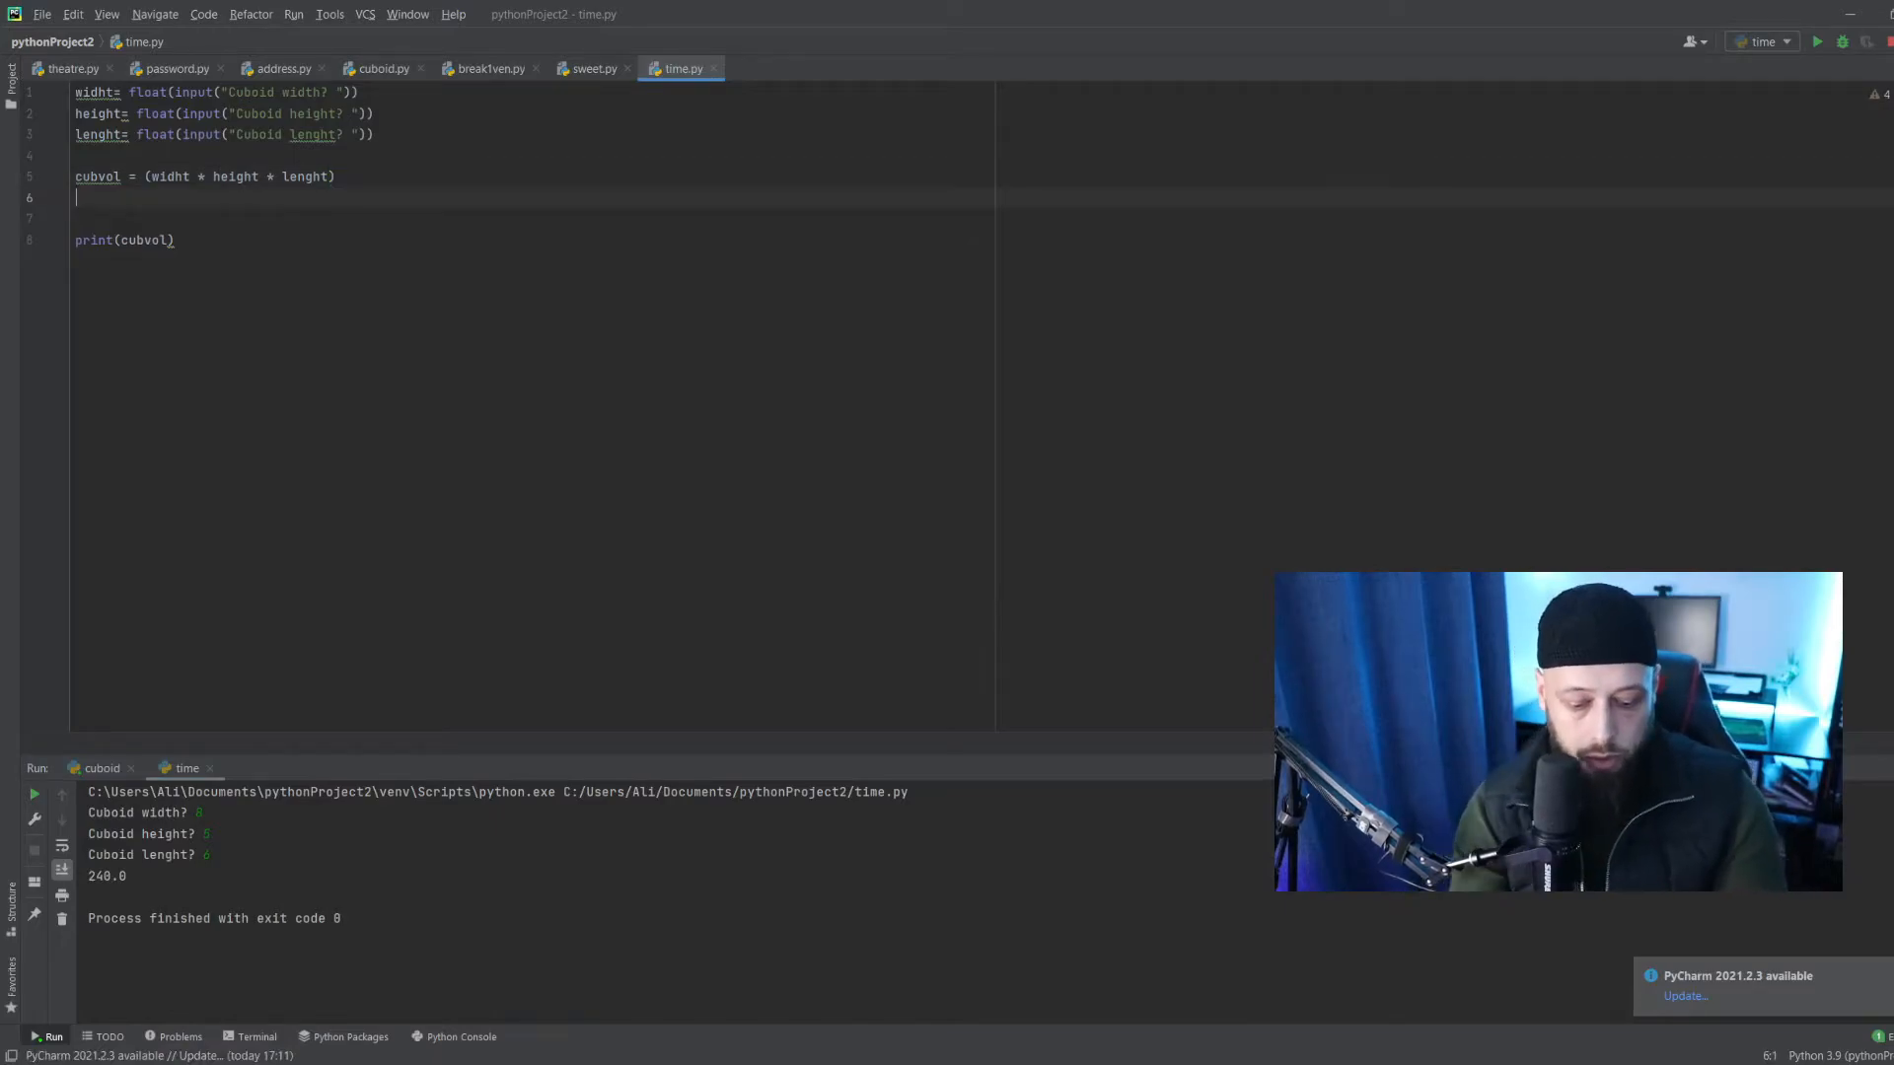
Start the surface-area line cubsurt = 2 * (...) with the length-times-height term.
type("cu")
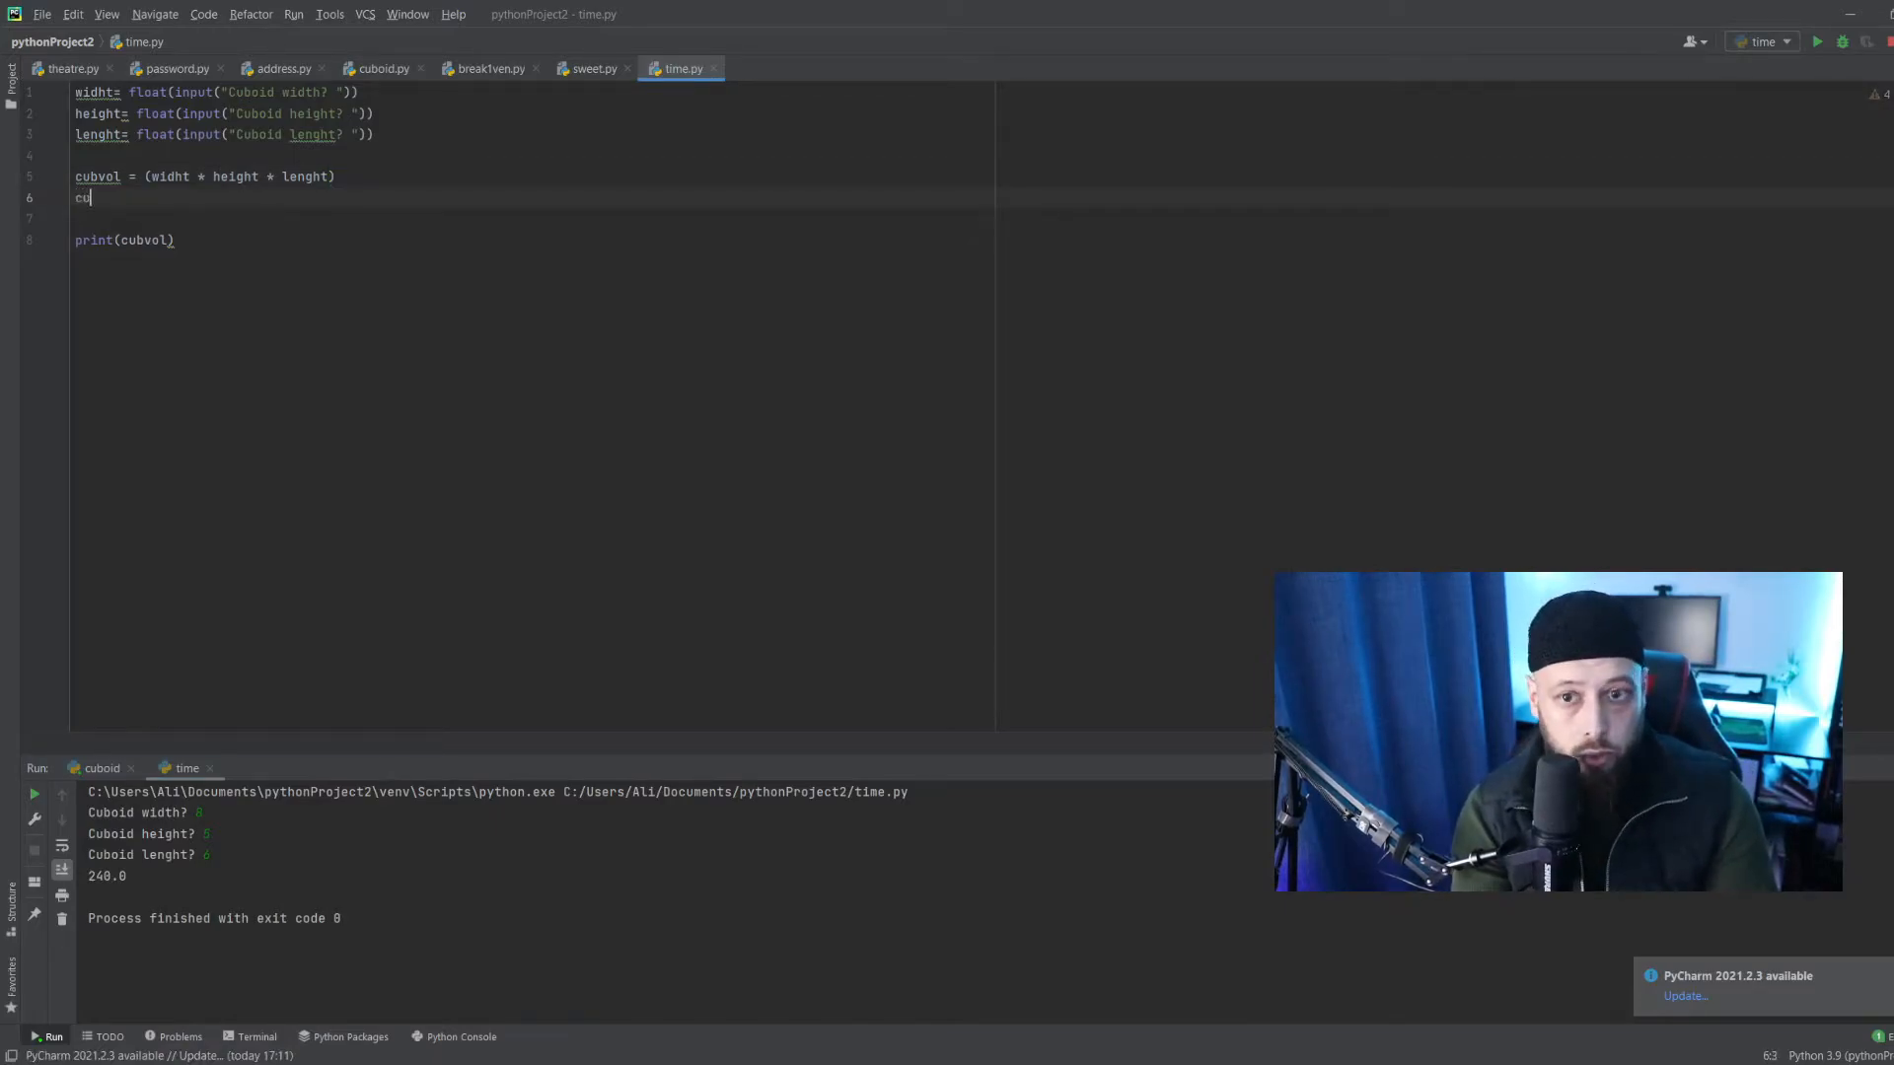
type("b")
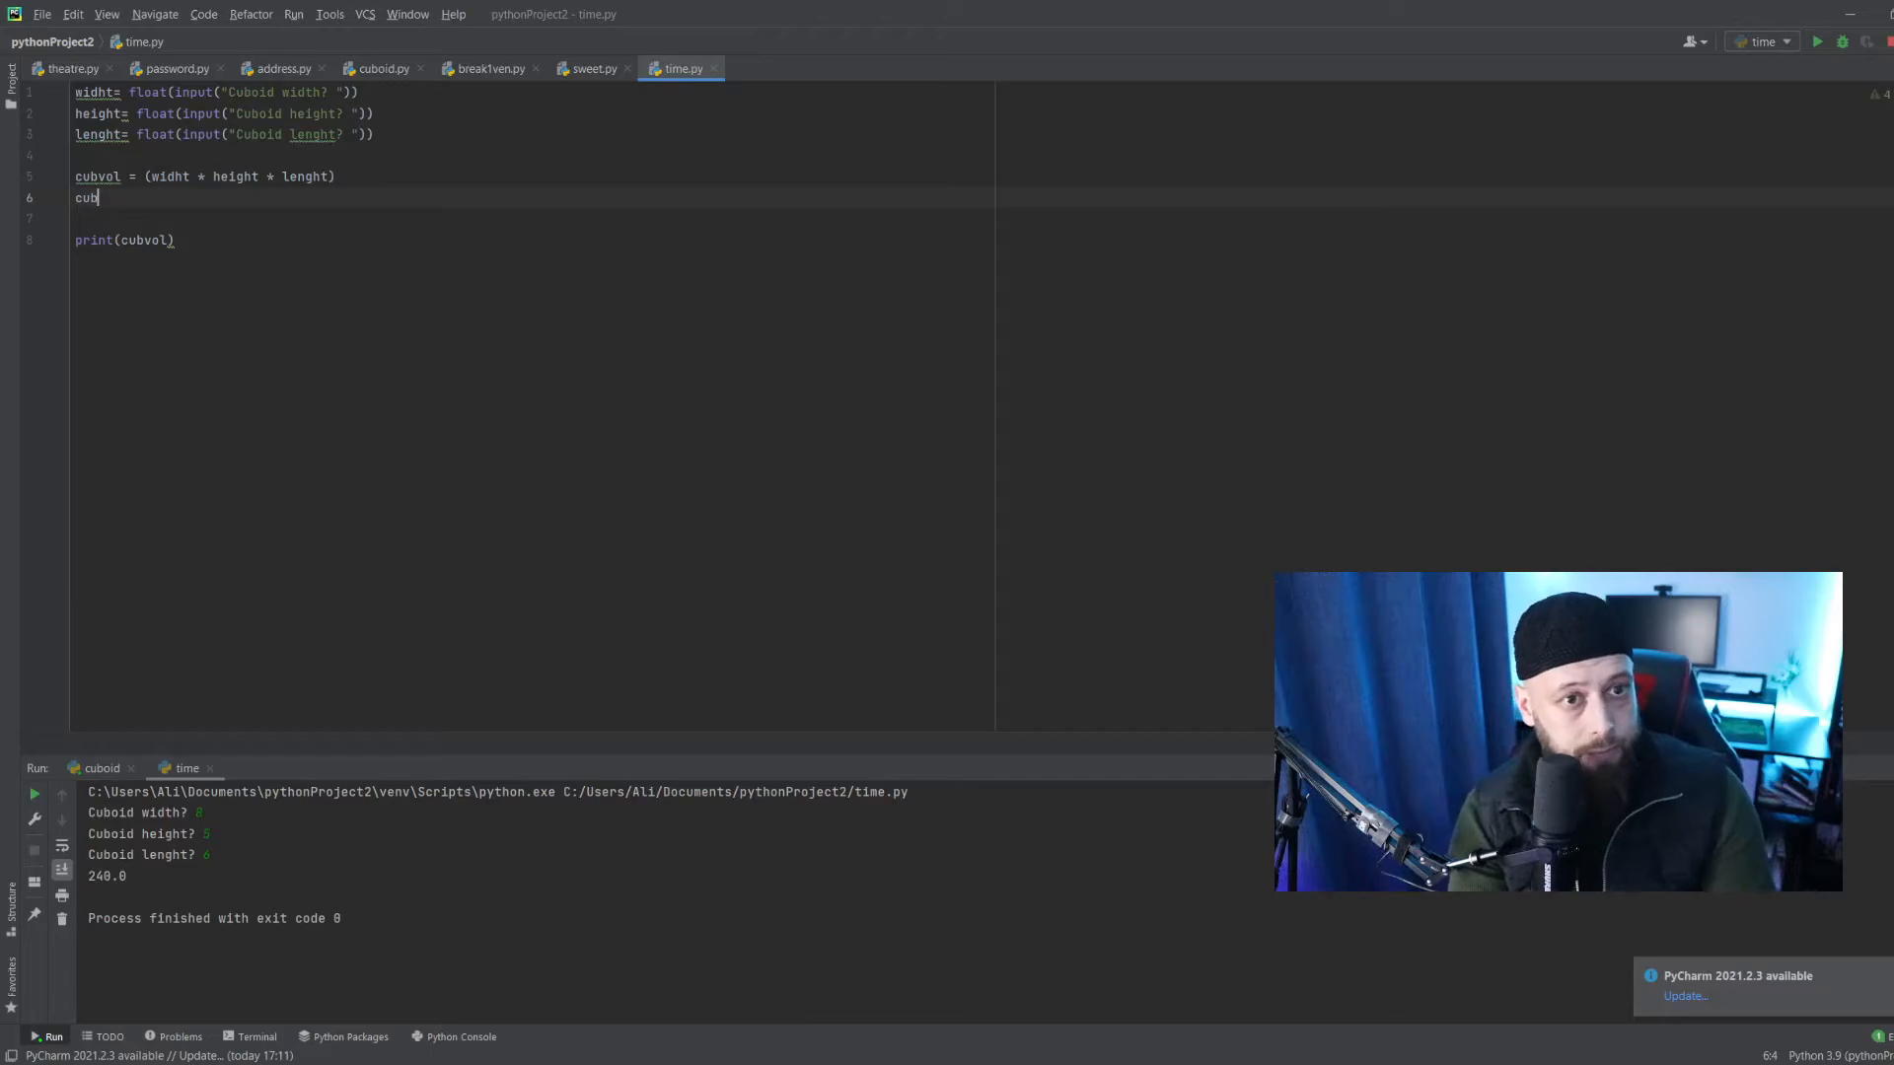
type("s")
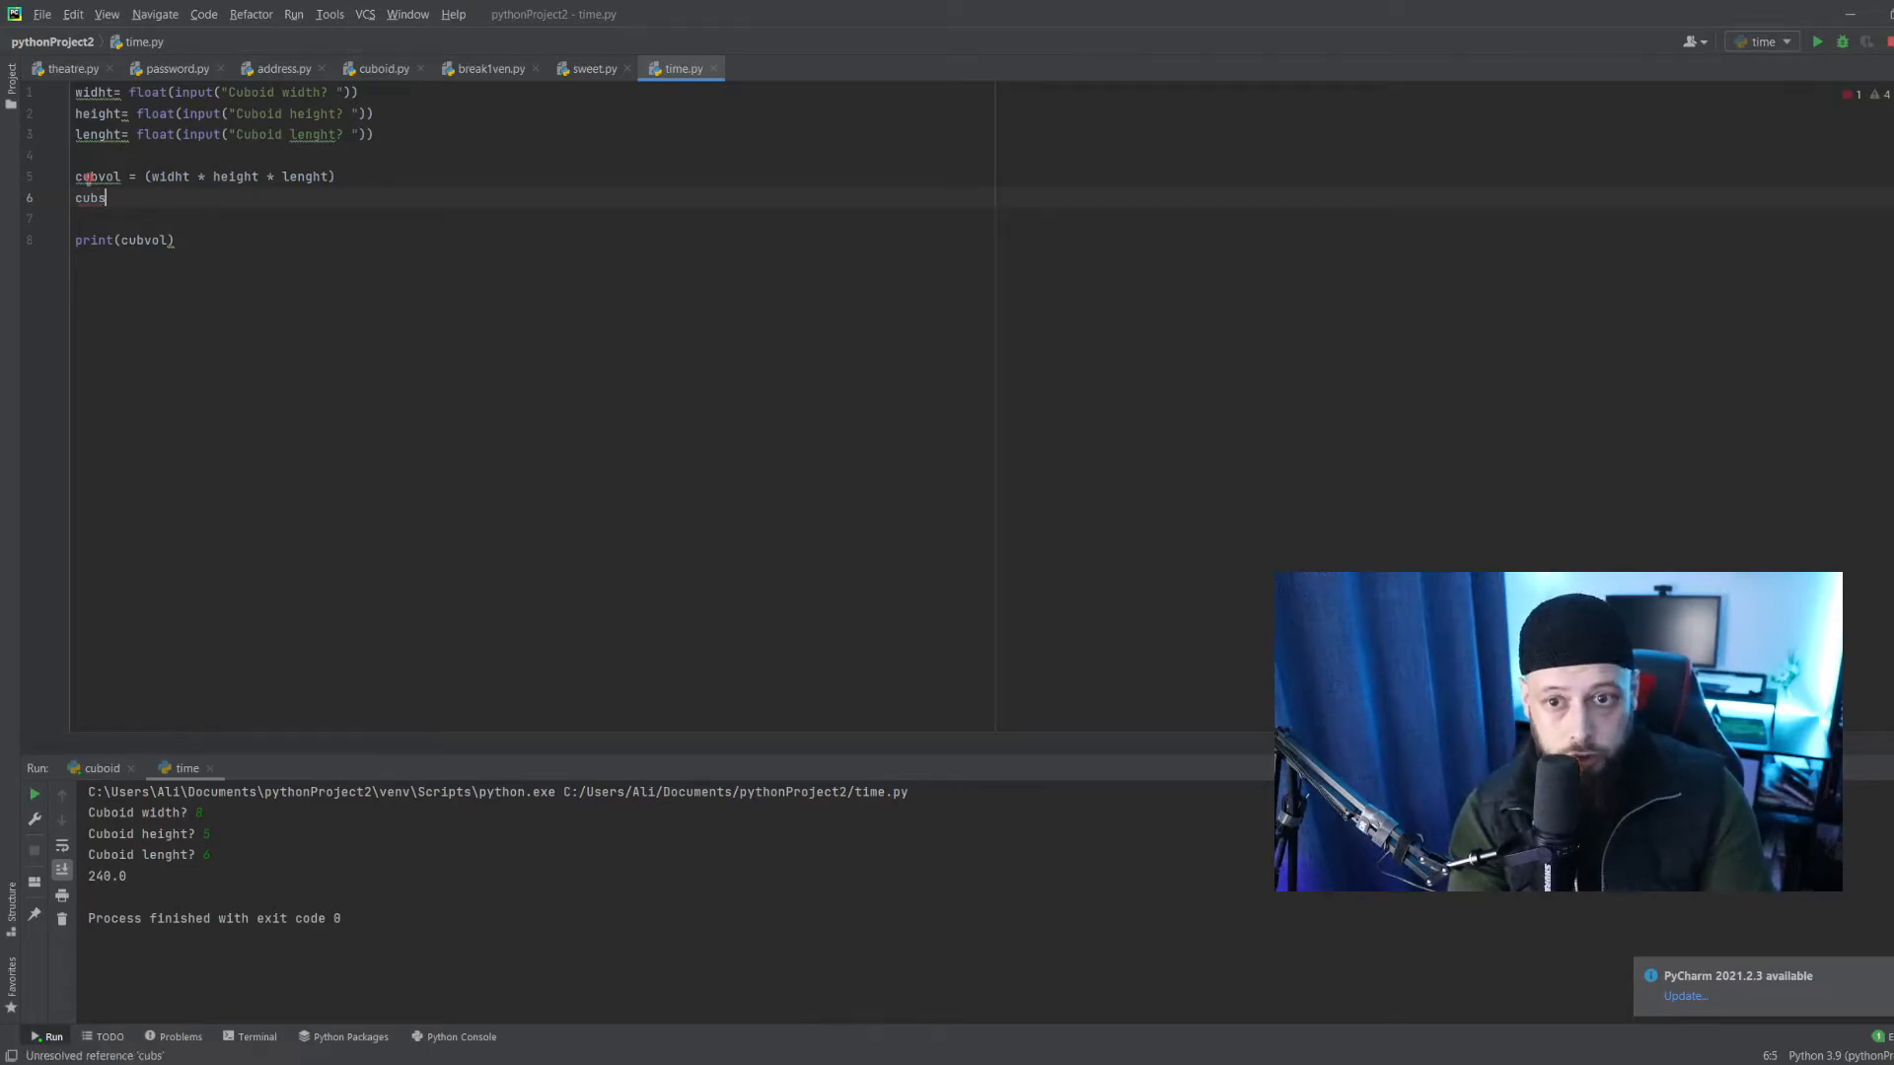
type("urt=")
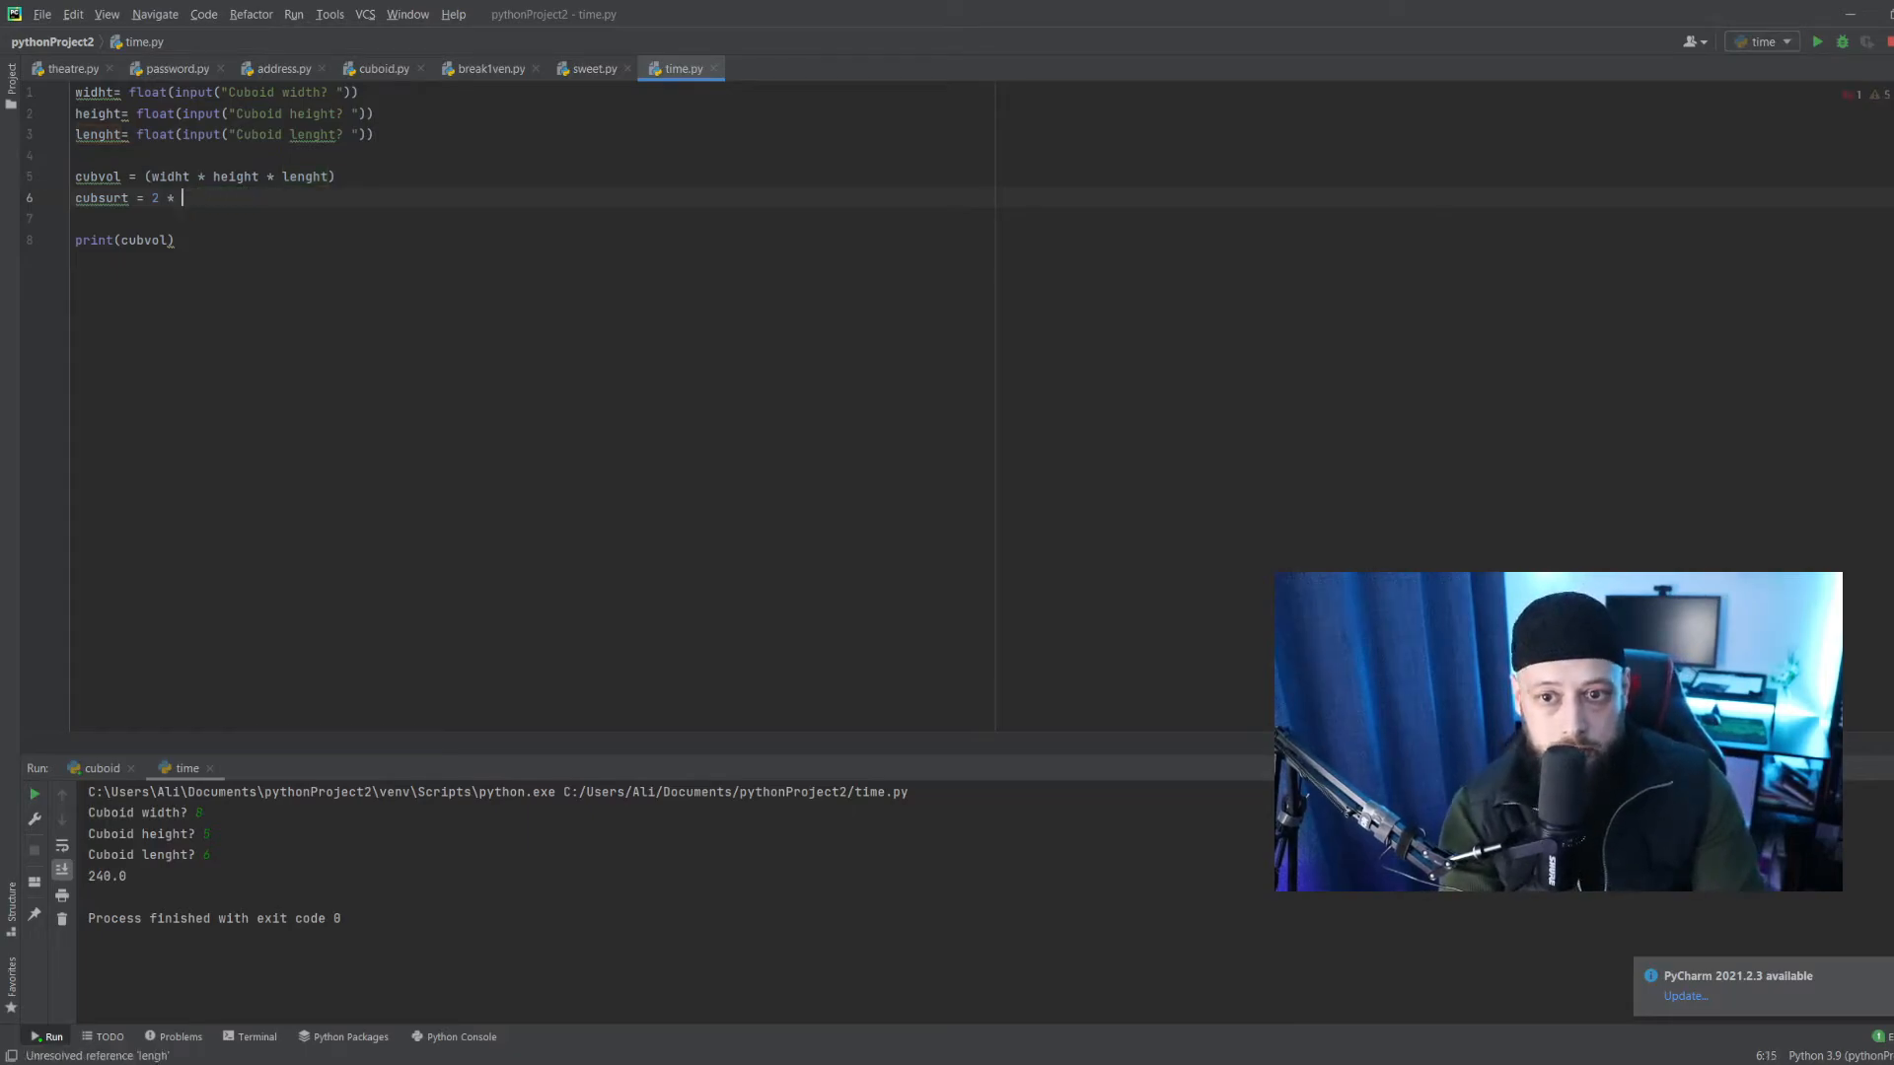
key("BackSpace")
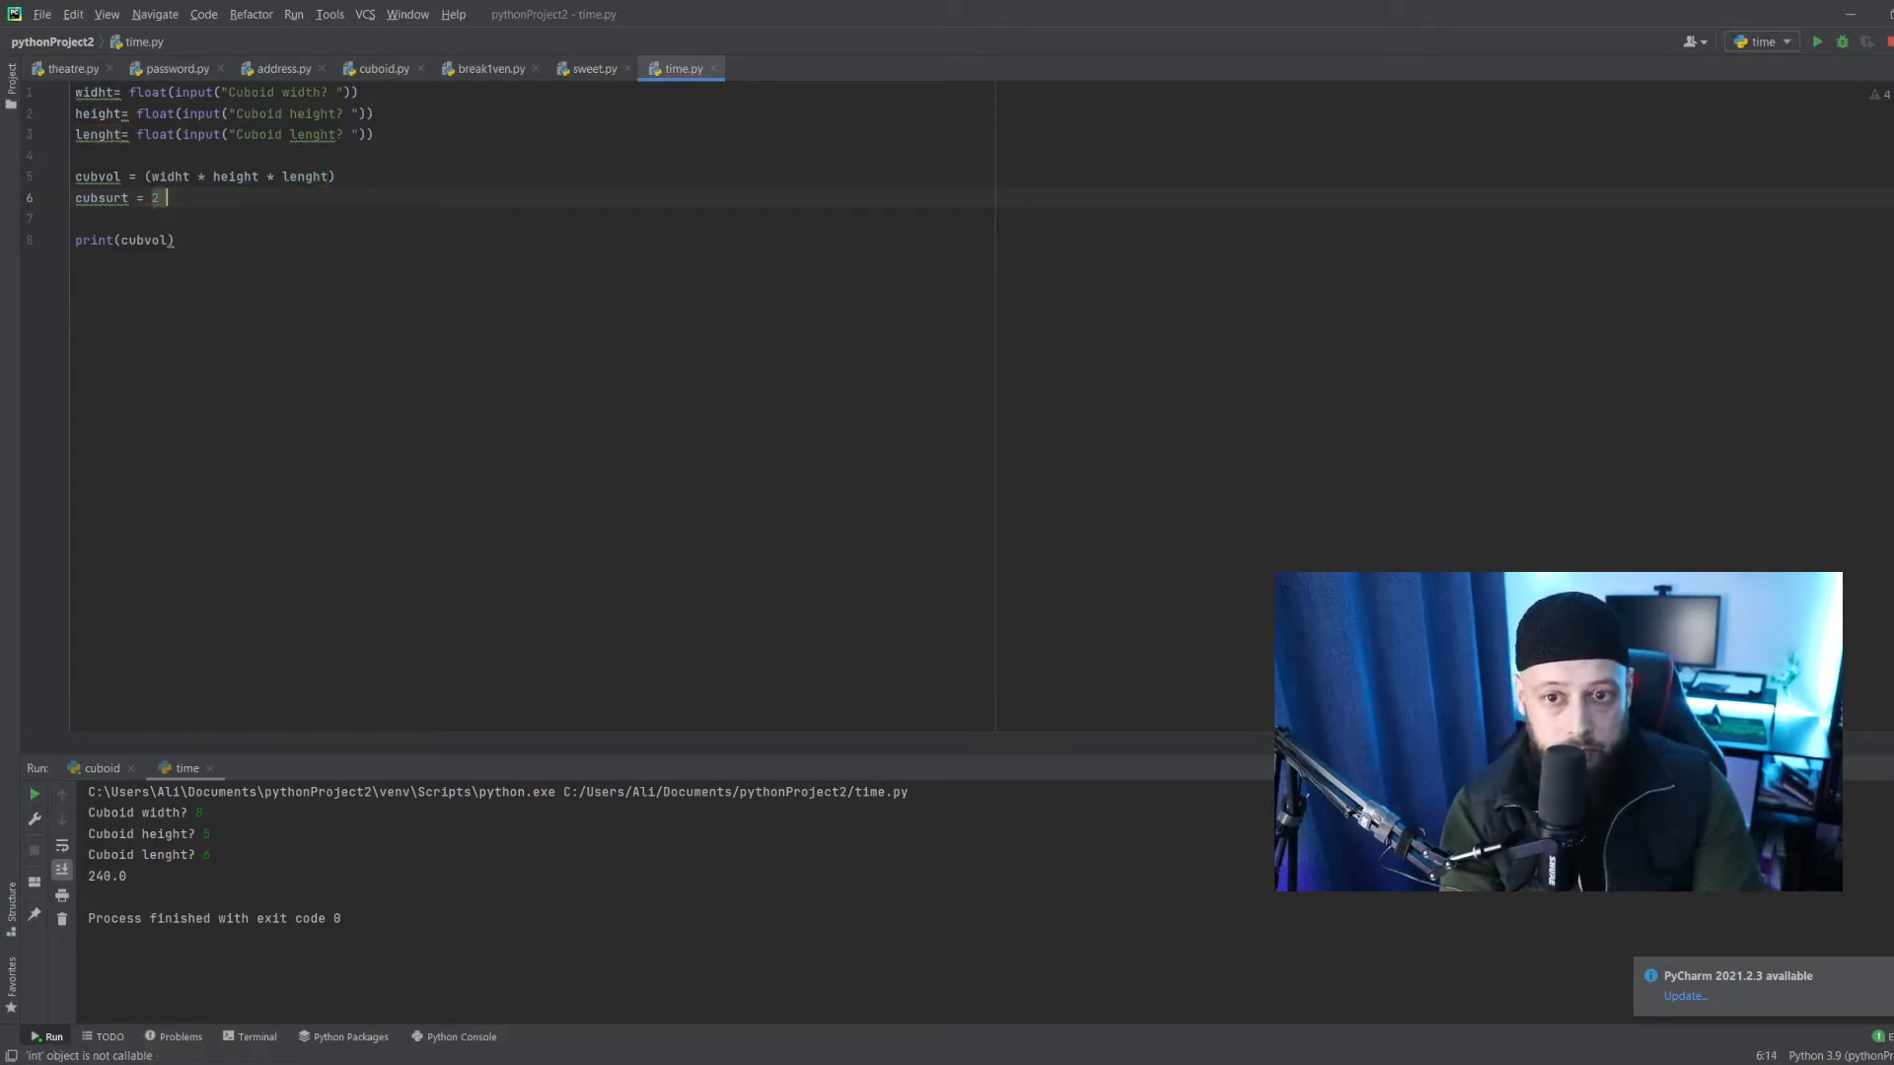
type("*")
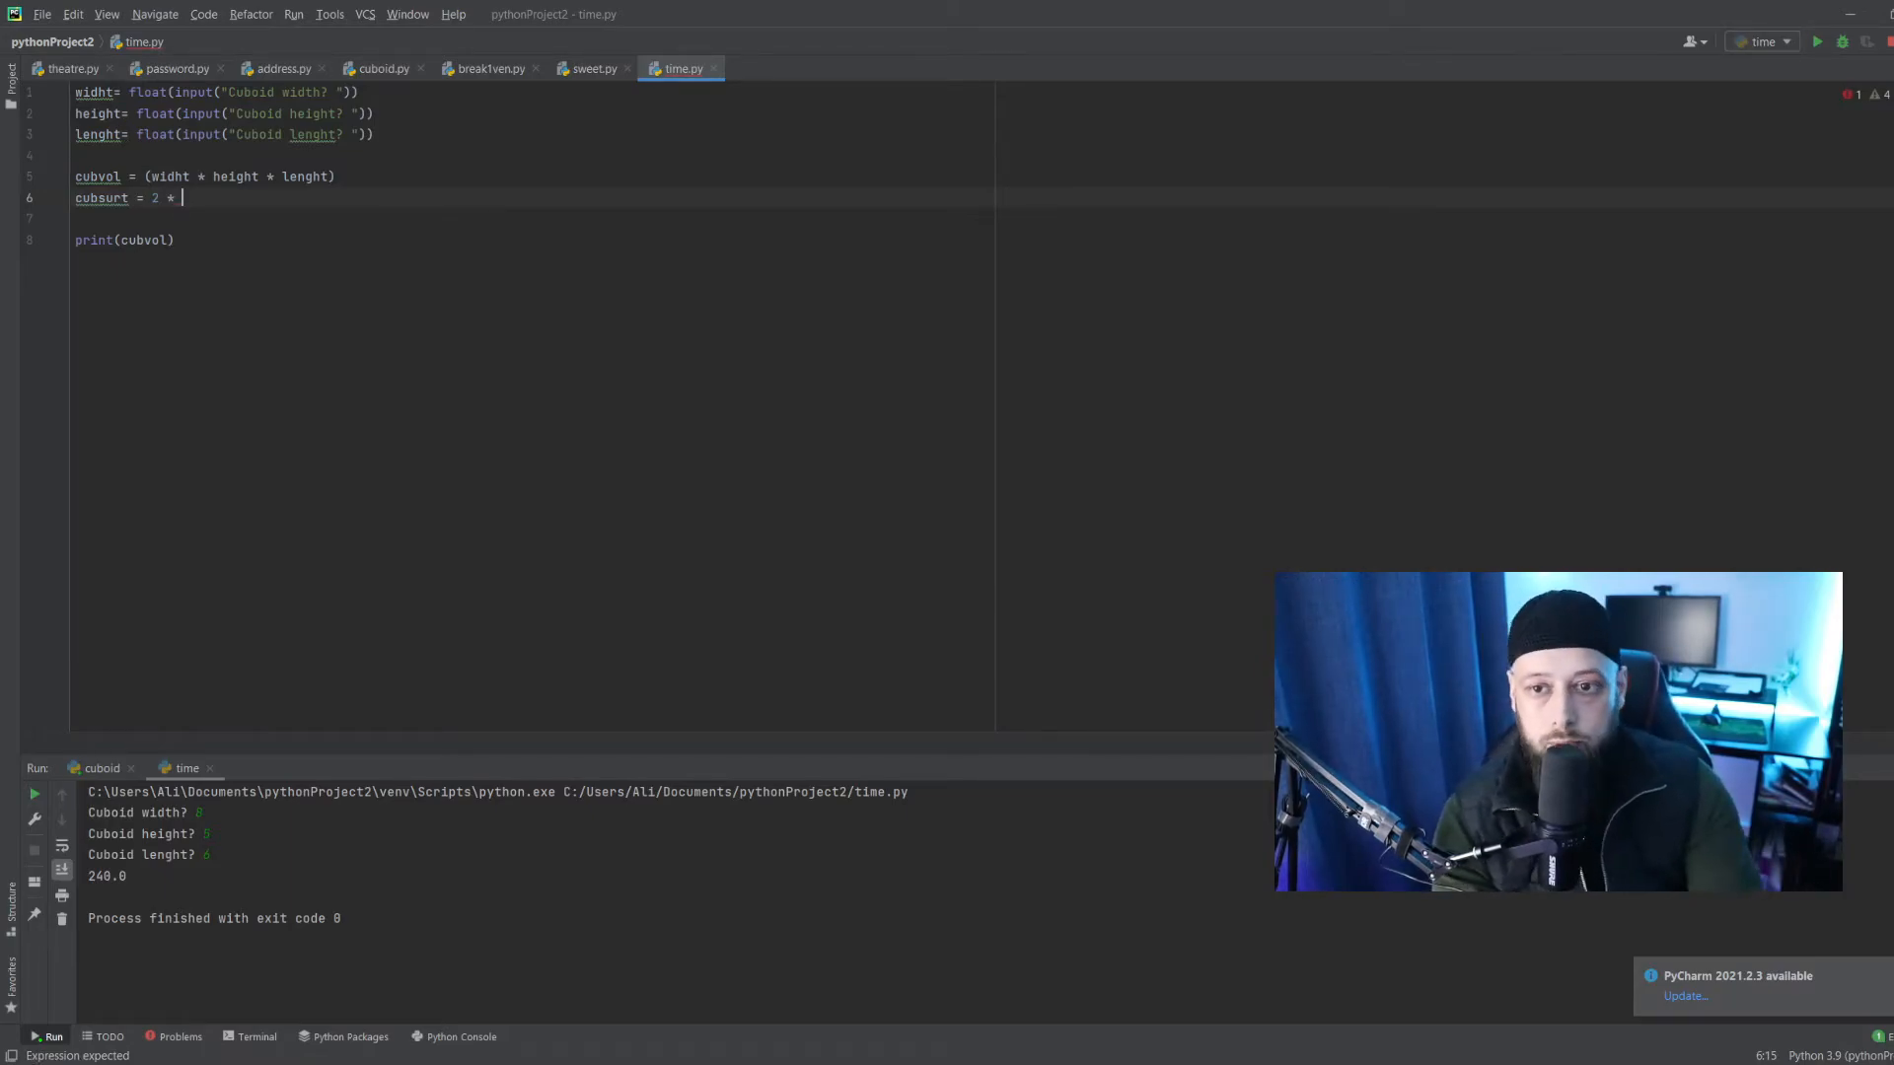
type("()")
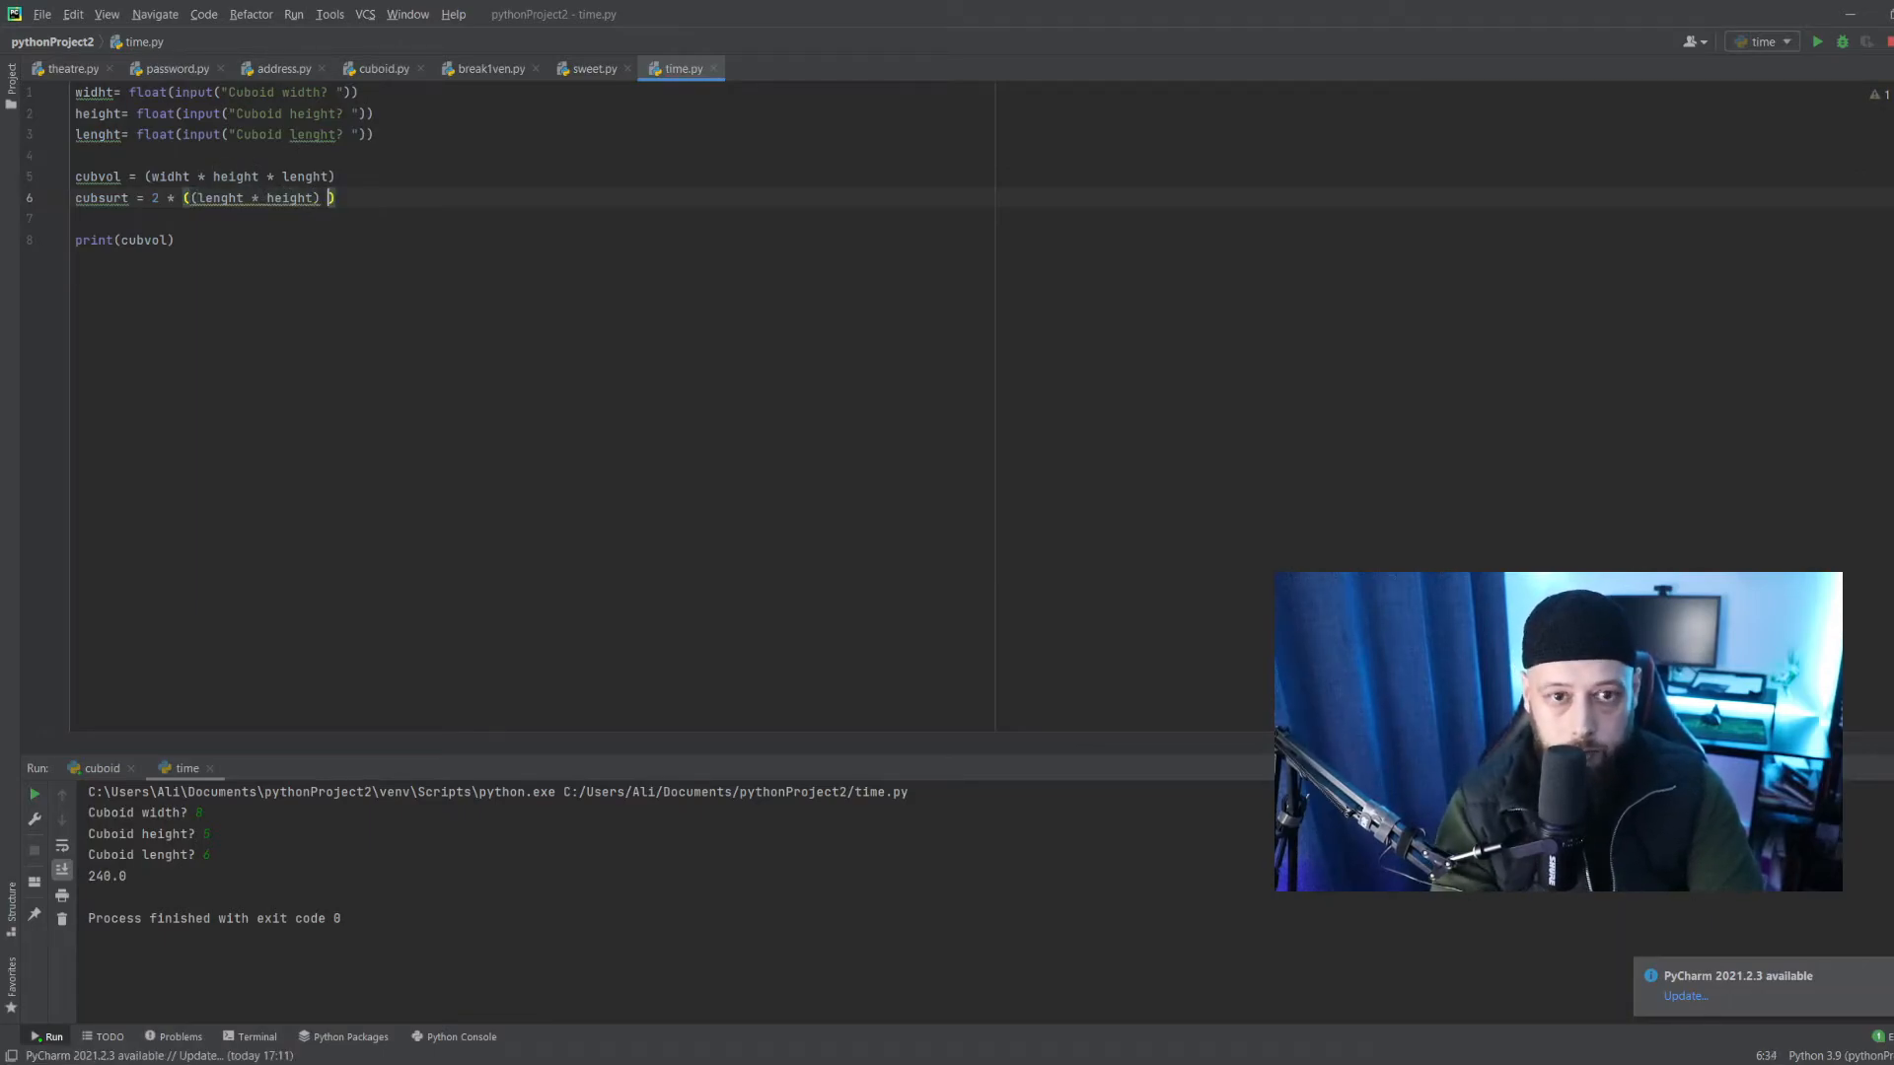
Add the + (widht * height) + (len(* widht)) terms and begin a second print().
type("+")
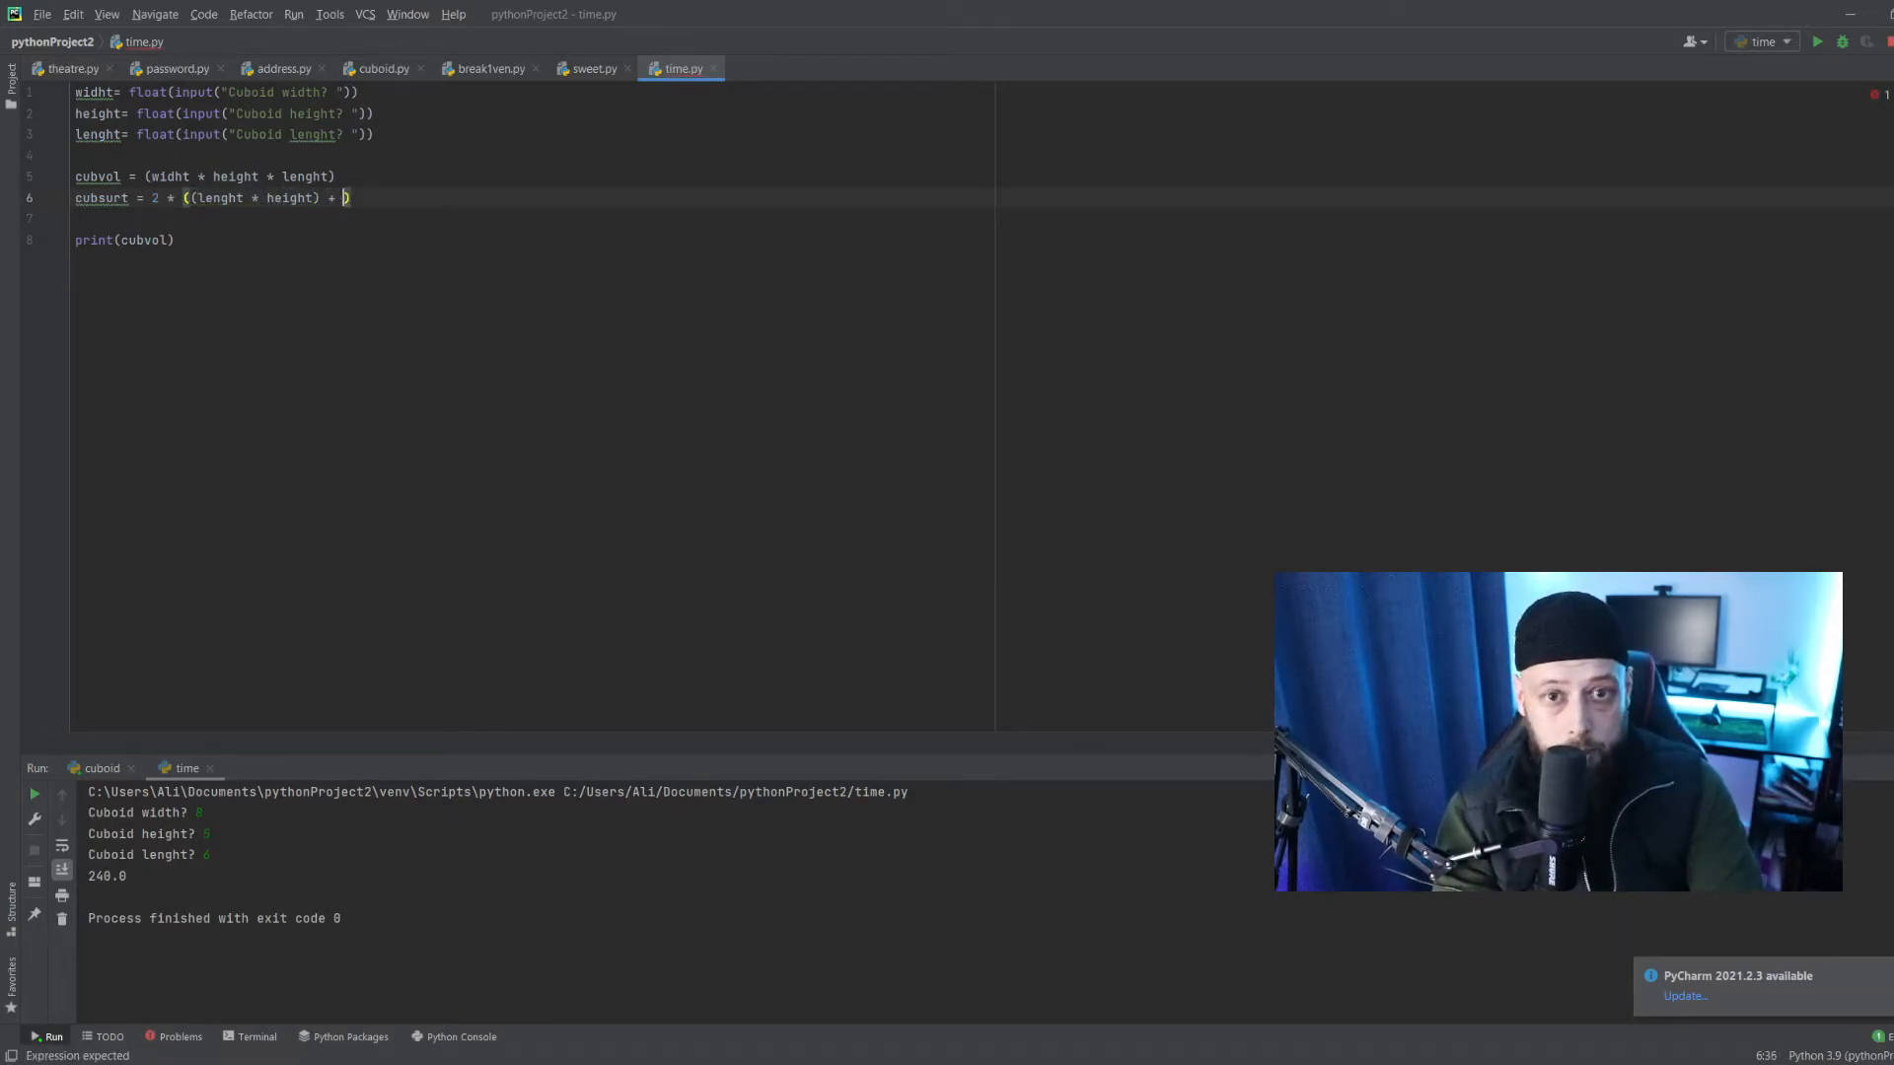
type("(widht")
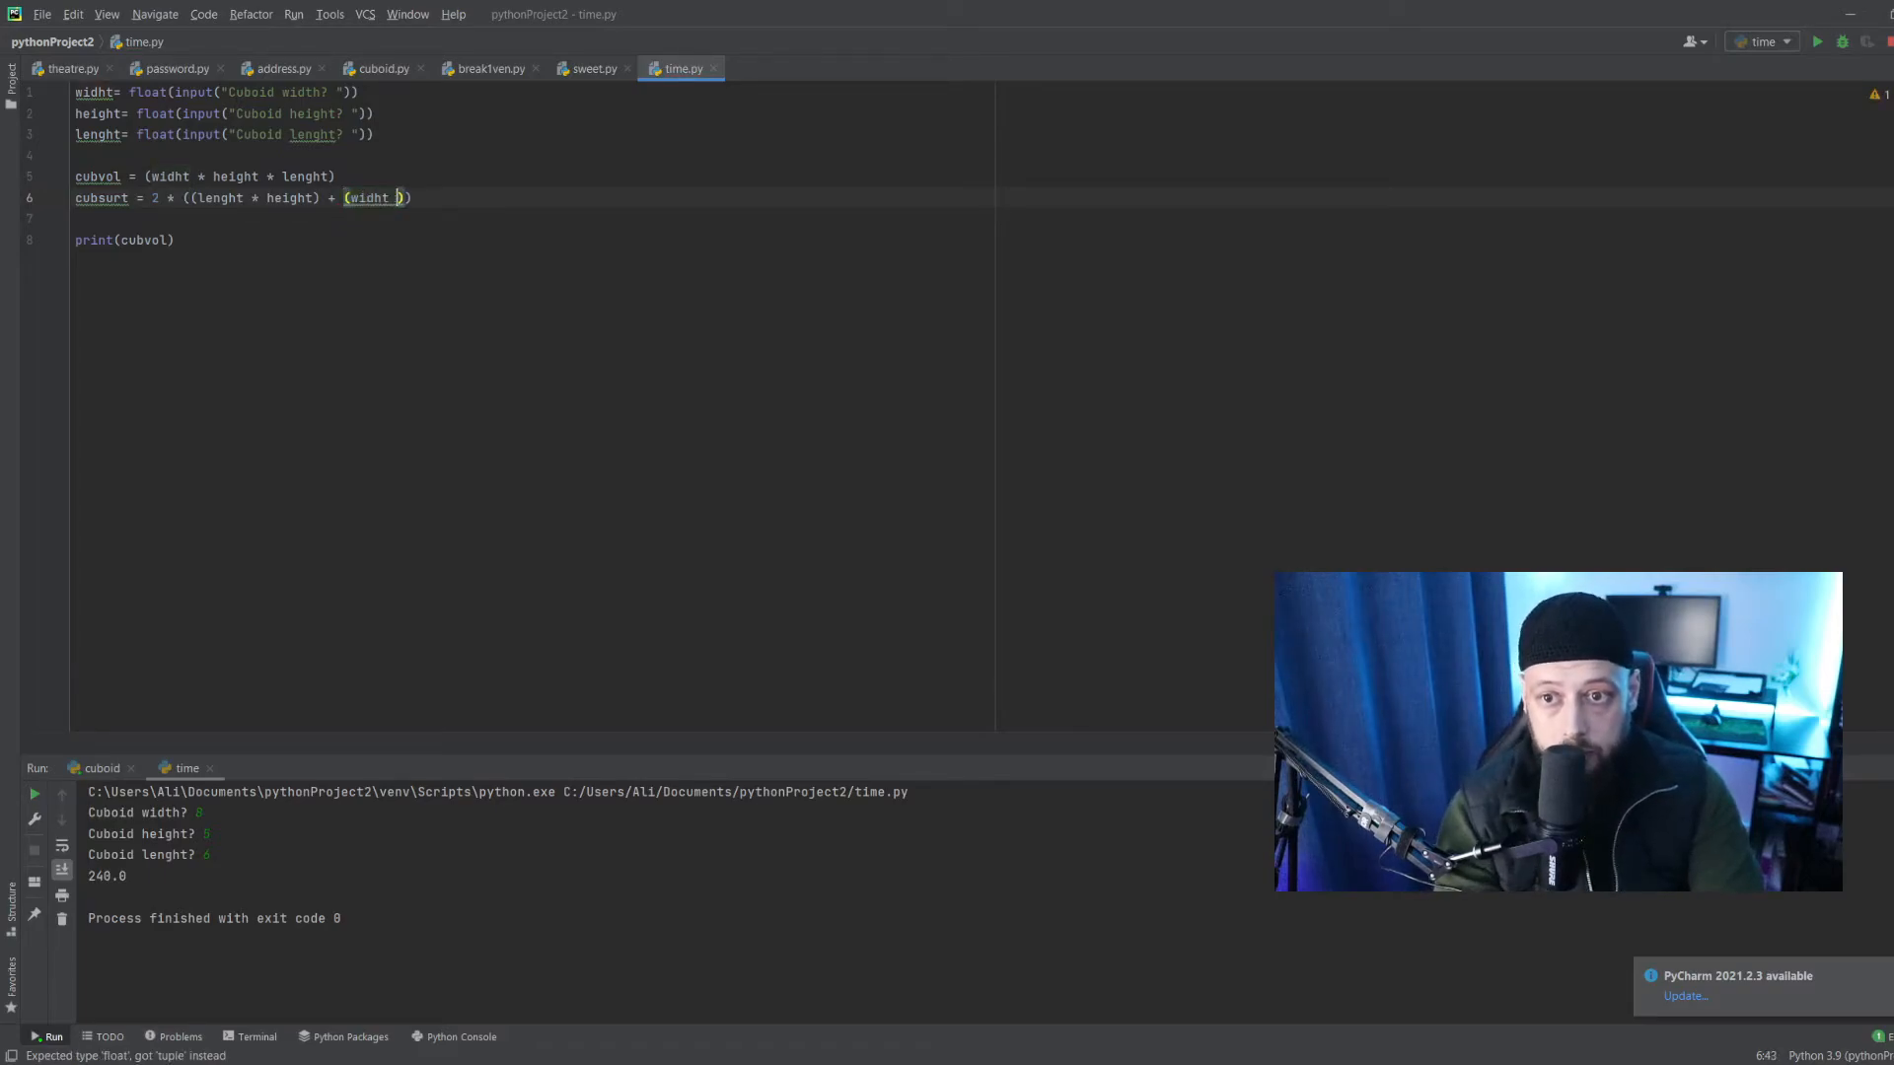
type("*")
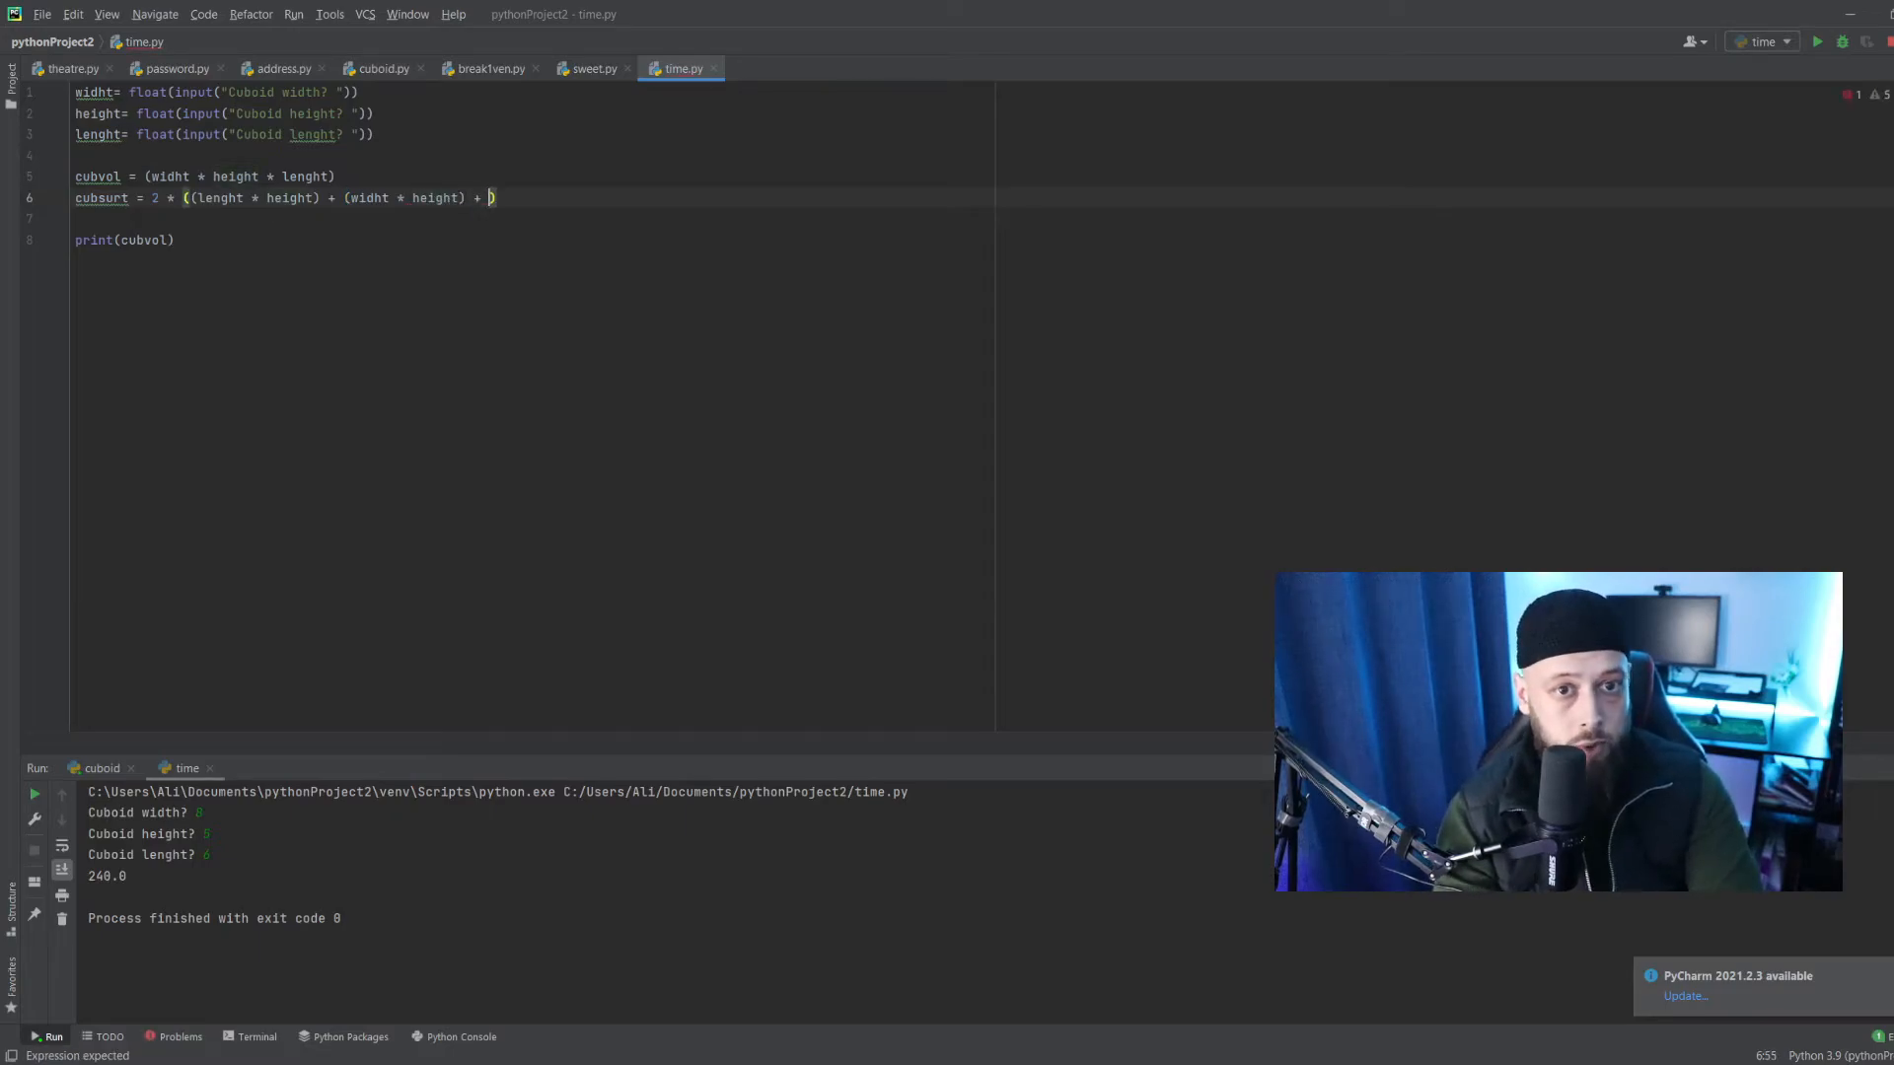
type("len()")
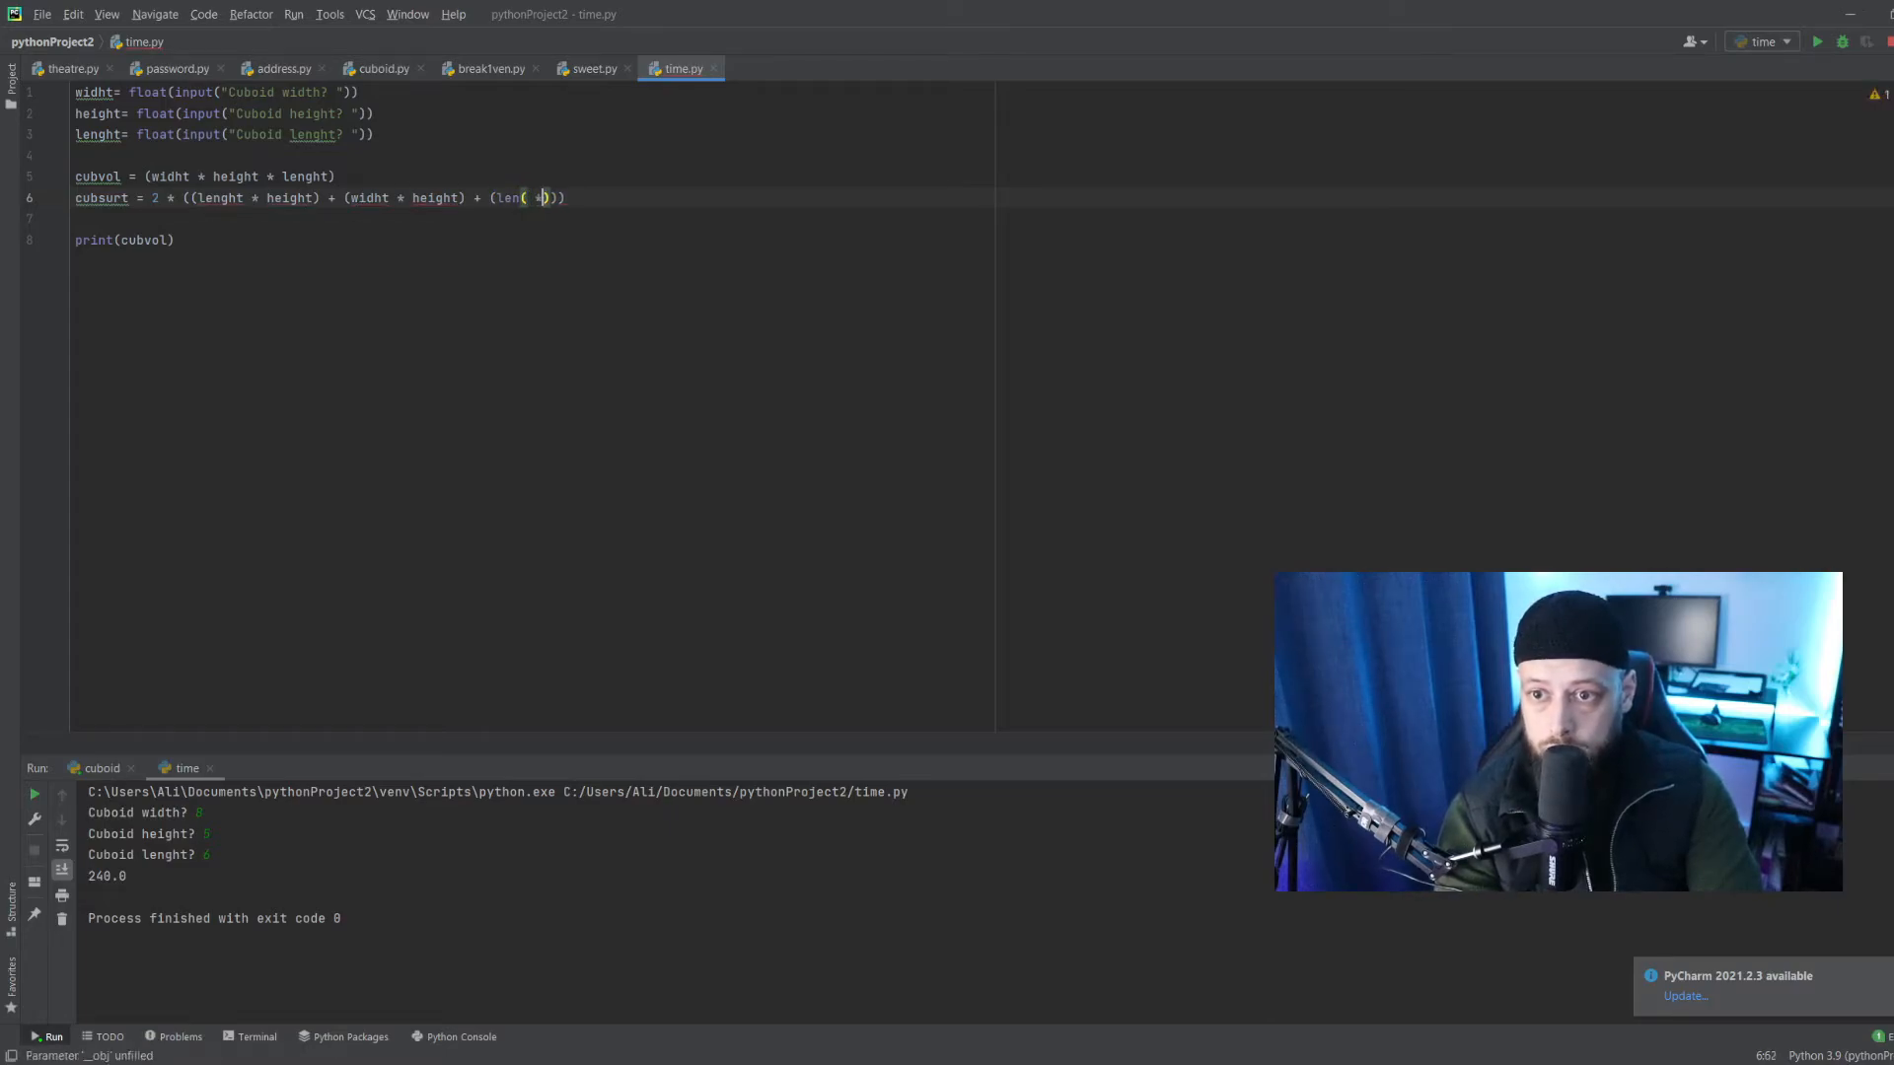
type("widht")
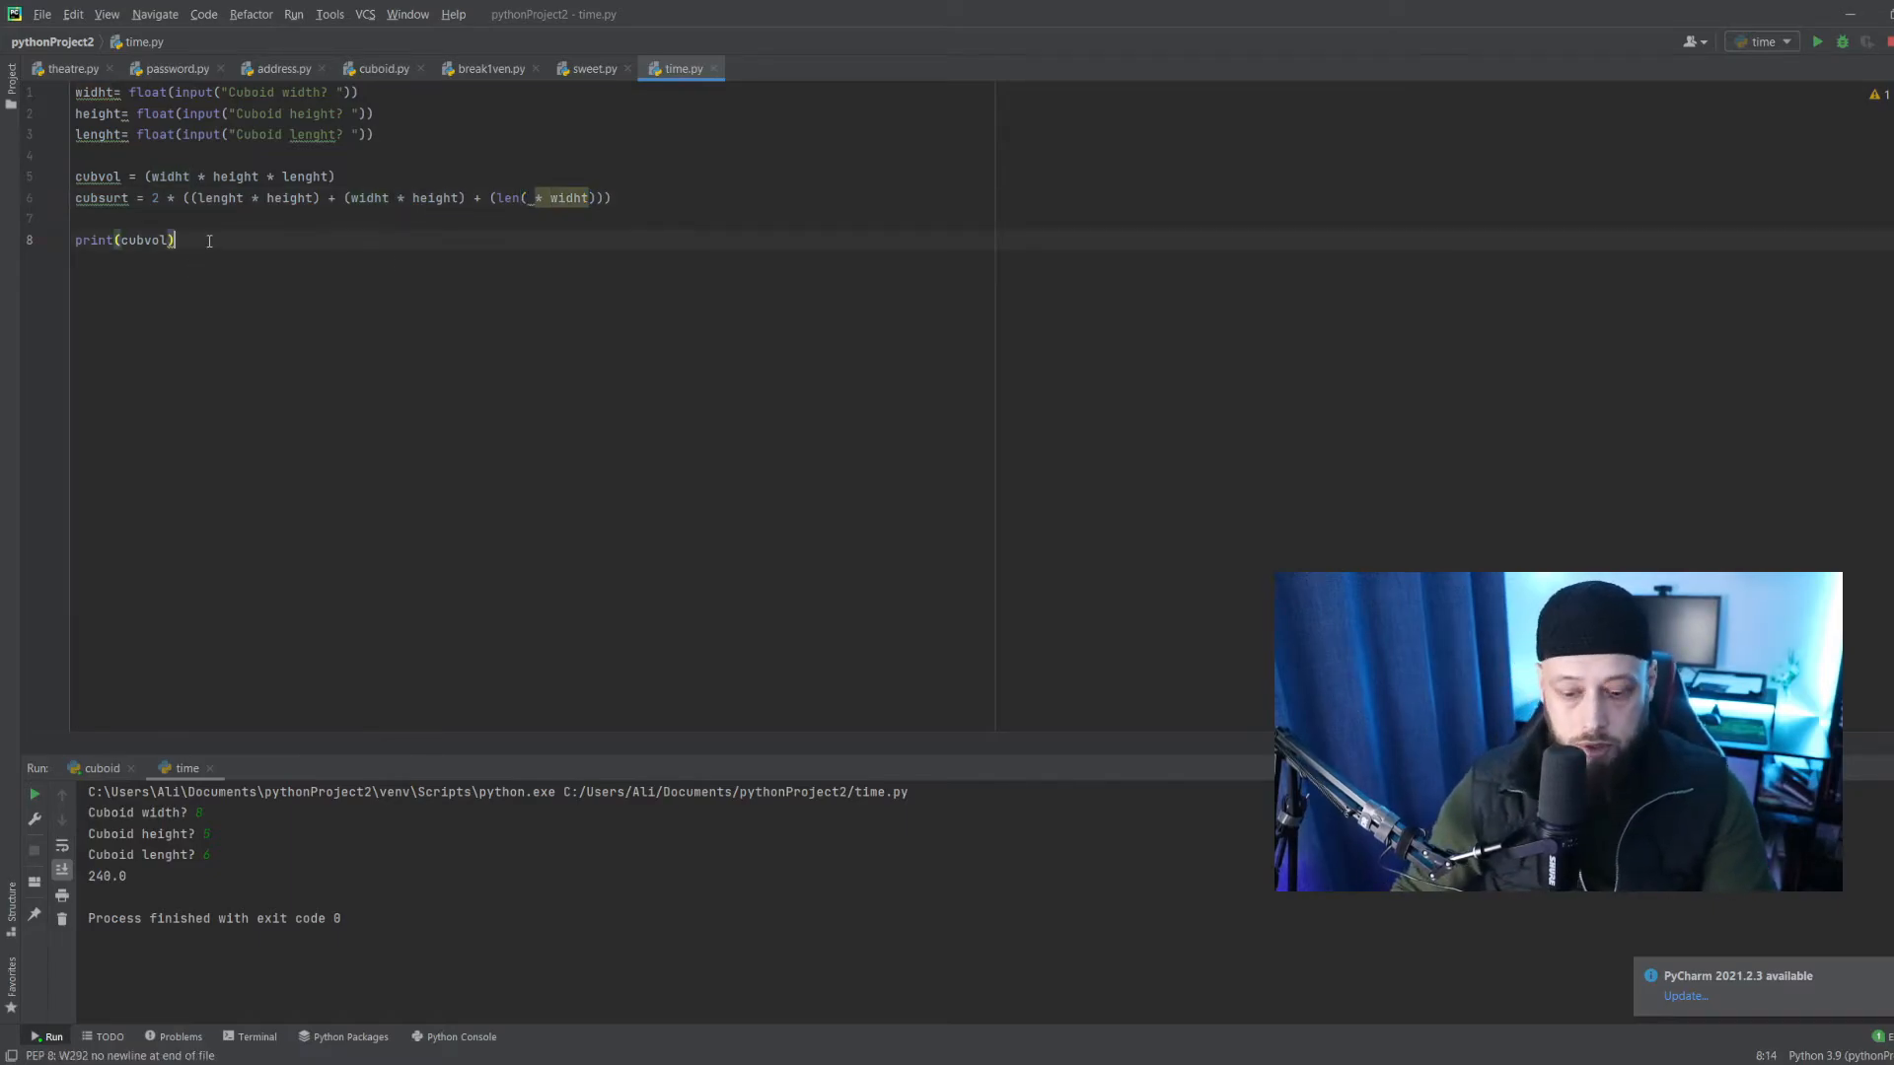
type("print(\"\")")
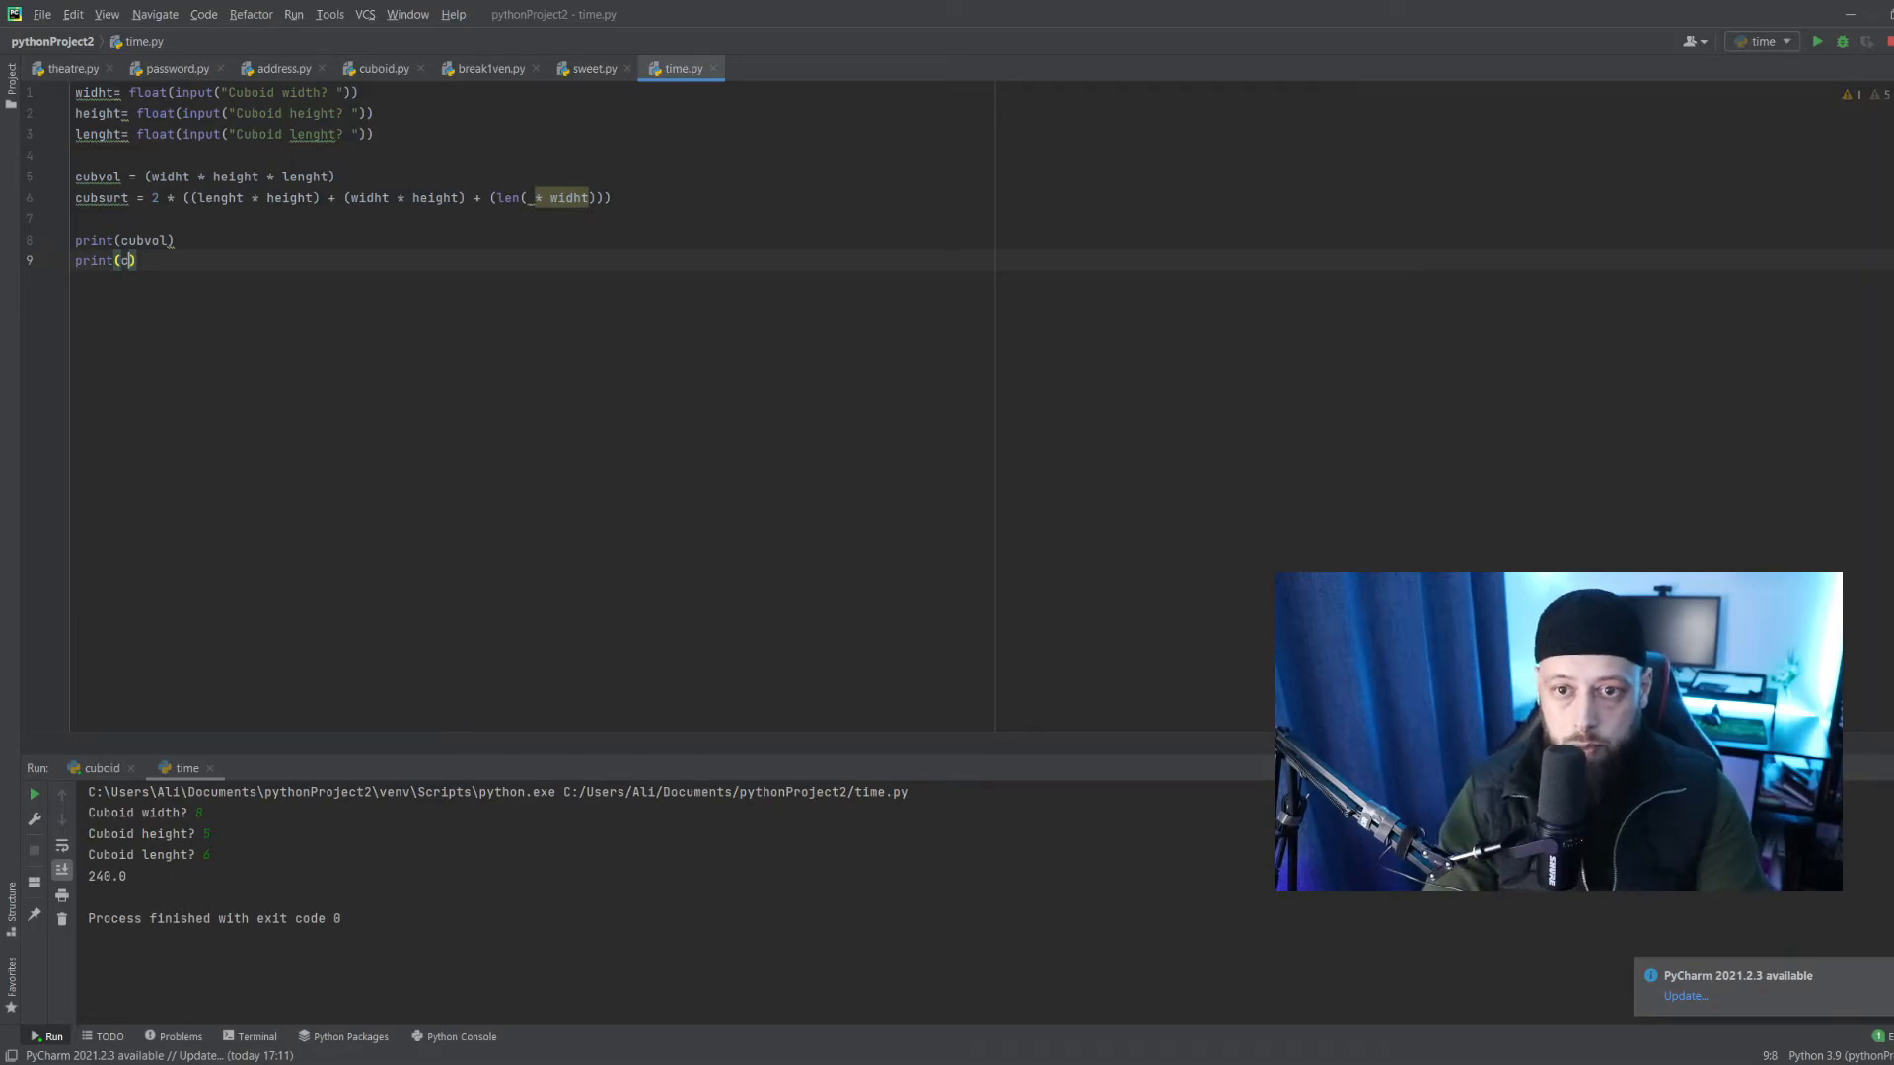
Print cubsurt and run the script with entered dimensions, ending in a TypeError.
type("ubsurt")
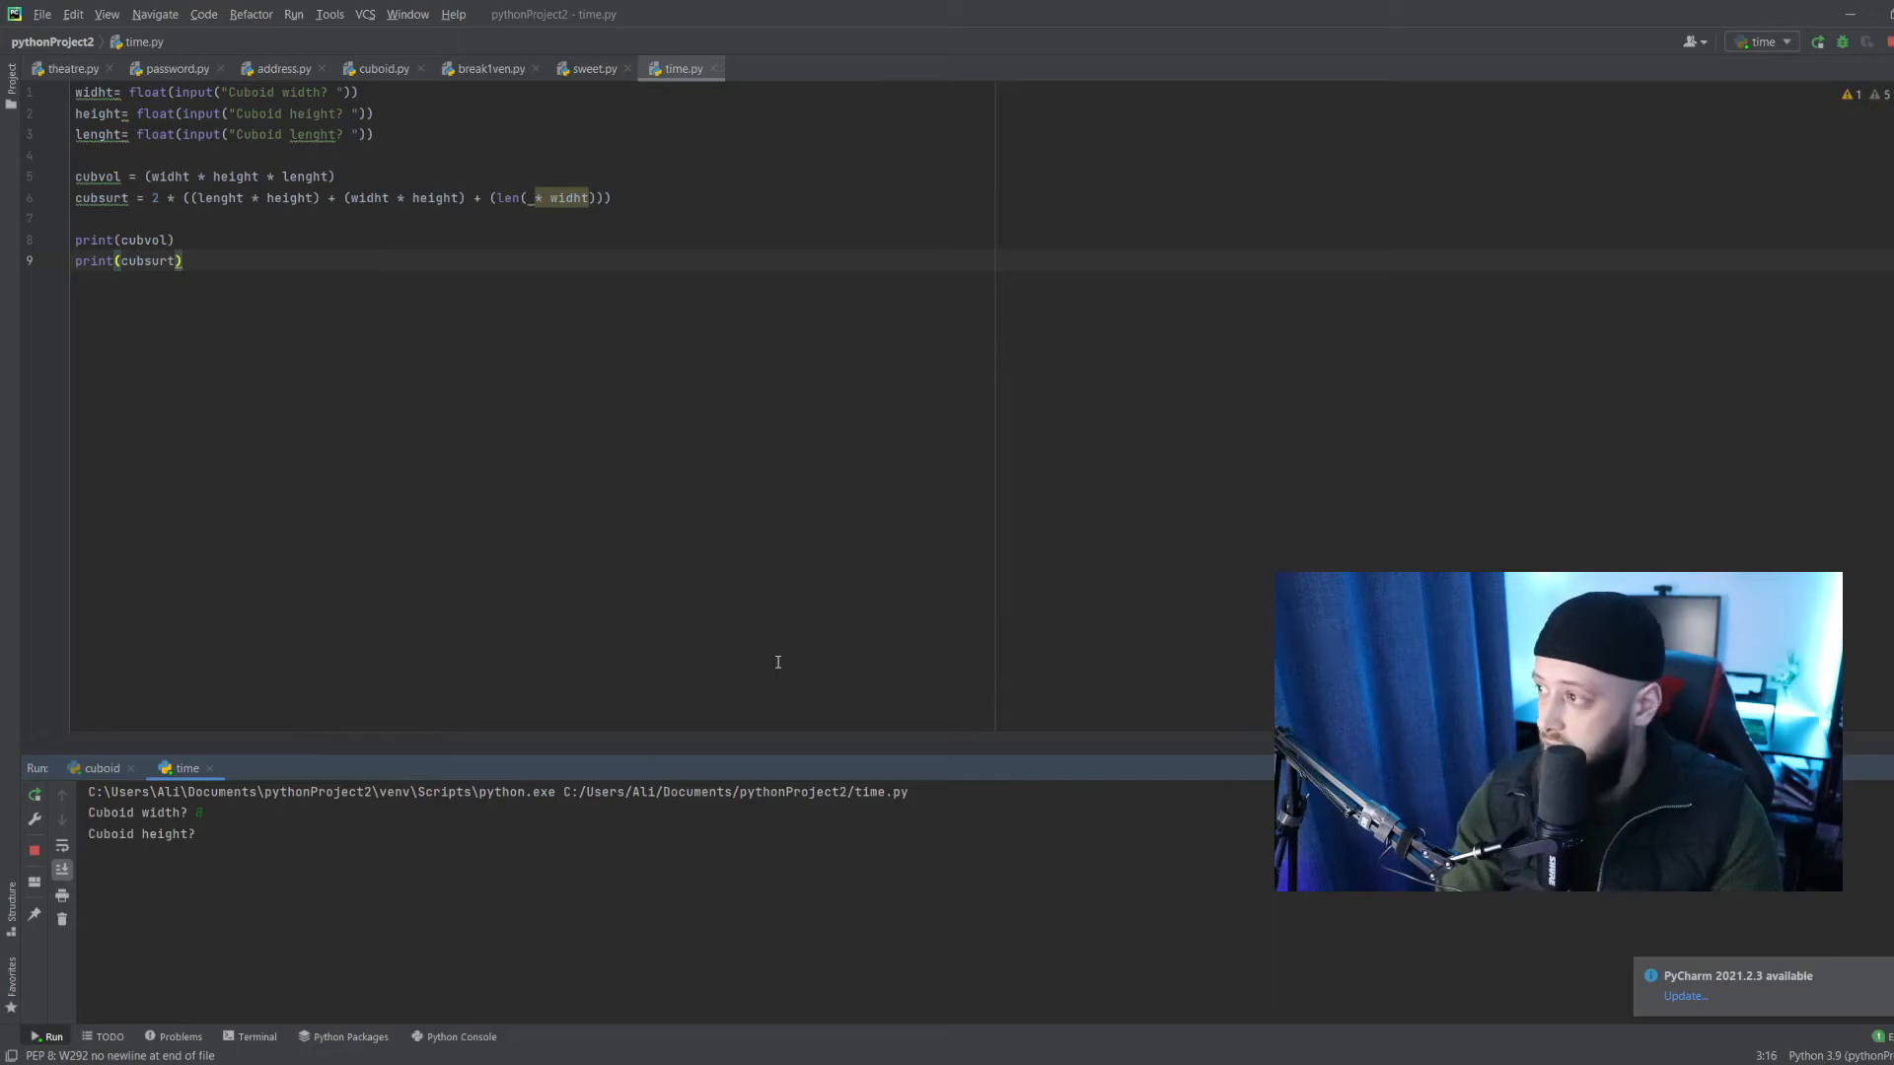
type("5")
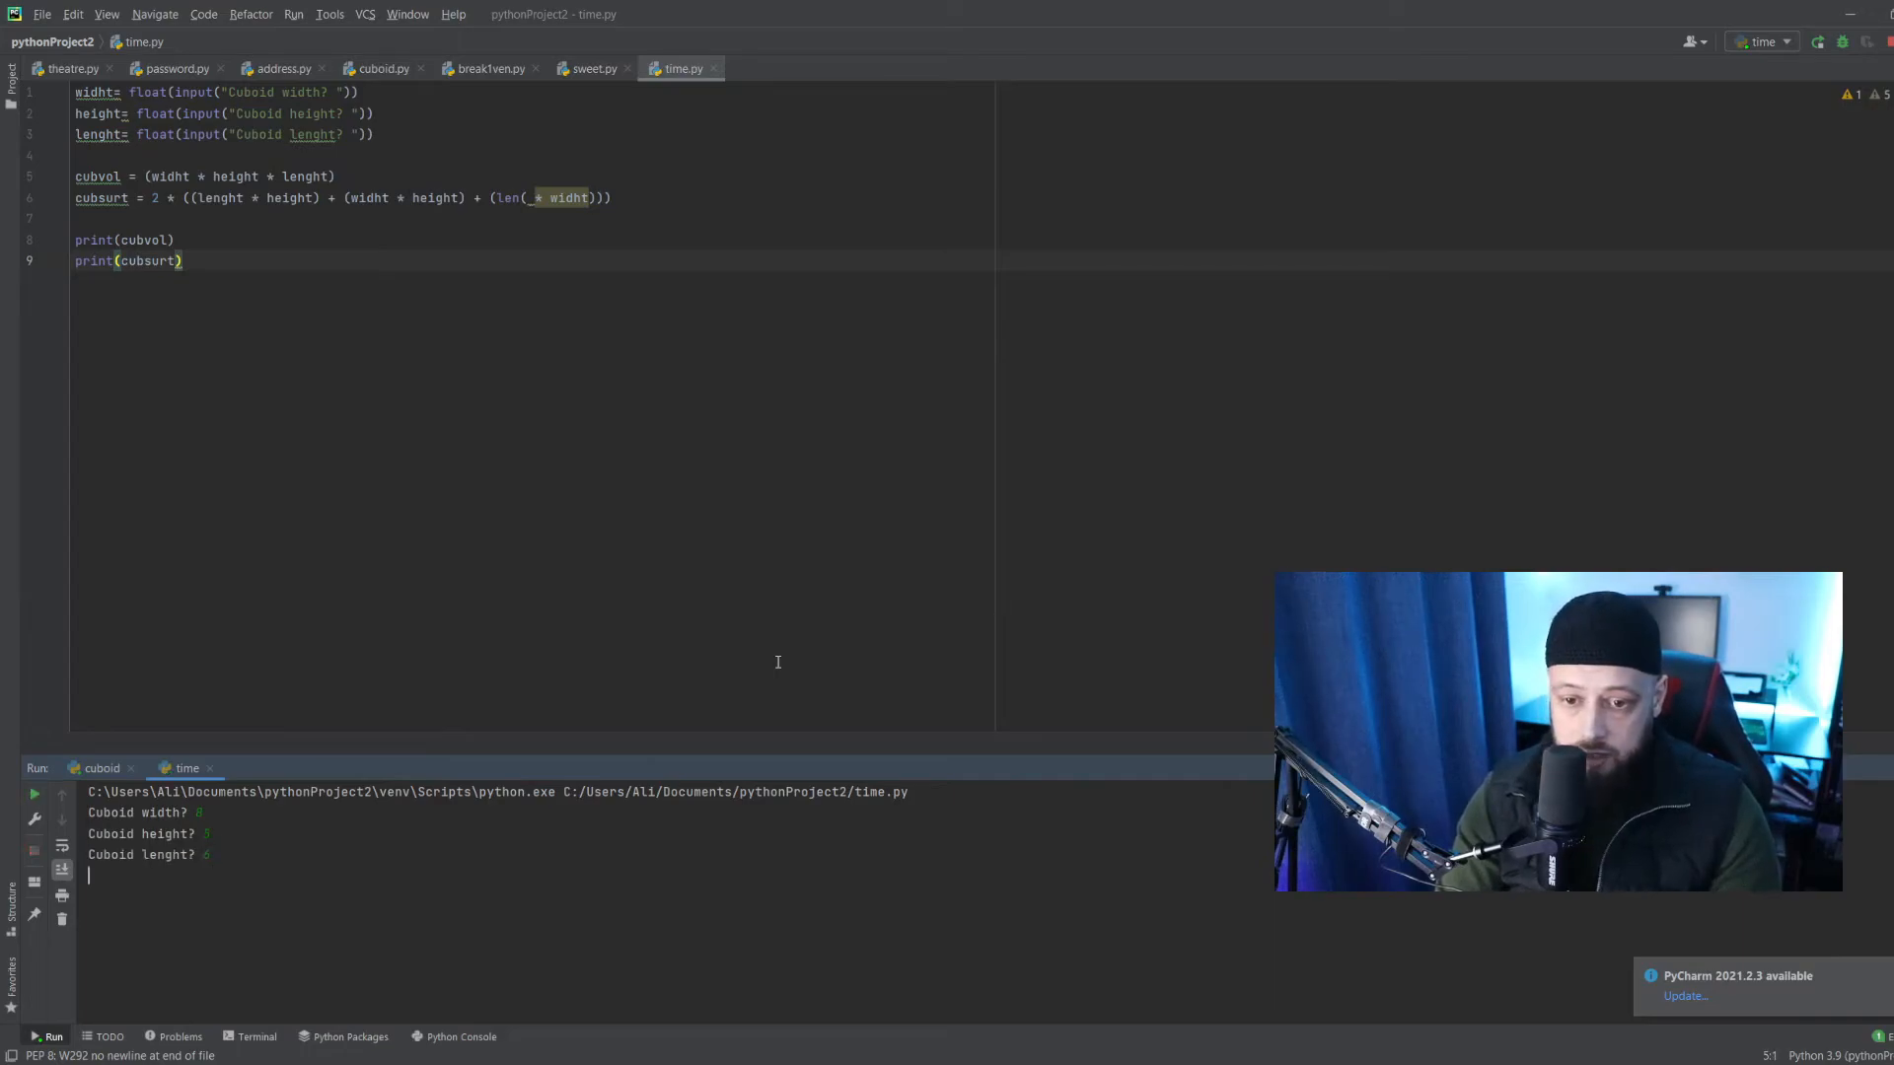
key("Return")
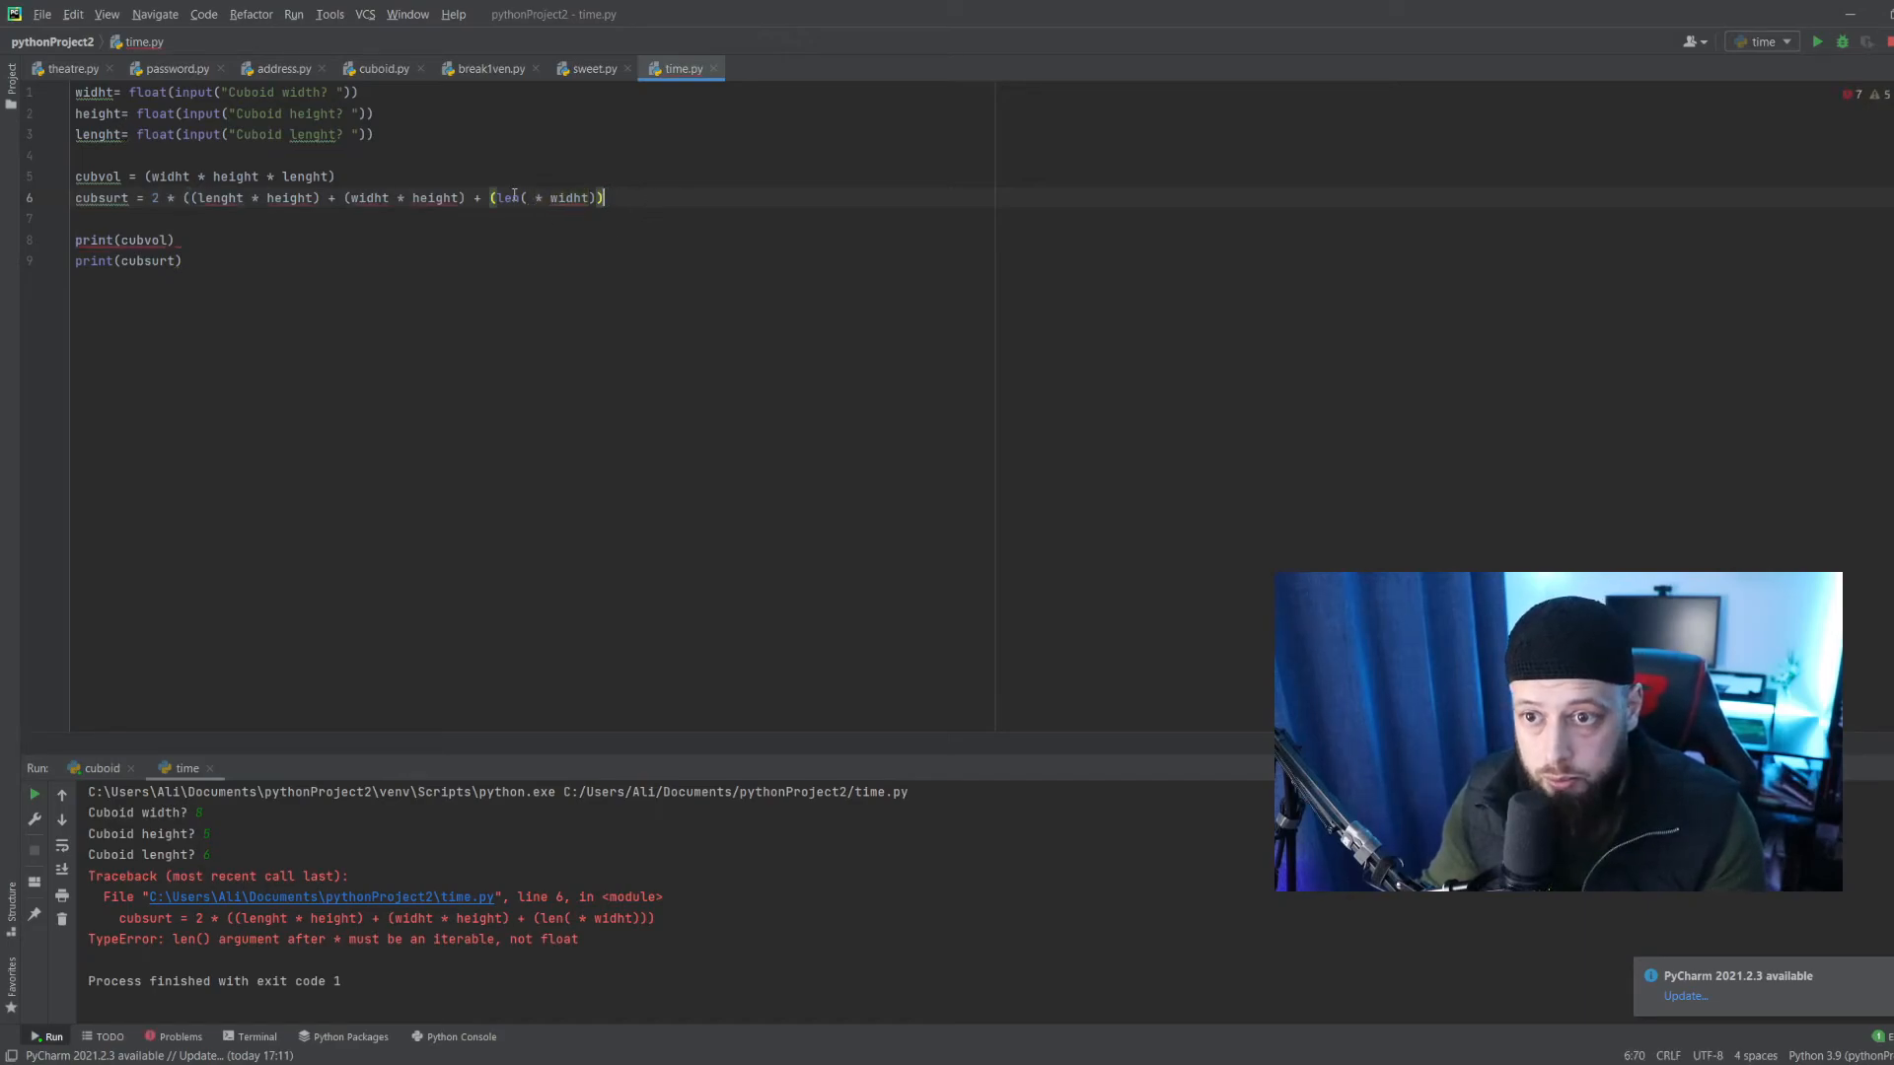
Replace the faulty len() term with lenght * widht and rerun the script.
left_click_drag(494, 197, 603, 197)
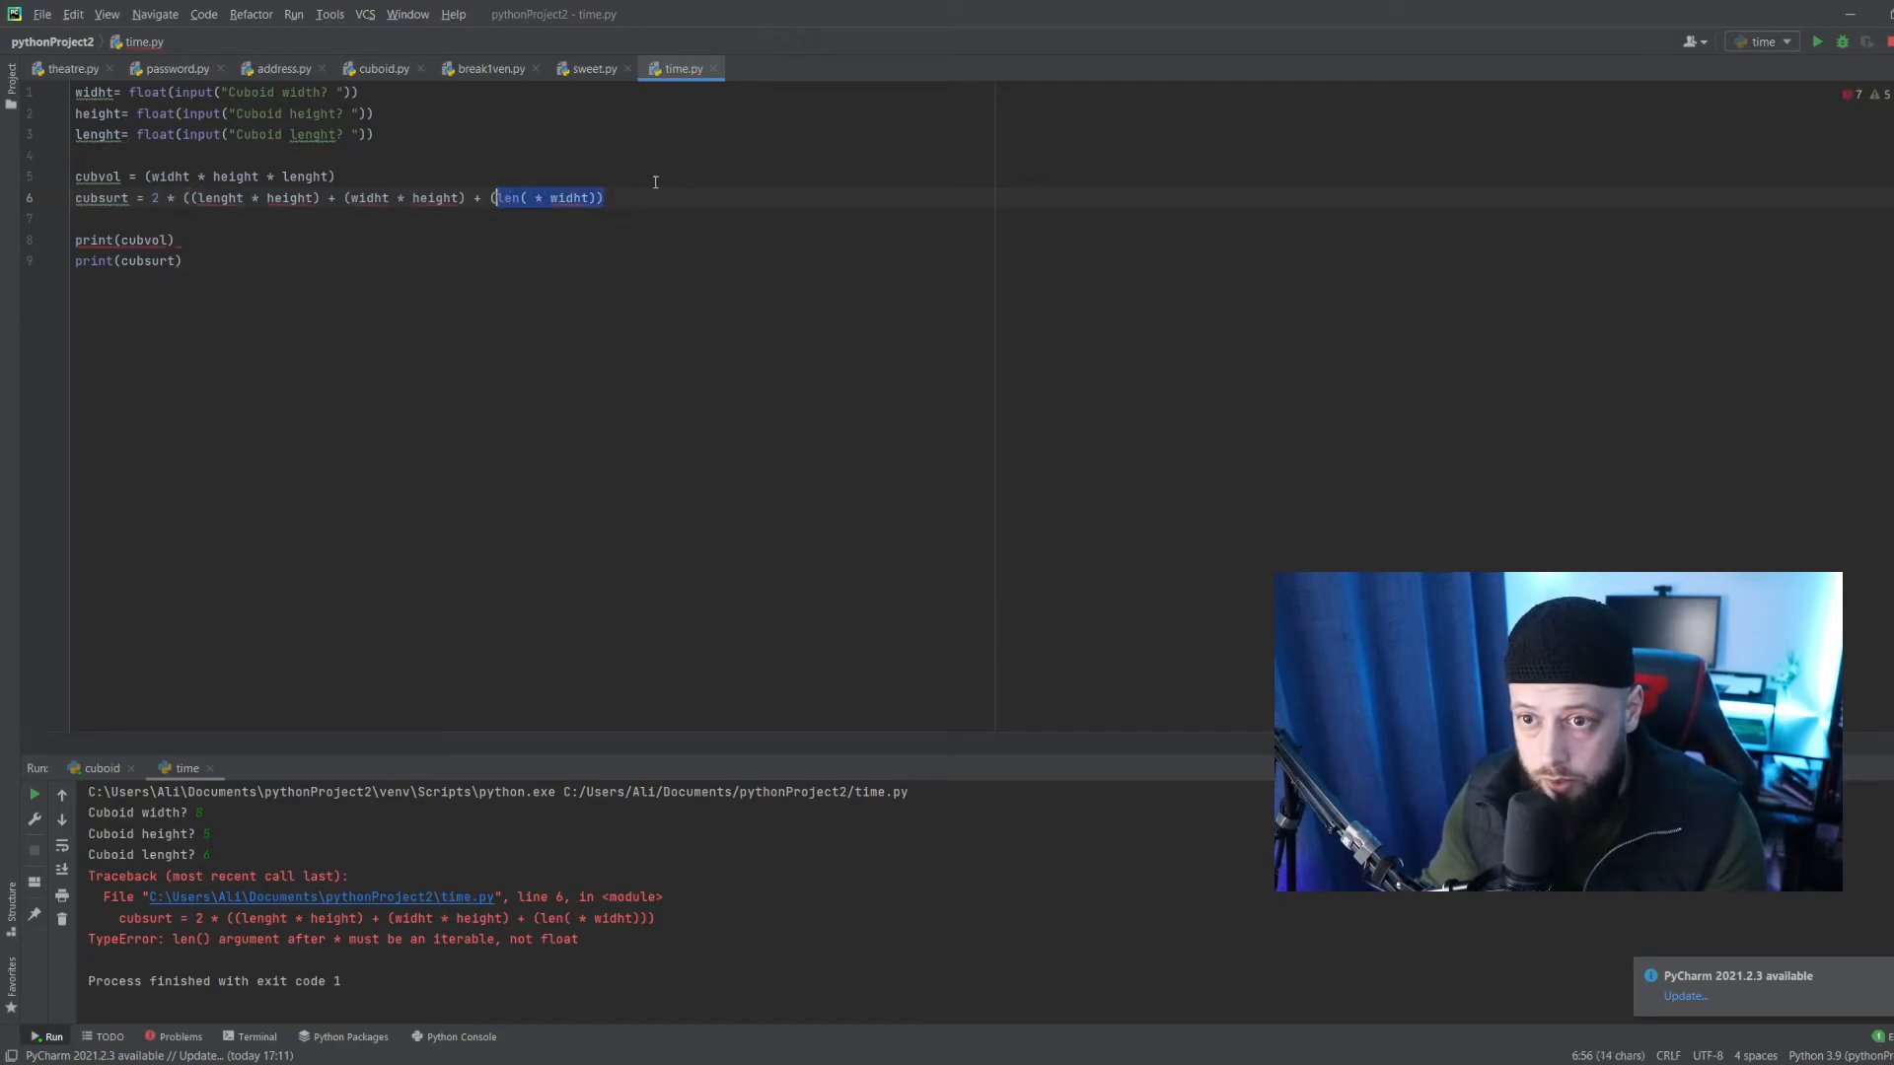
type("lenght")
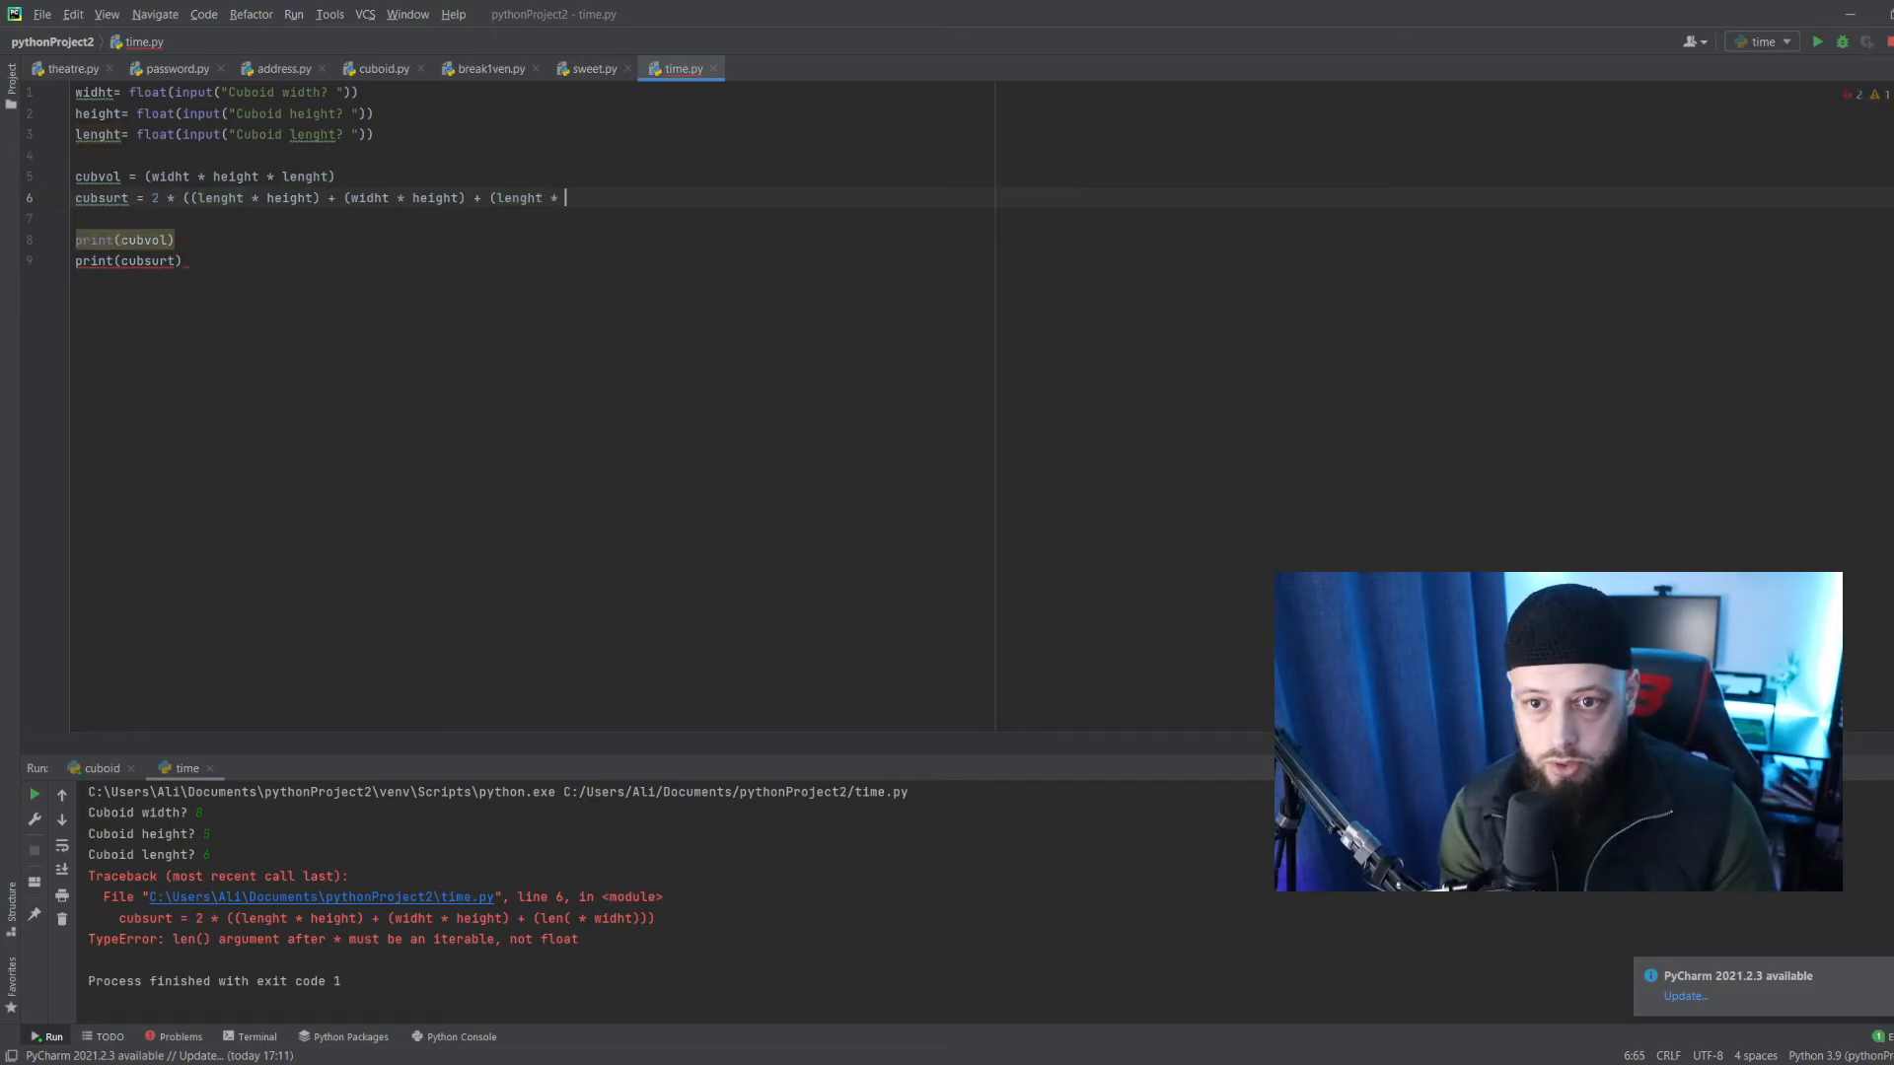
type("widht")
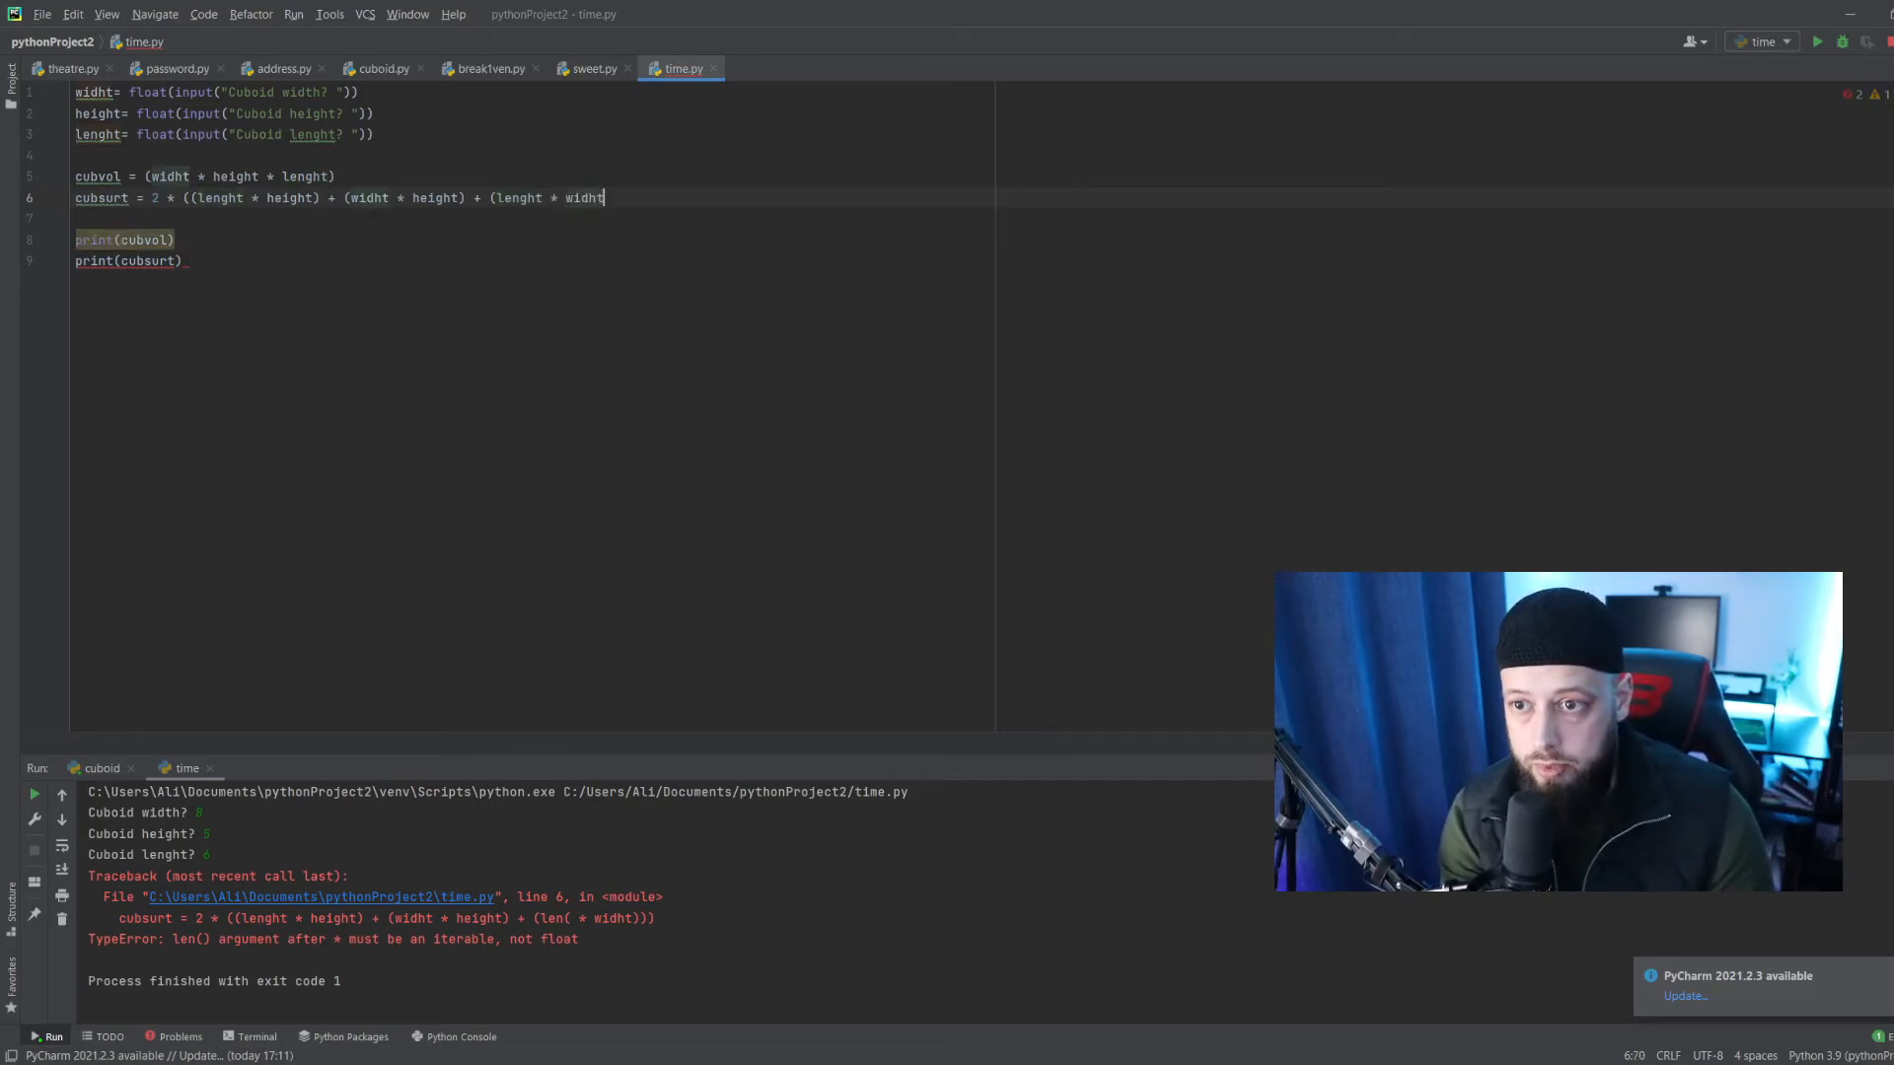
left_click(1823, 41)
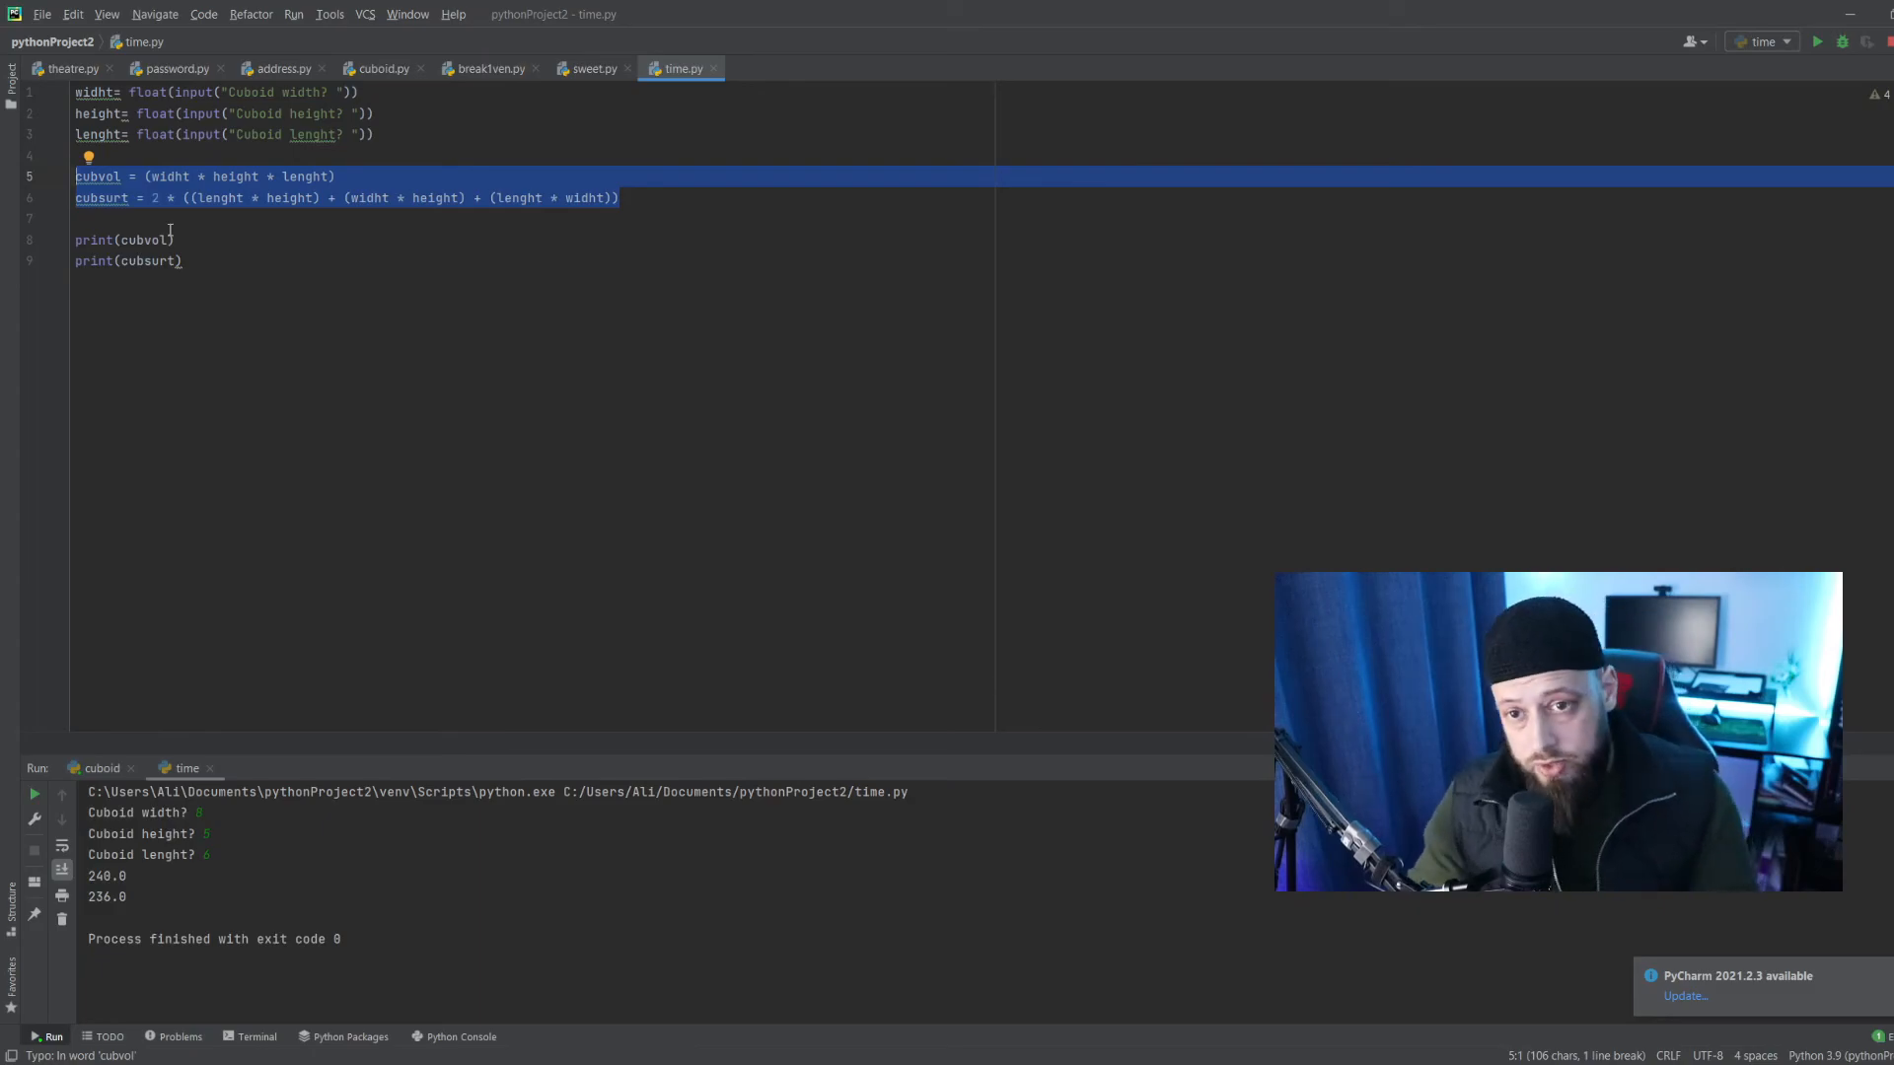
left_click(184, 260)
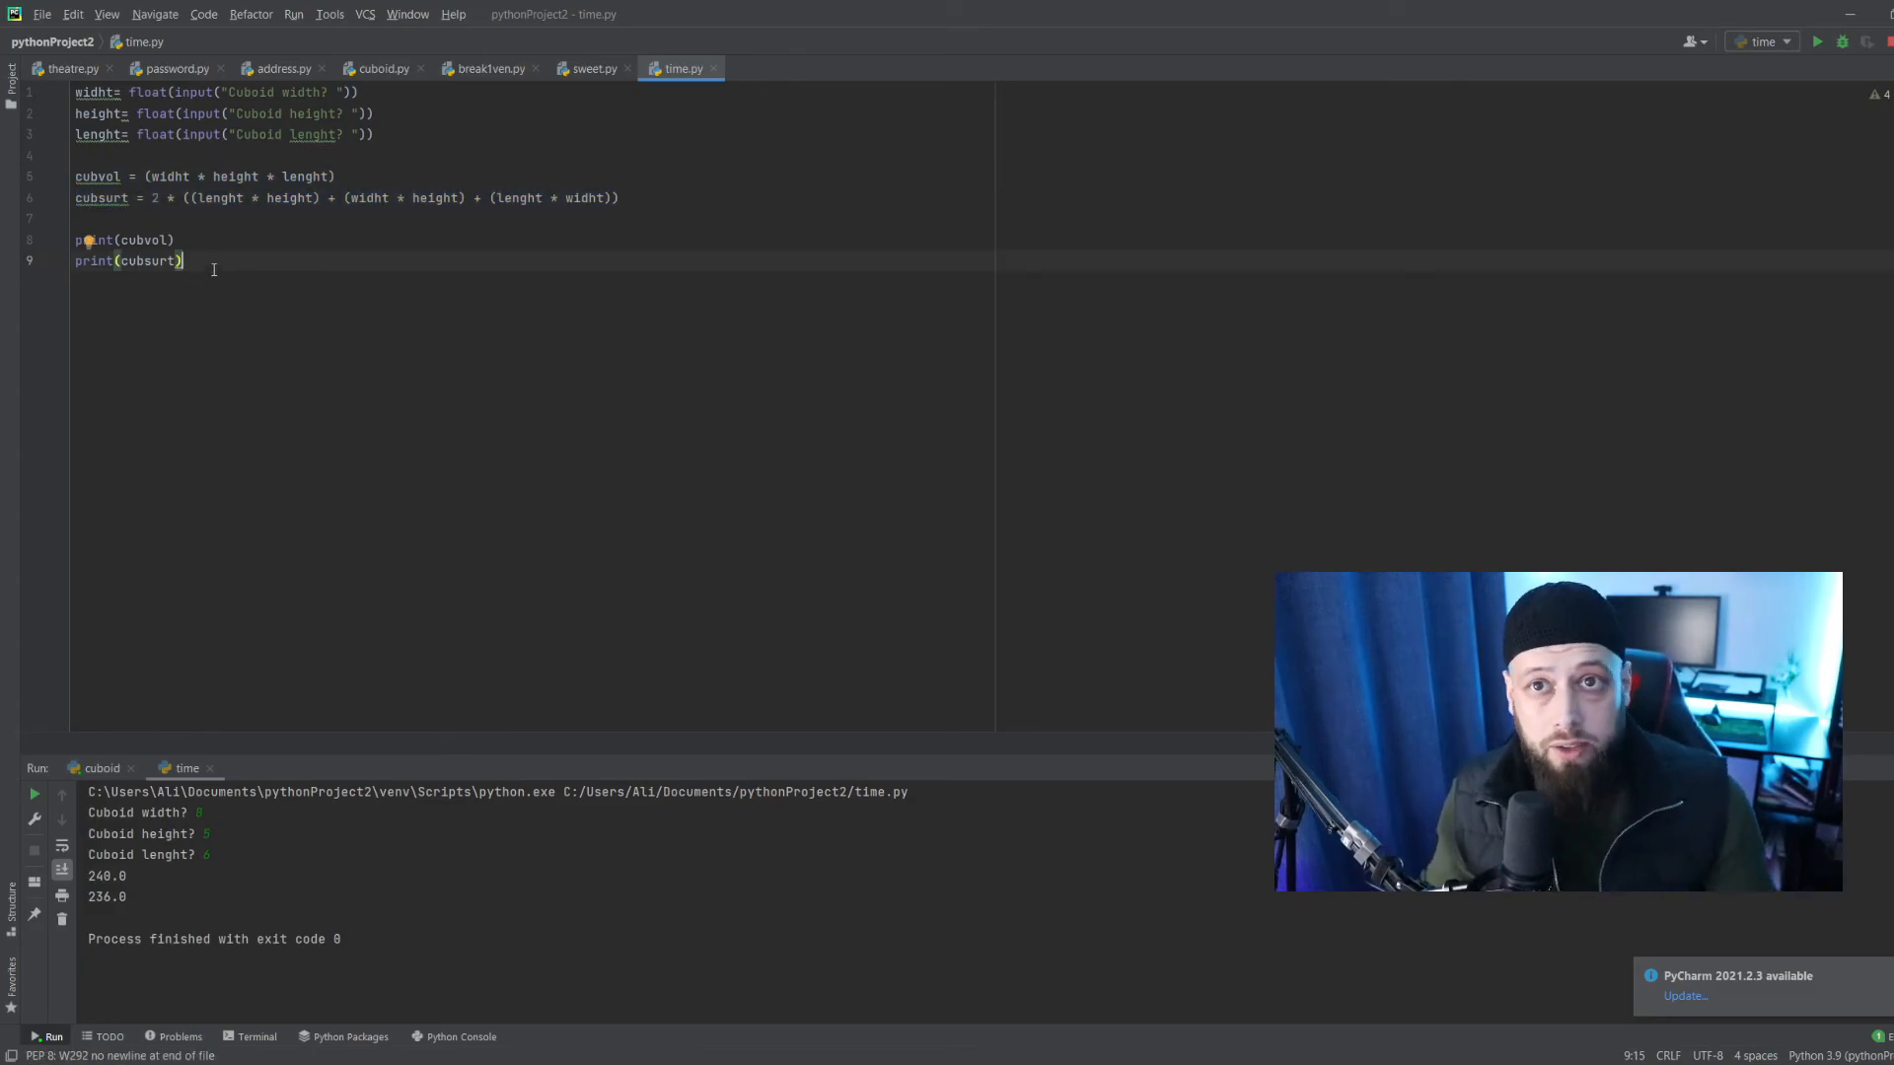